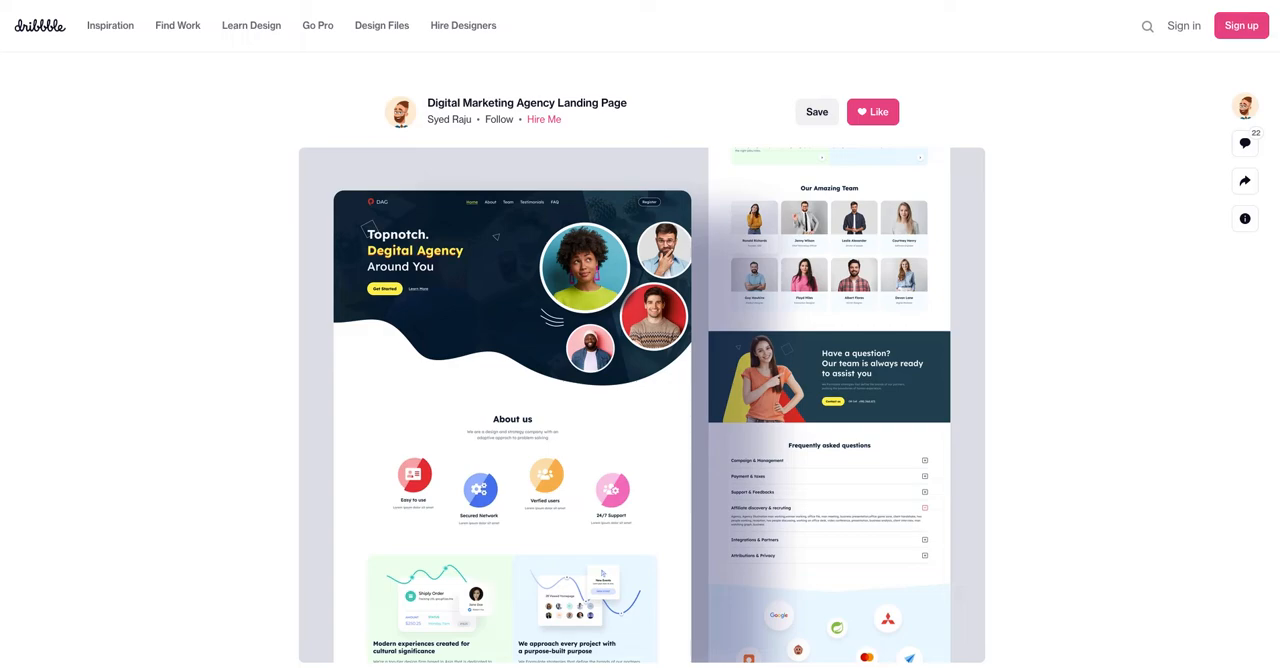
{"action": "mouse_move", "coordinate": [352, 64]}
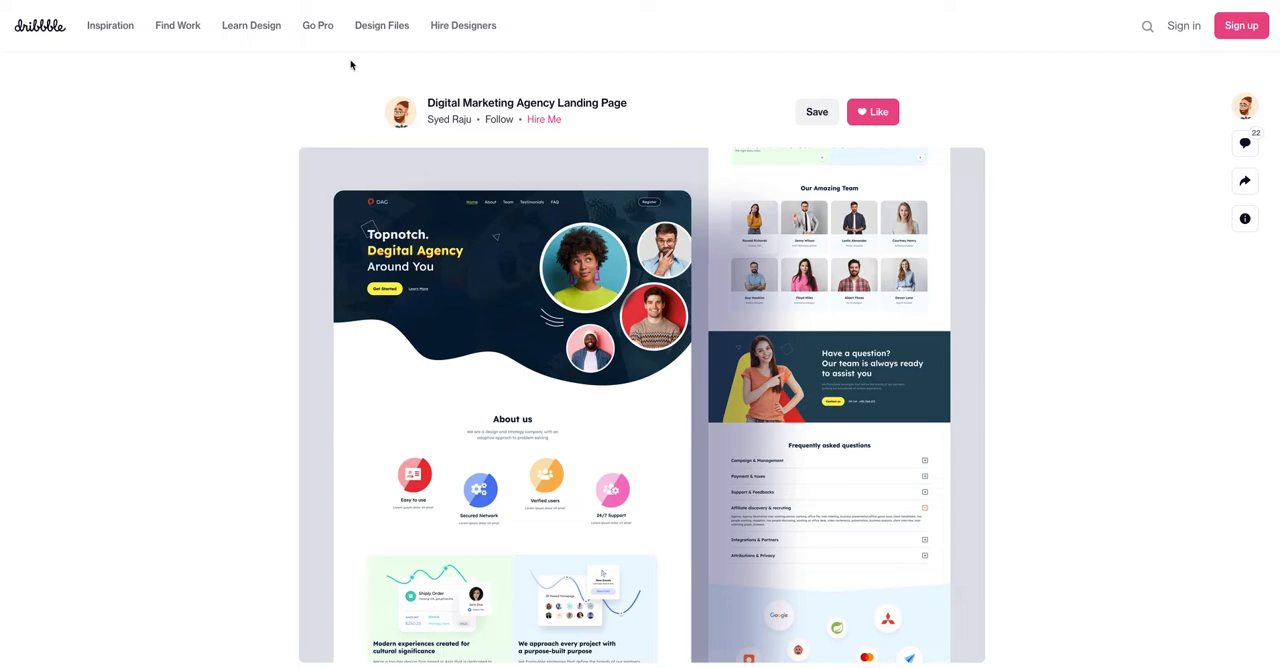
{"action": "mouse_move", "coordinate": [804, 156]}
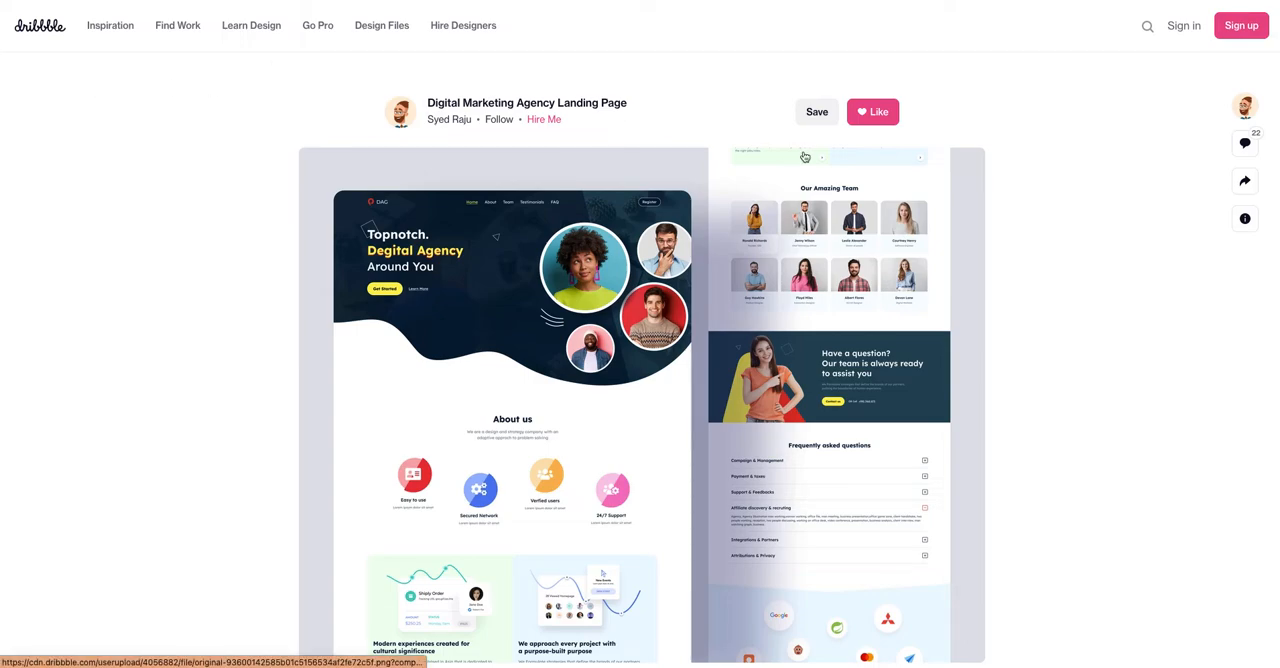
{"action": "mouse_move", "coordinate": [860, 160]}
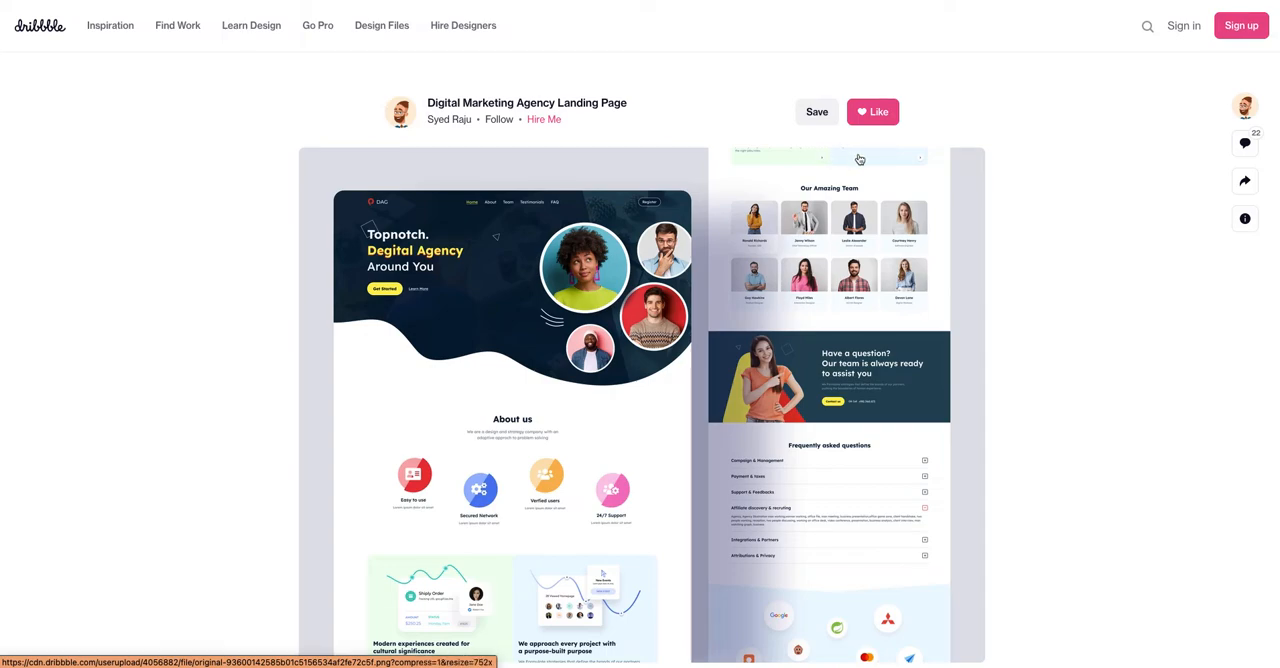
{"action": "mouse_move", "coordinate": [896, 244]}
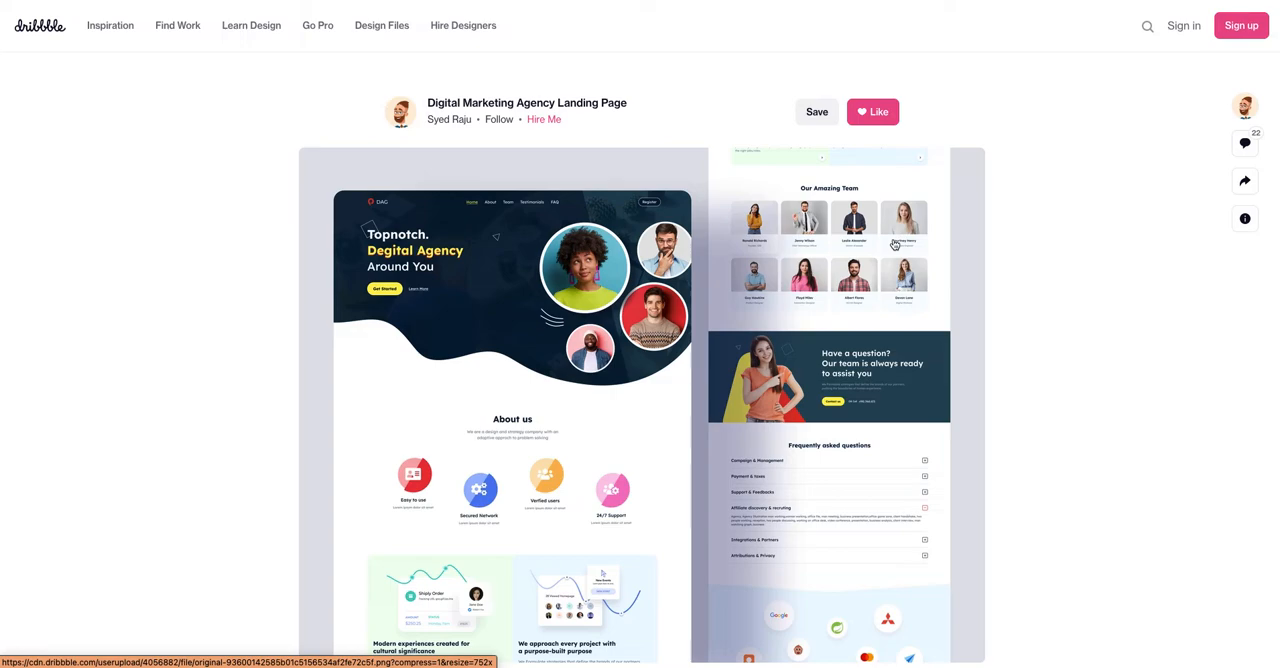
{"action": "mouse_move", "coordinate": [424, 168]}
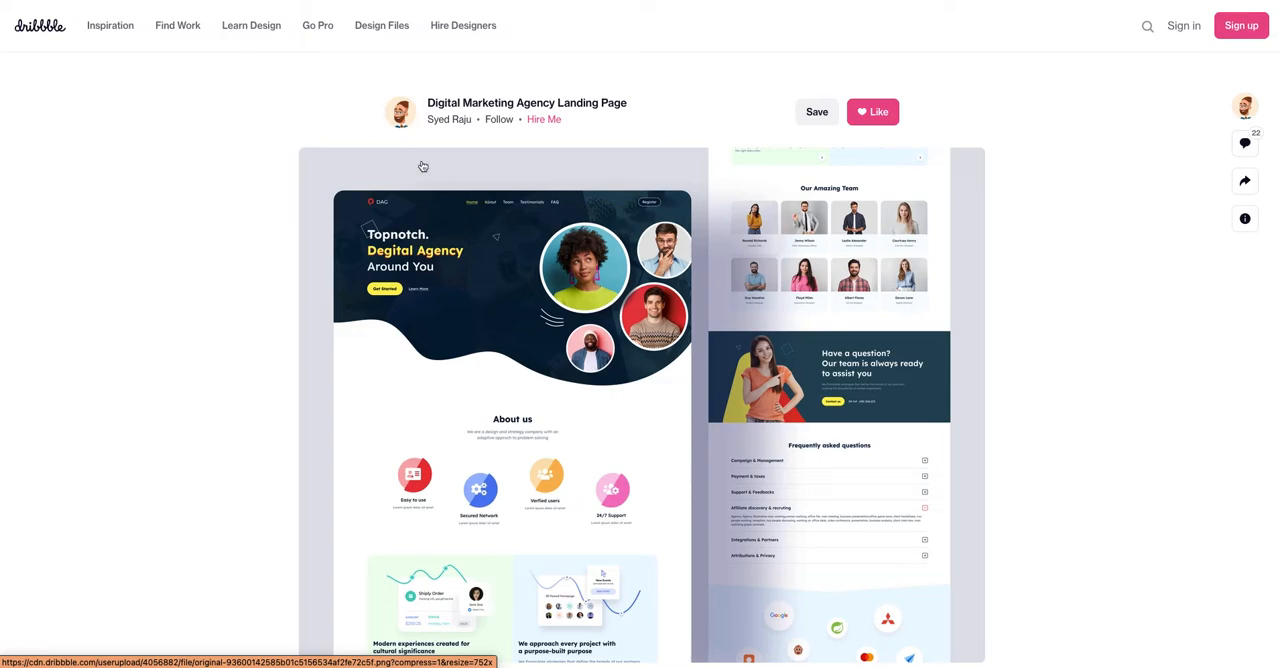
{"action": "mouse_move", "coordinate": [424, 166]}
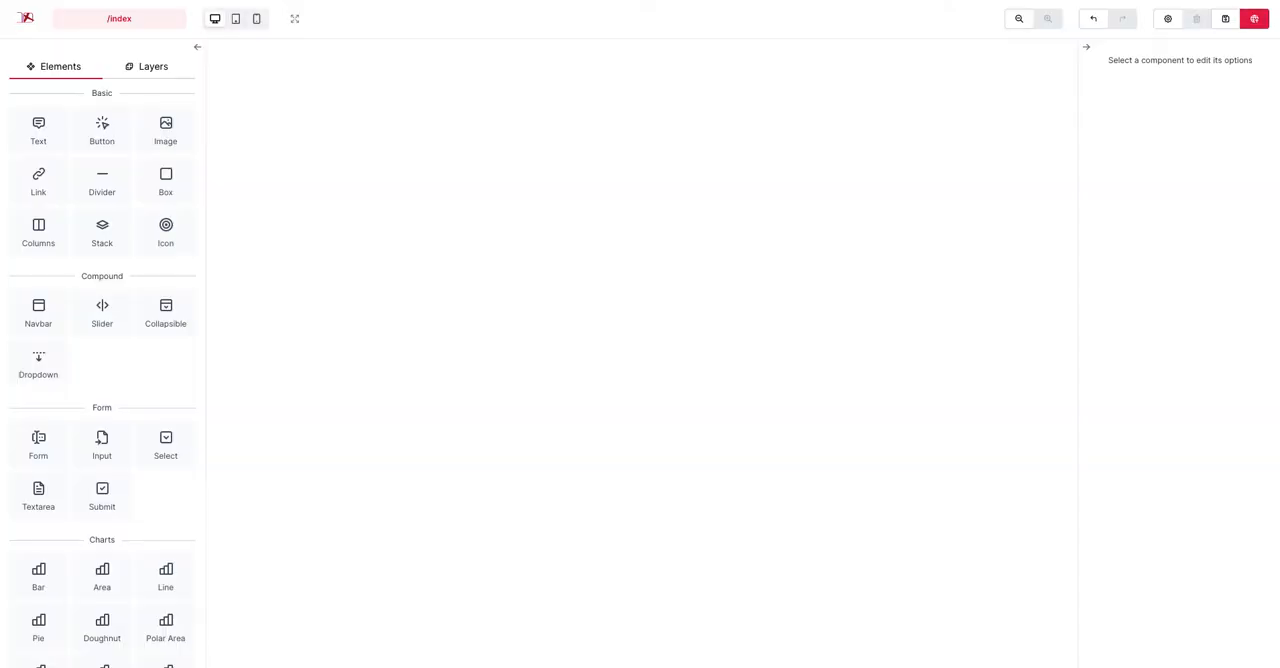
{"action": "mouse_move", "coordinate": [204, 104]}
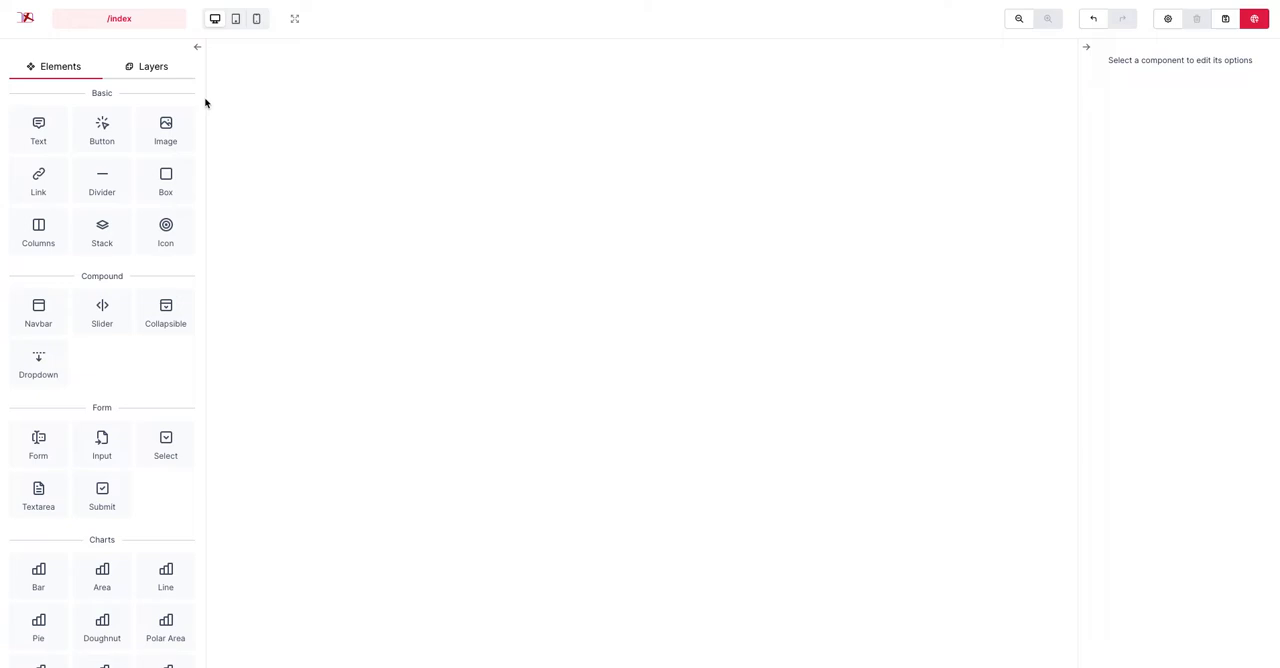
{"action": "mouse_move", "coordinate": [204, 104]}
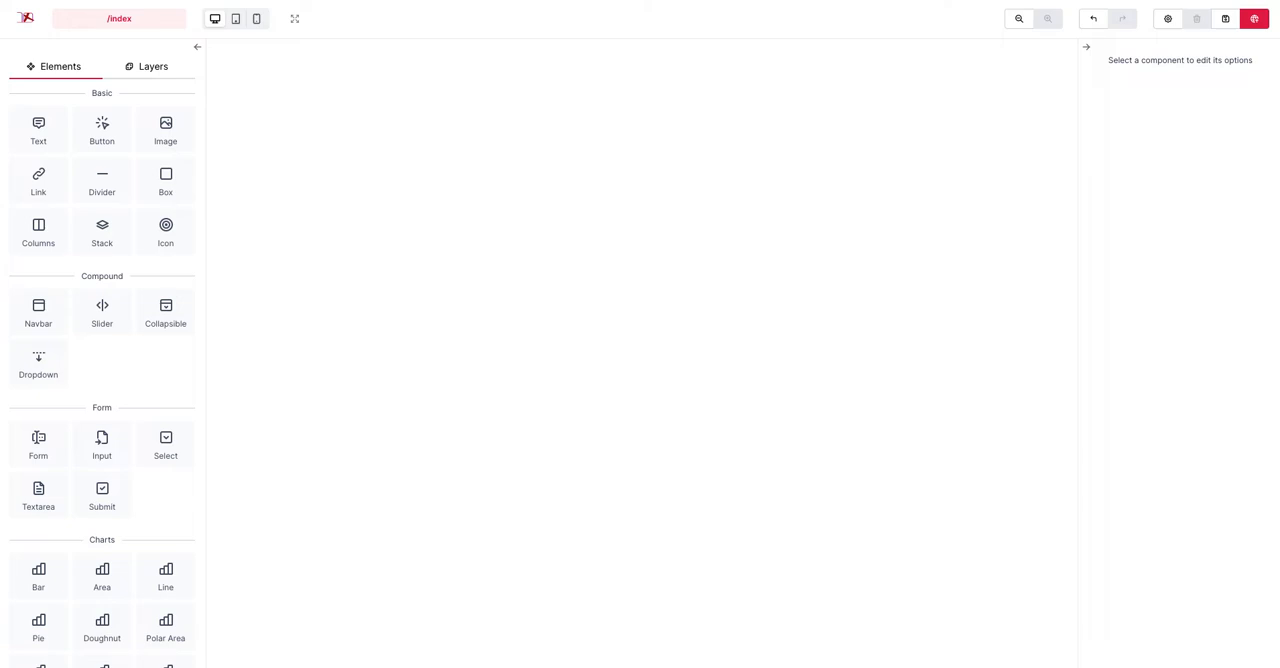
{"action": "mouse_move", "coordinate": [400, 240]}
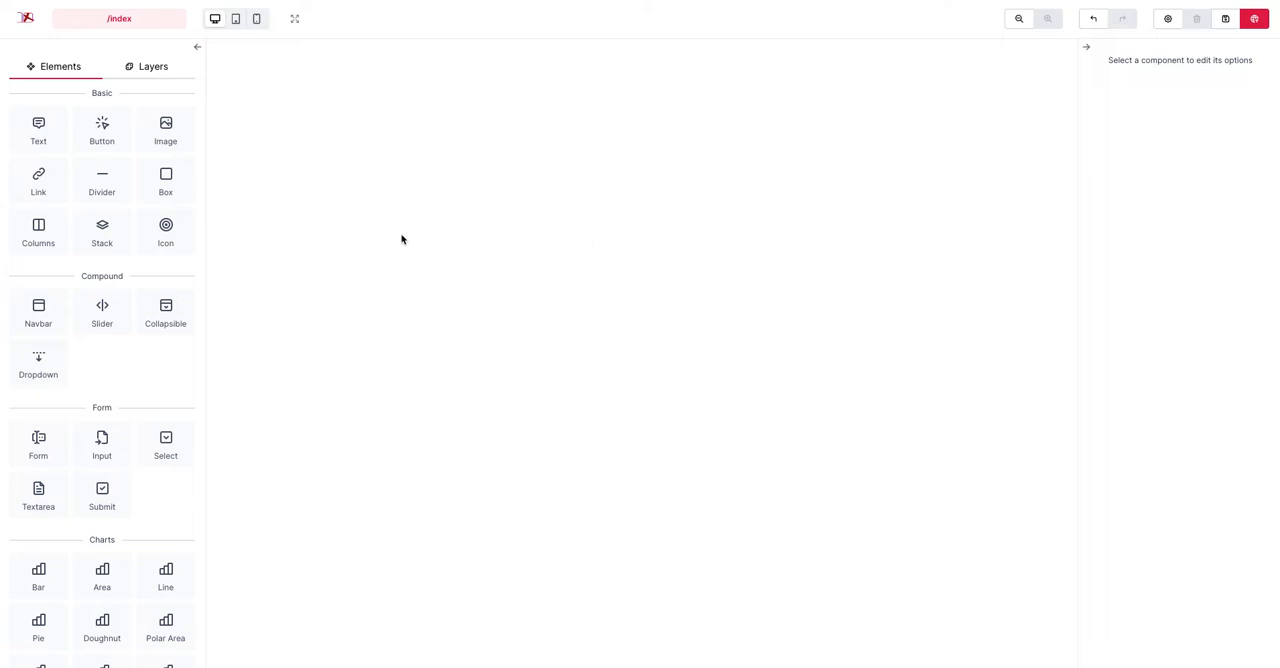
{"action": "mouse_move", "coordinate": [168, 188]}
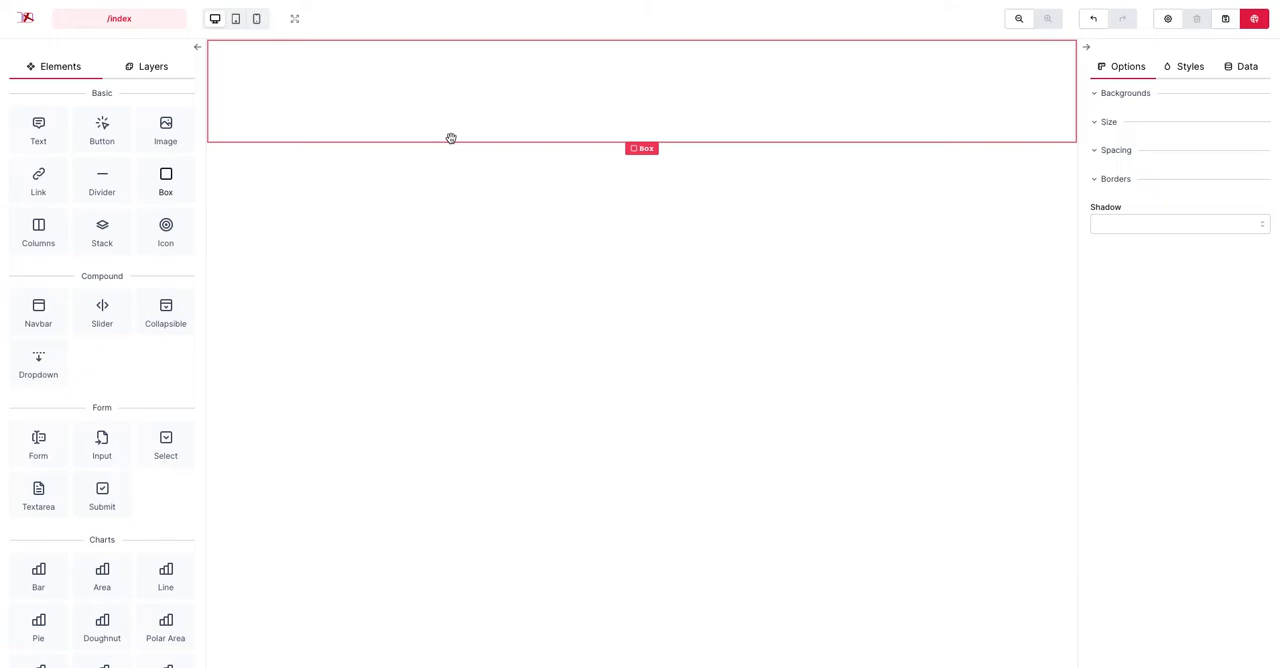
{"action": "mouse_move", "coordinate": [736, 252]}
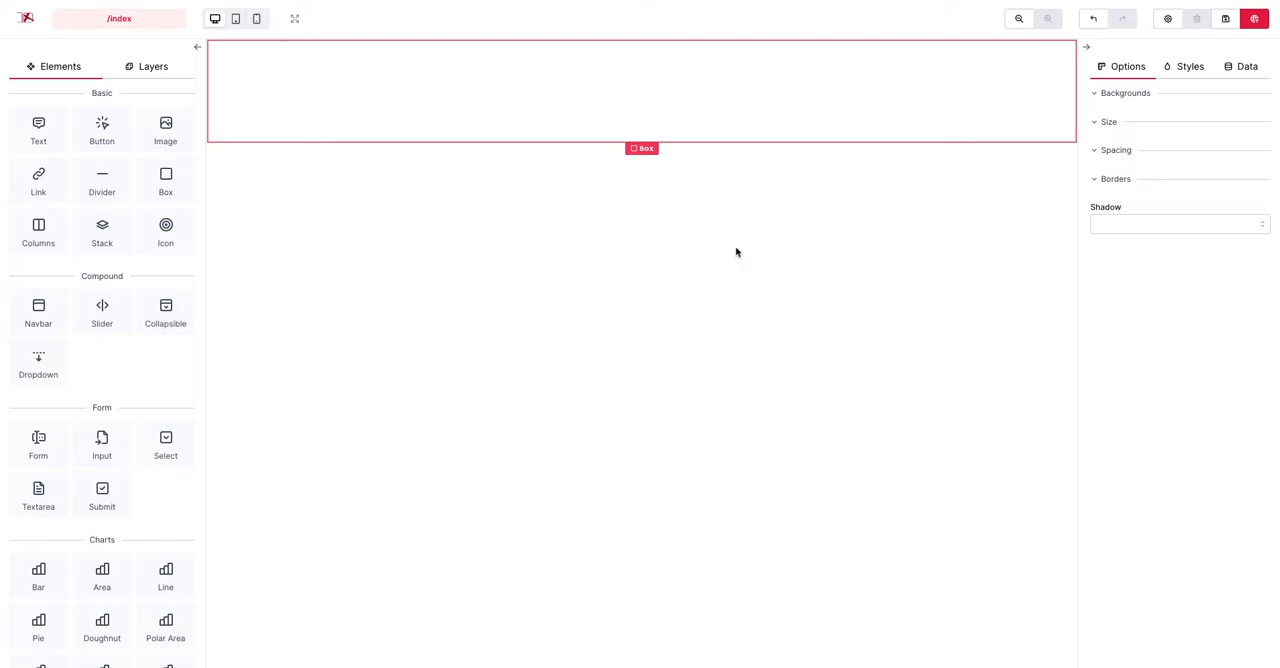
{"action": "mouse_move", "coordinate": [1104, 140]}
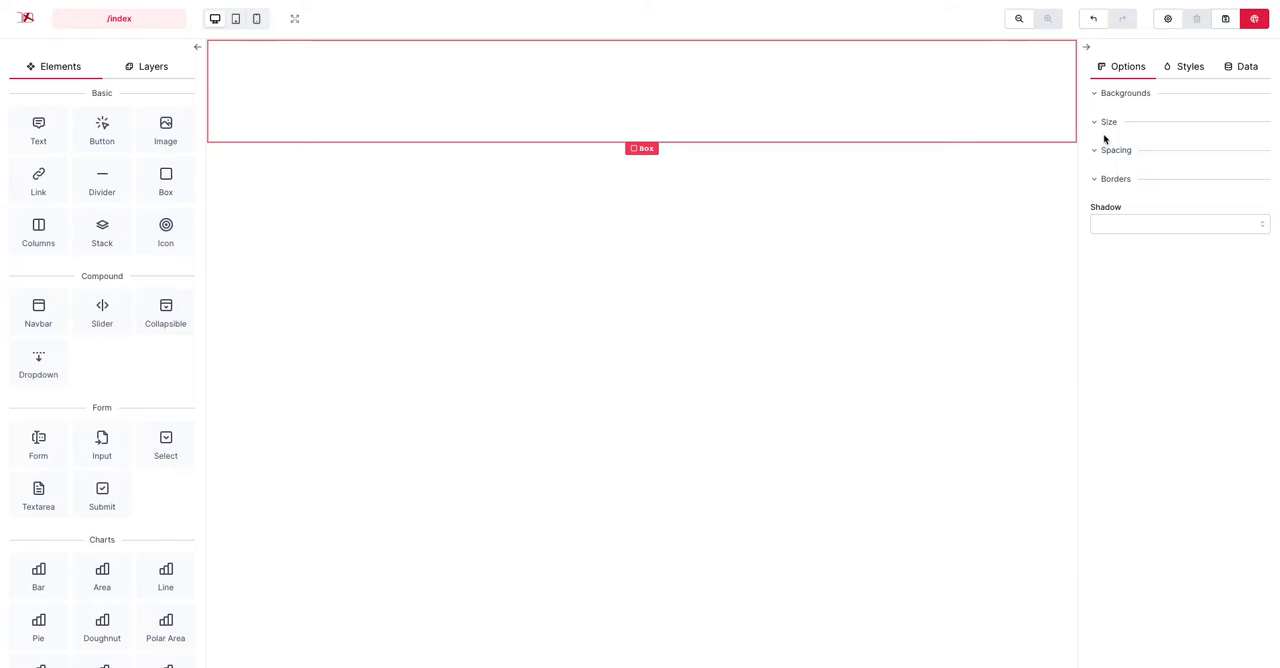
In the box's styles, add CSS properties minHeight 150px and display flex.
{"action": "left_click", "coordinate": [1190, 66]}
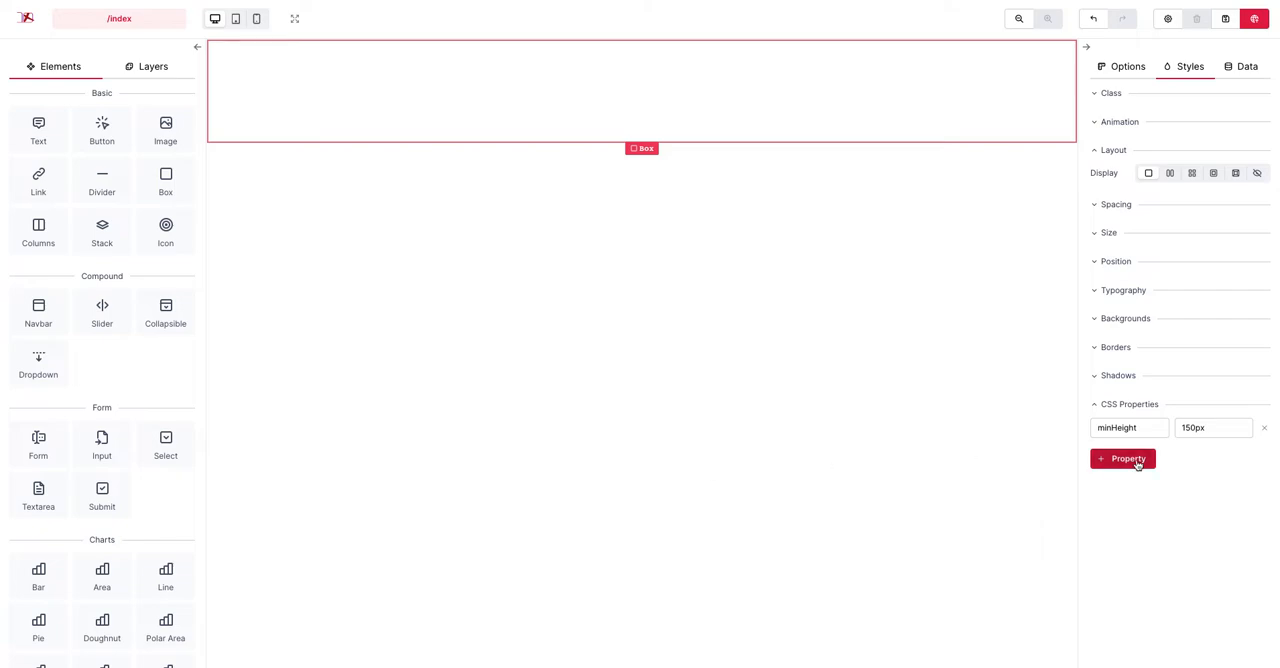
{"action": "left_click", "coordinate": [1122, 458]}
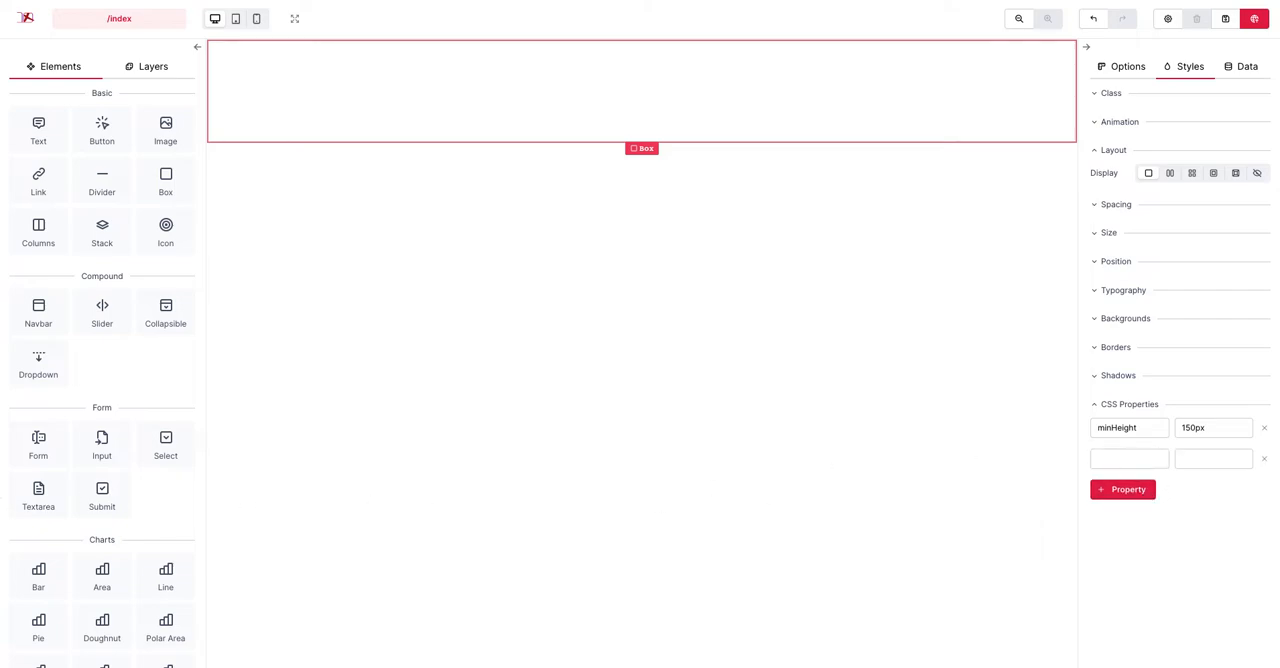
{"action": "mouse_move", "coordinate": [336, 256]}
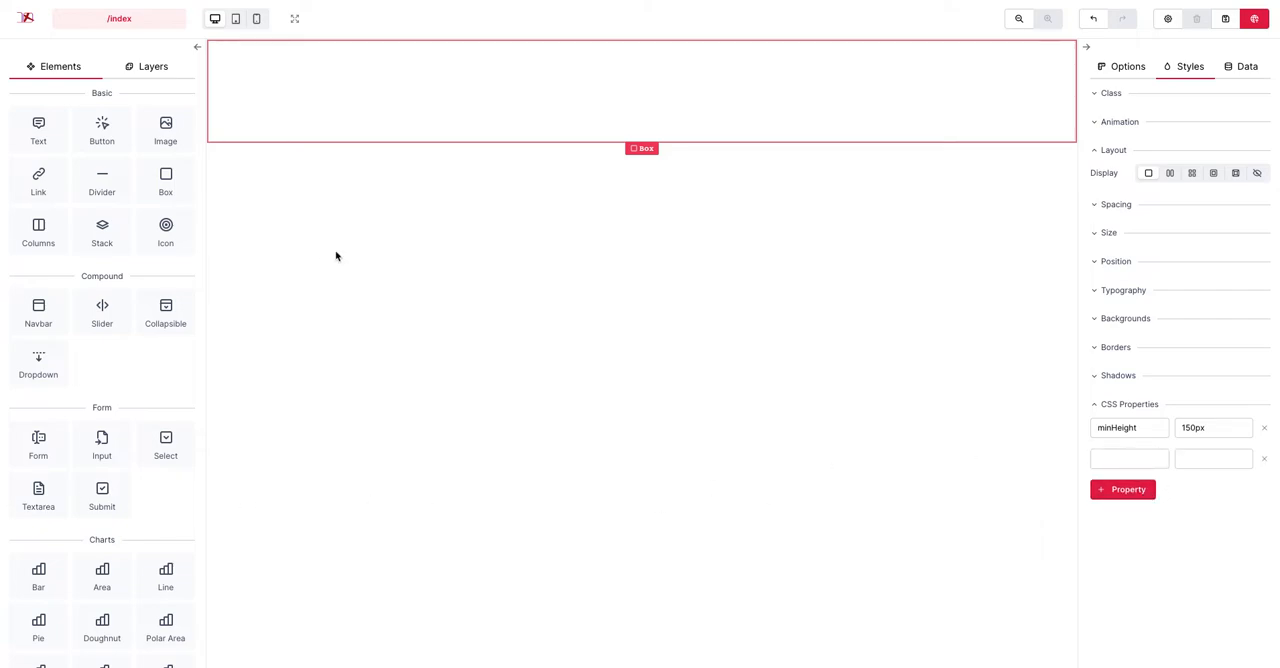
{"action": "type", "text": "a"}
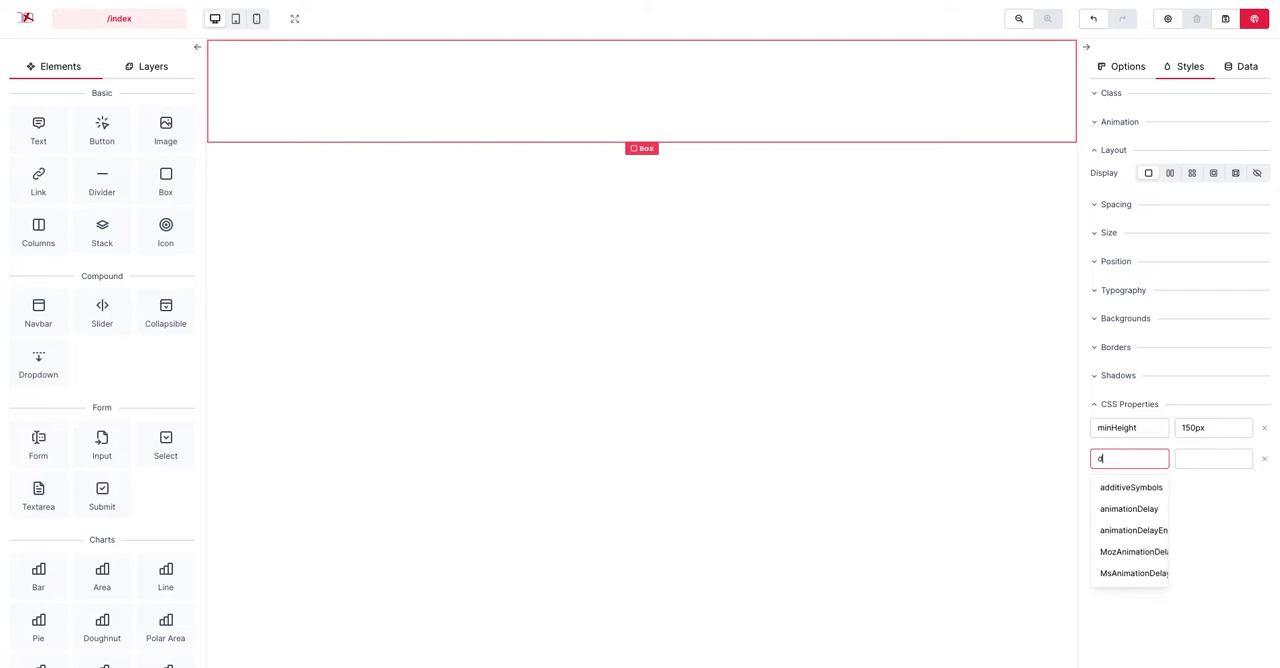
{"action": "type", "text": "display"}
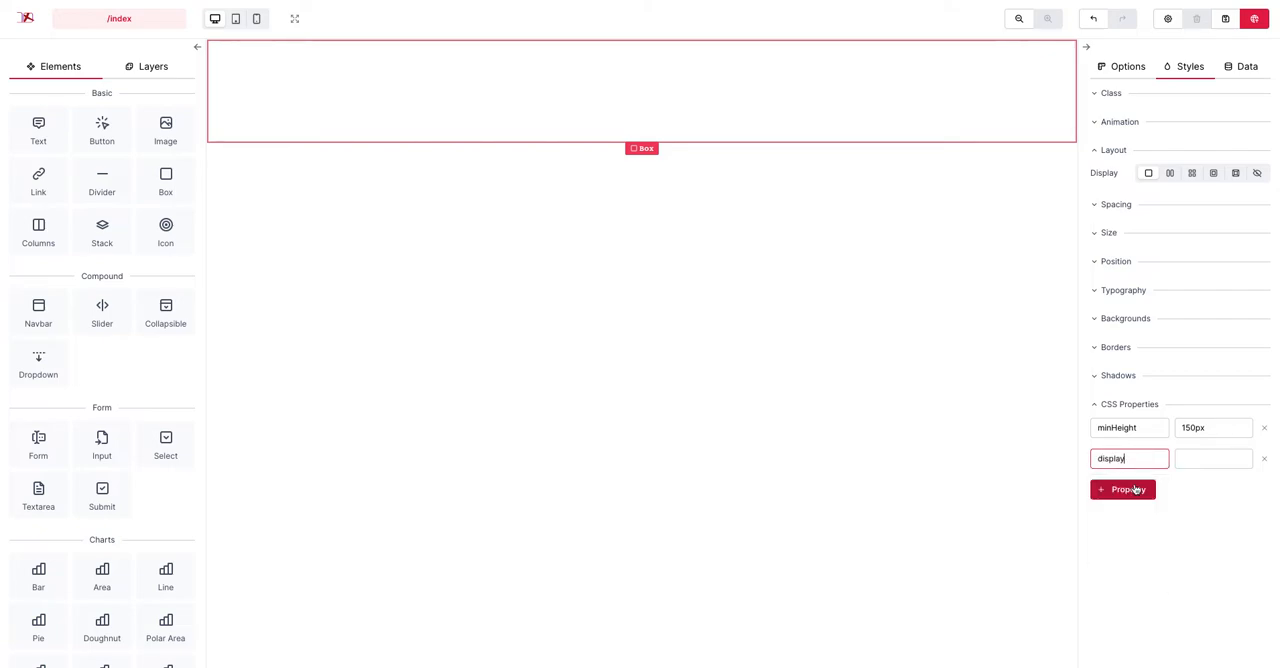
{"action": "type", "text": "f"}
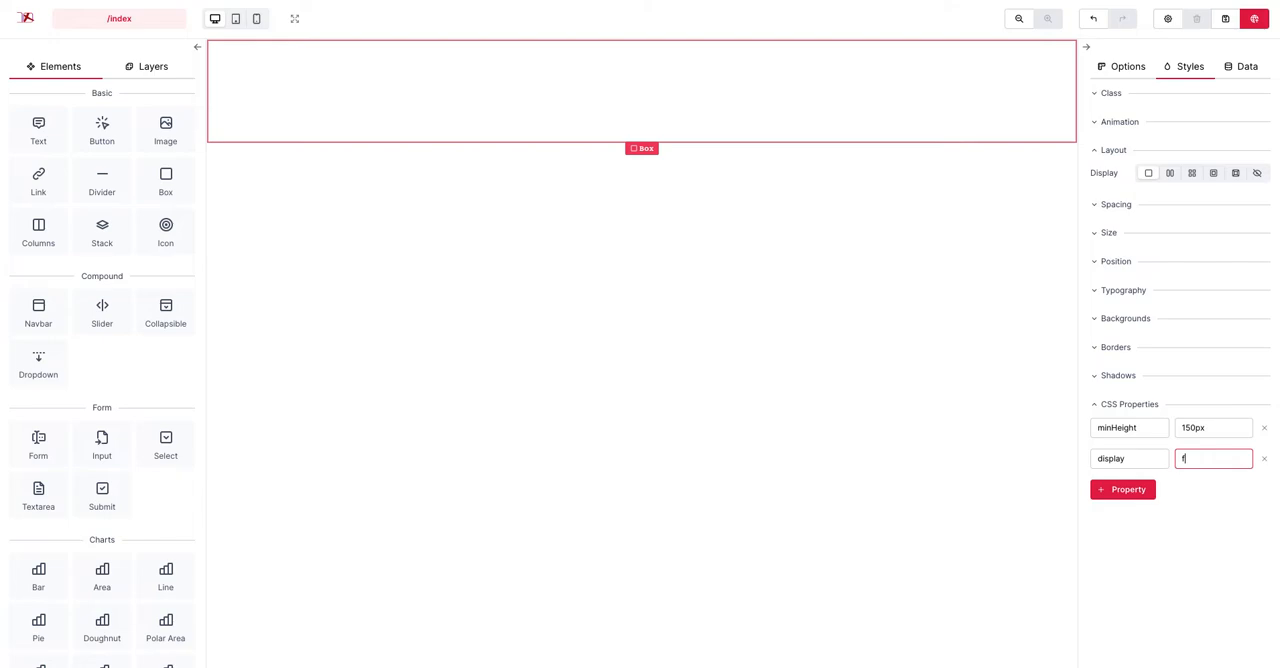
{"action": "type", "text": "flex"}
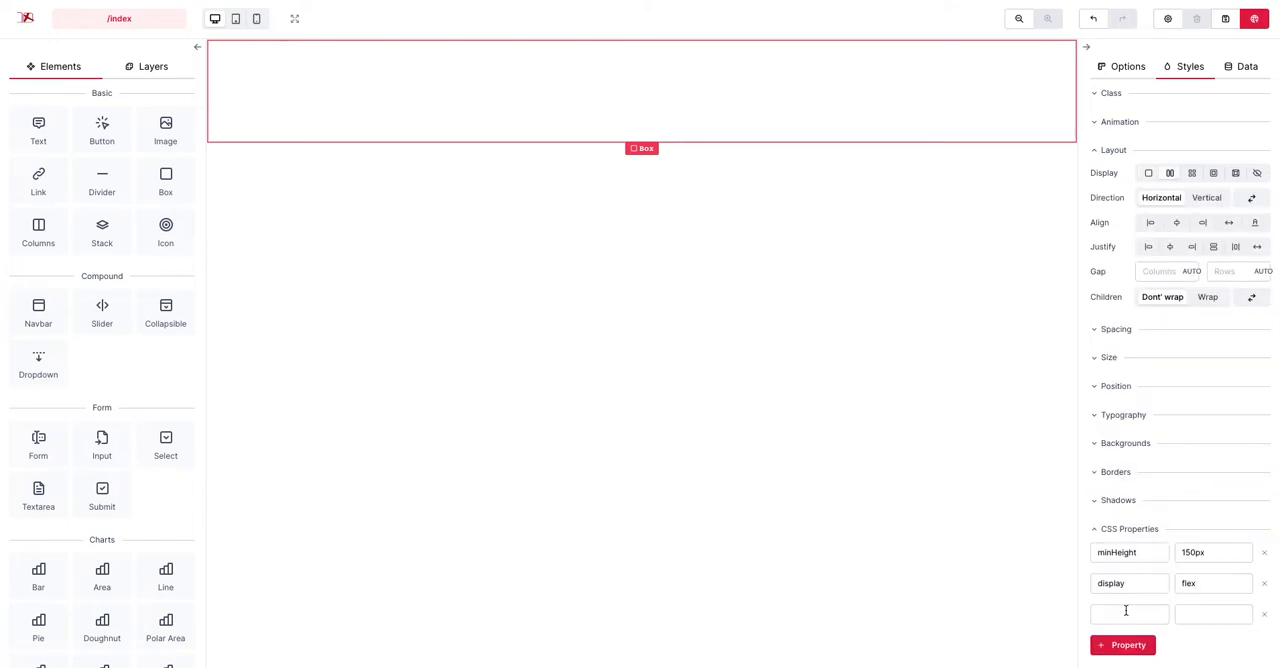
Add flexDirection column, alignItems center and width 300px to the box.
{"action": "type", "text": "flexDirection"}
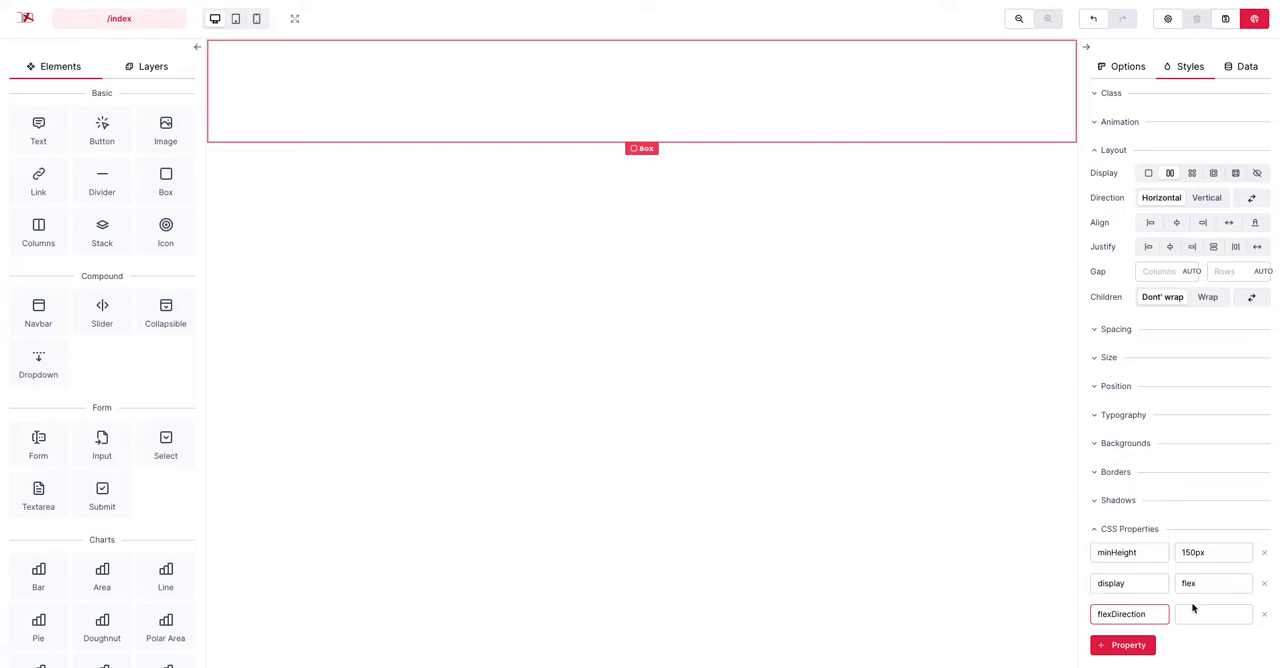
{"action": "left_click", "coordinate": [1212, 614]}
{"action": "type", "text": "column"}
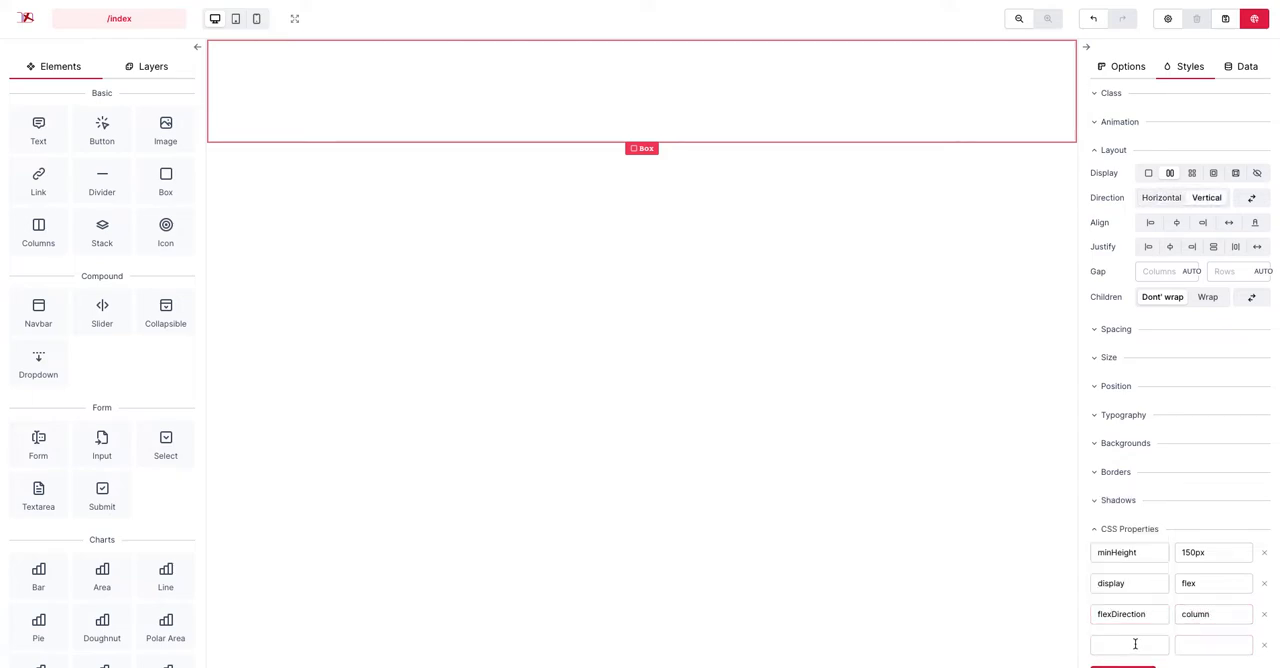
{"action": "type", "text": "alignItems"}
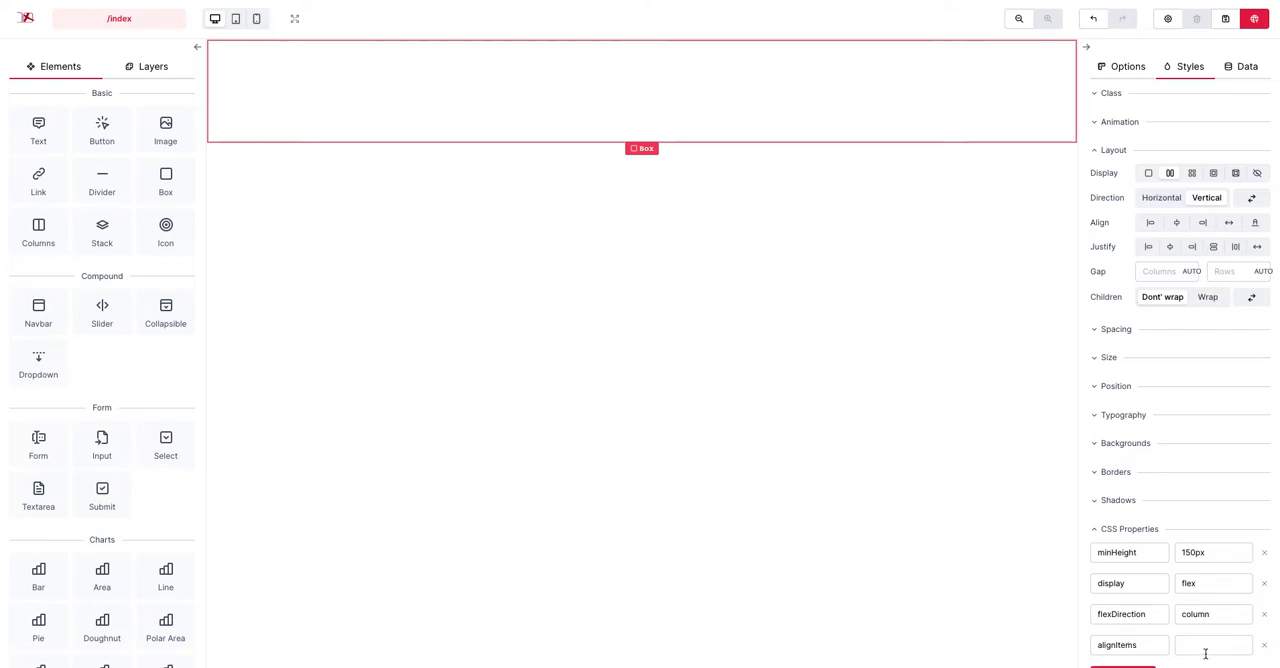
{"action": "type", "text": "center"}
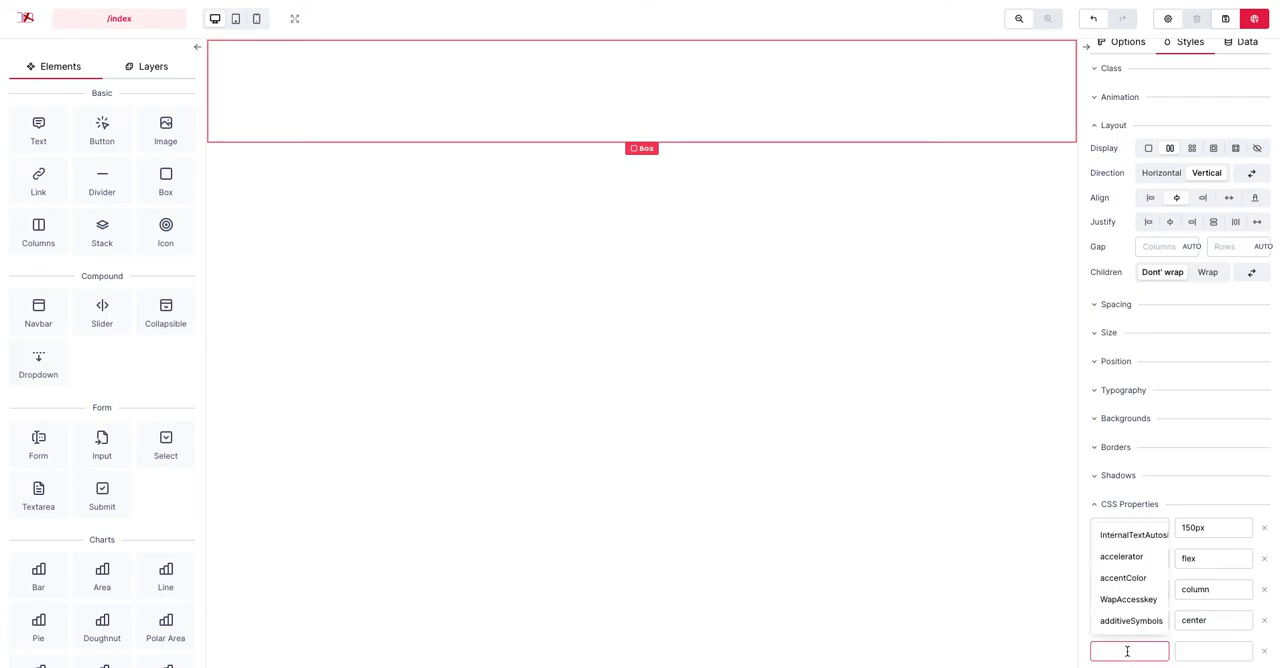
{"action": "type", "text": "width"}
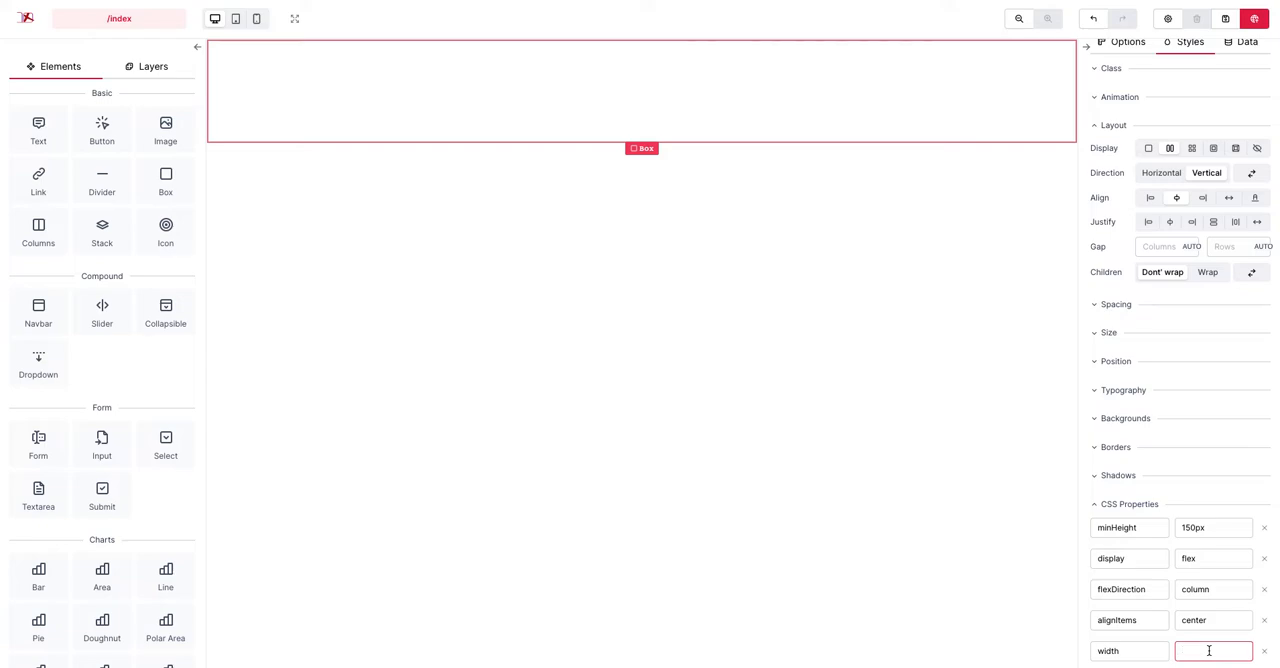
{"action": "type", "text": "300px"}
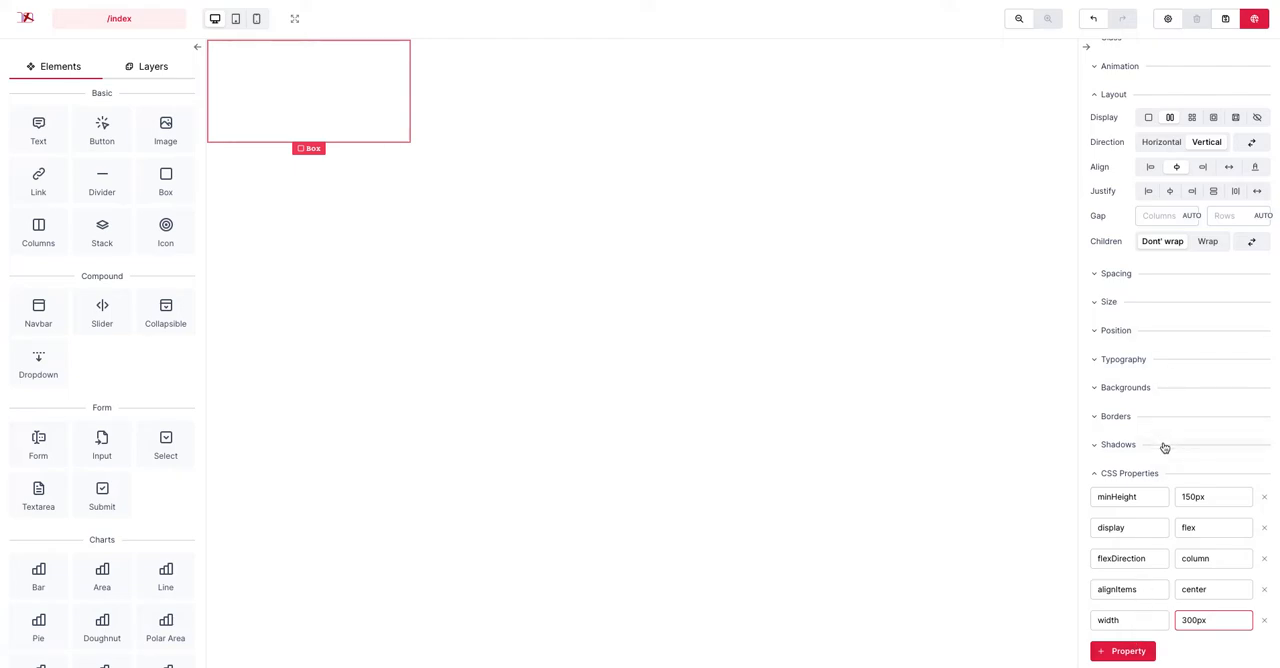
Set the box's background colour to light grey hsla(0, 0%, 95%, 1).
{"action": "left_click", "coordinate": [1124, 388]}
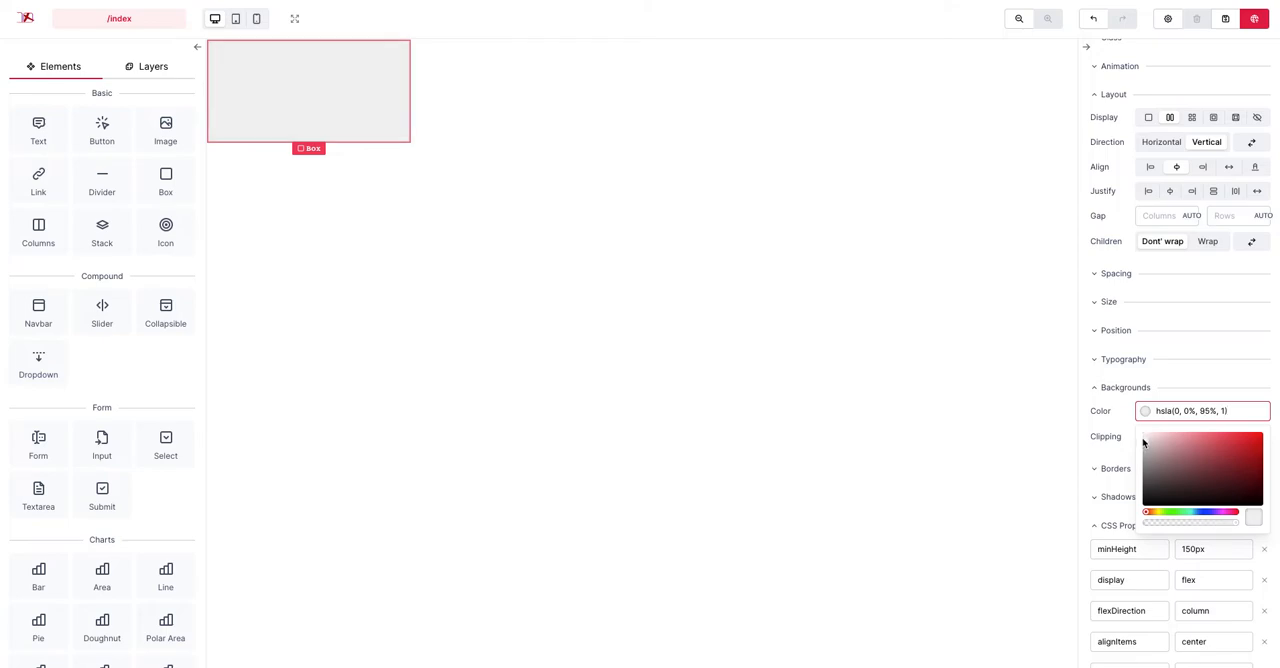
{"action": "left_click", "coordinate": [280, 464]}
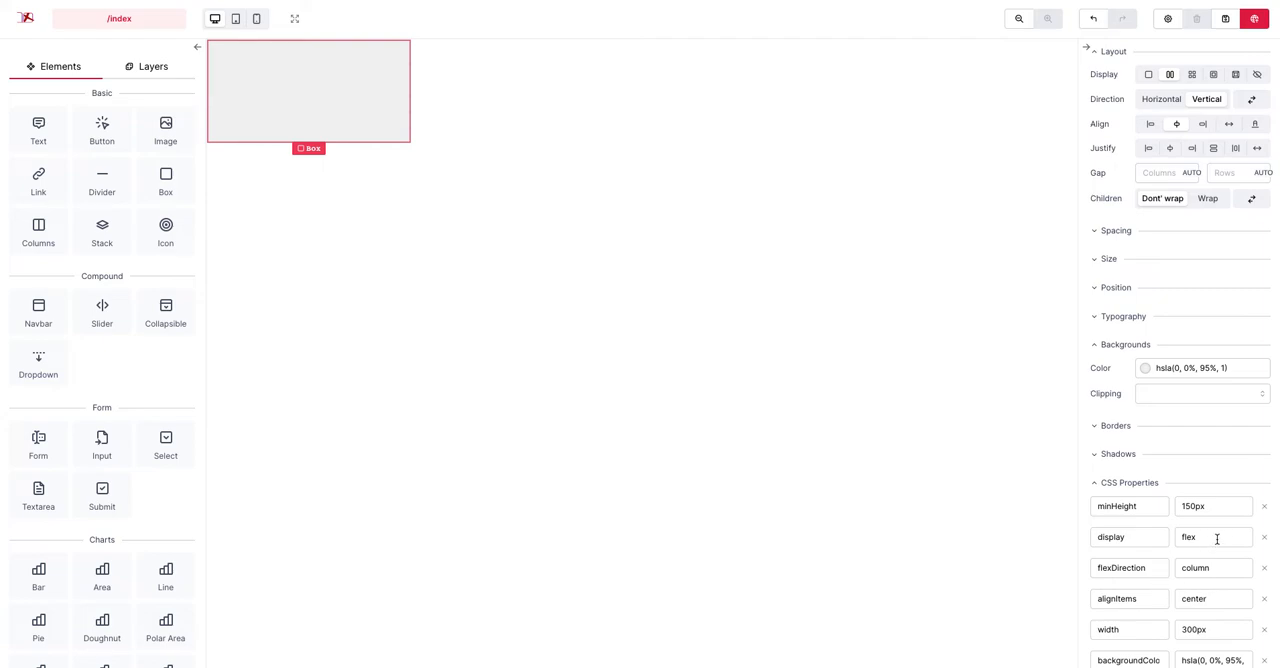
{"action": "mouse_move", "coordinate": [1184, 552]}
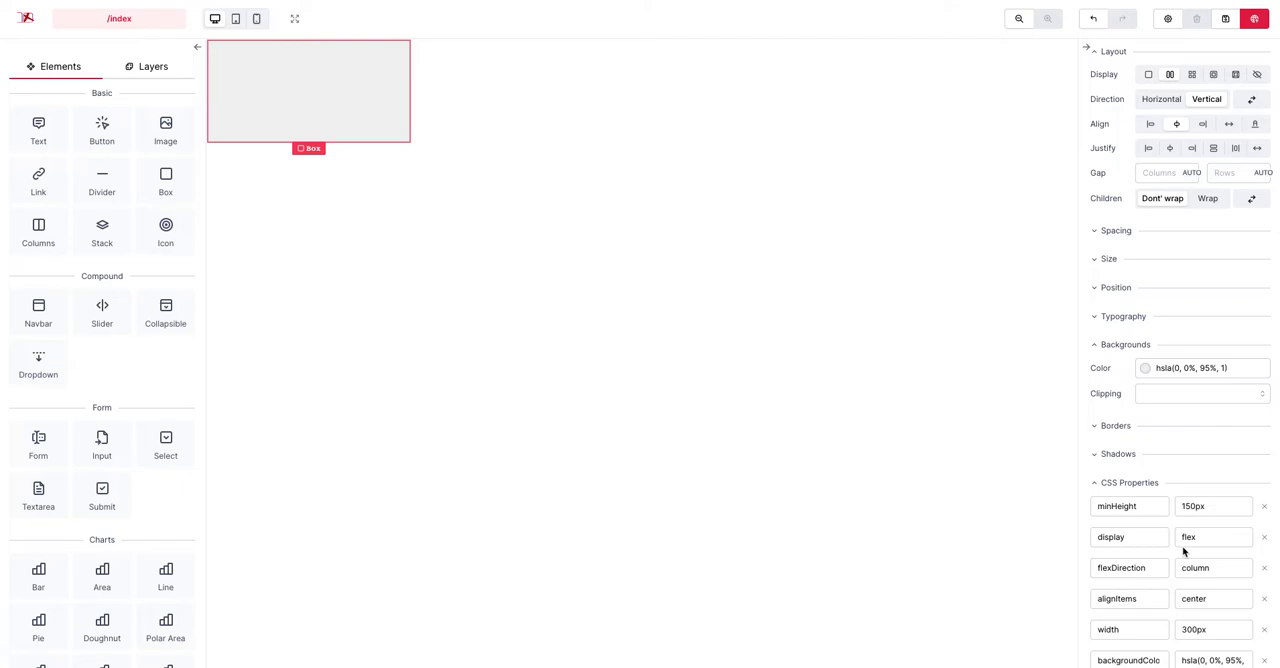
{"action": "mouse_move", "coordinate": [252, 154]}
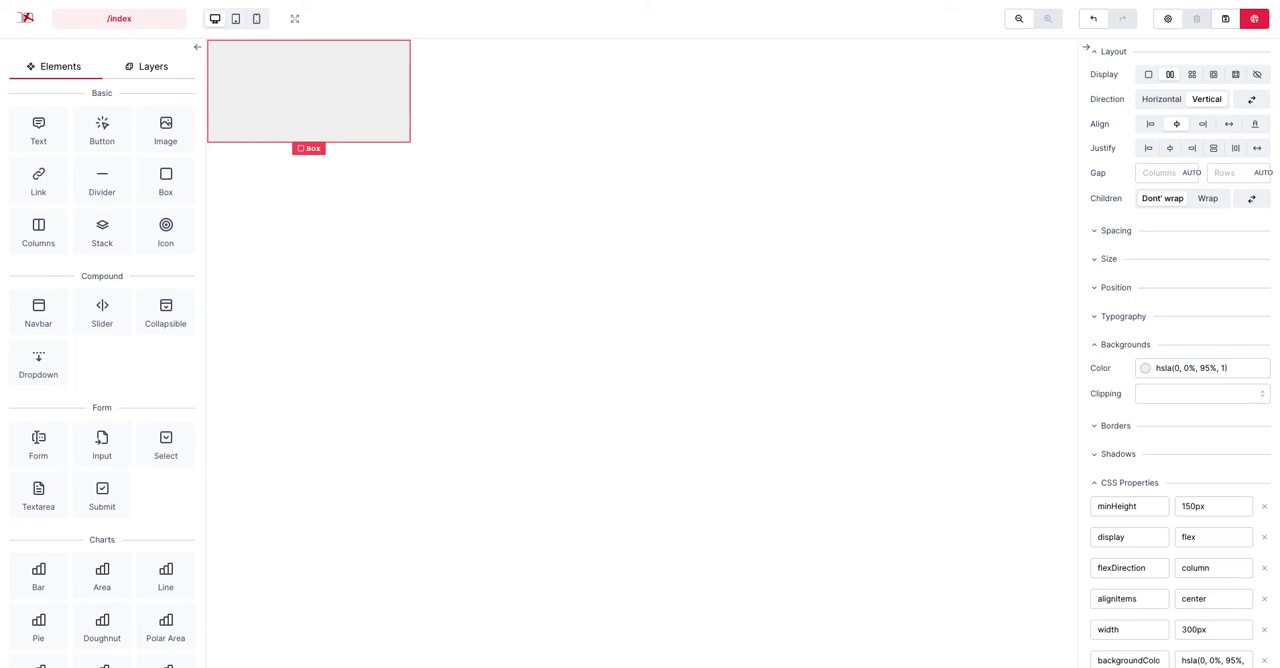
Scroll down the box's CSS property list to review the existing entries.
{"action": "scroll", "scroll_direction": "down", "scroll_amount": 3}
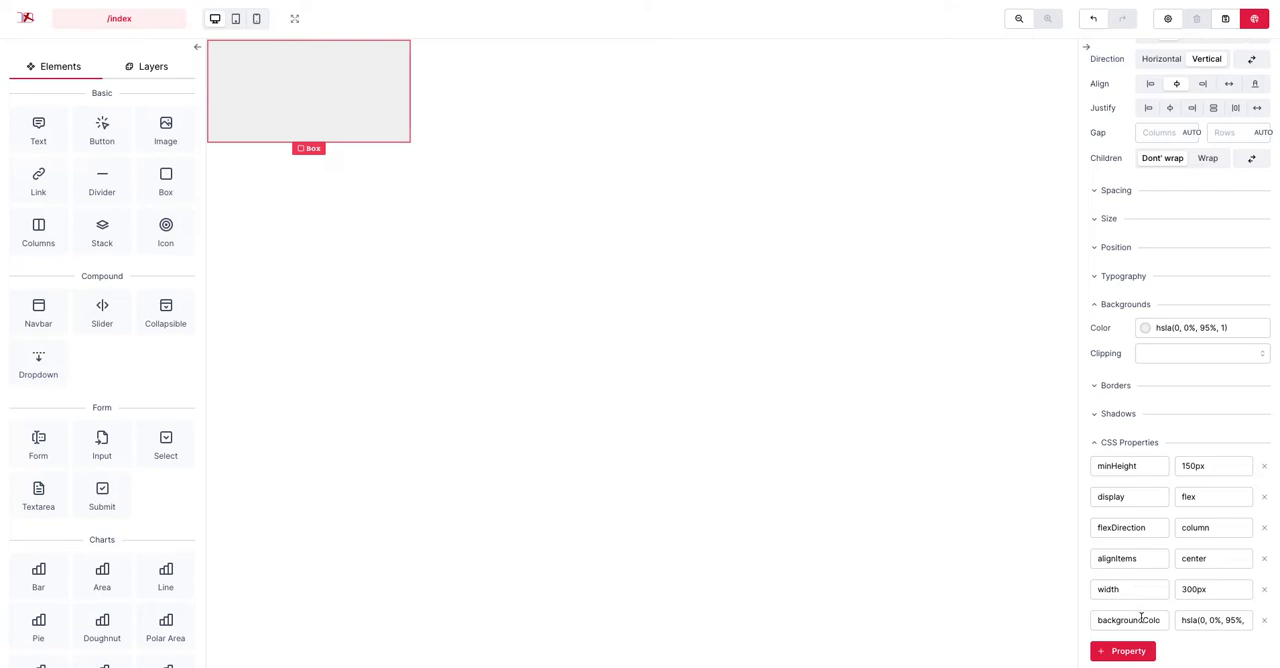
{"action": "mouse_move", "coordinate": [744, 280]}
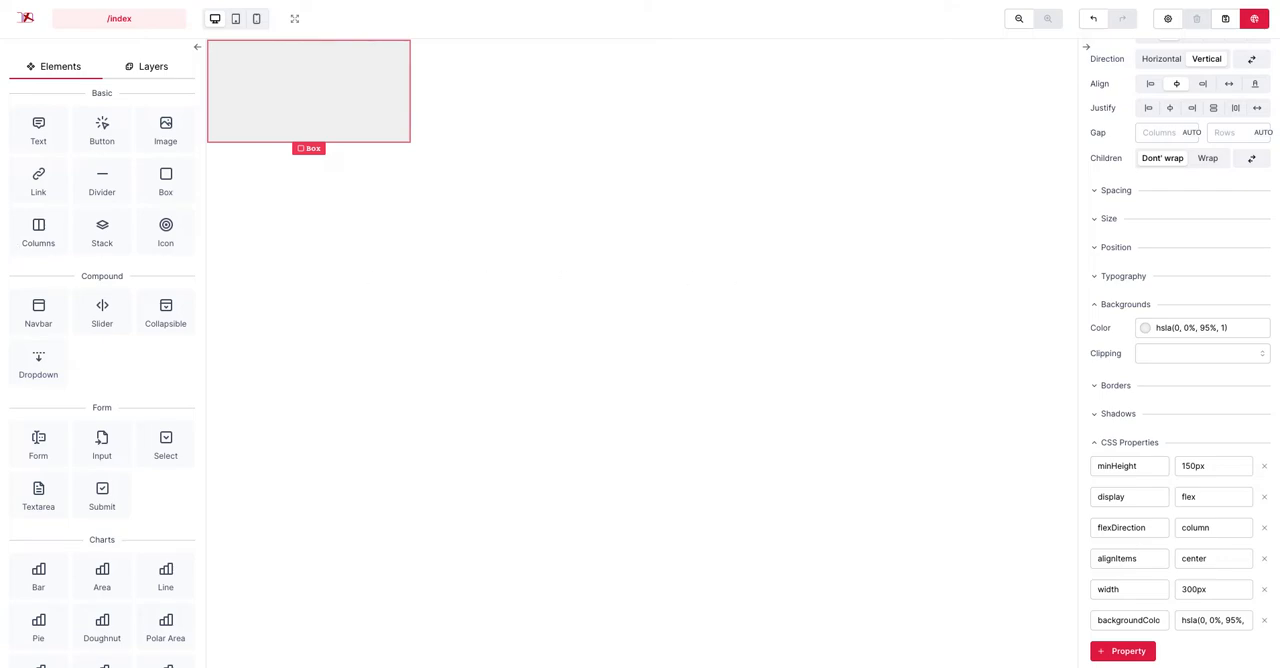
{"action": "mouse_move", "coordinate": [184, 270]}
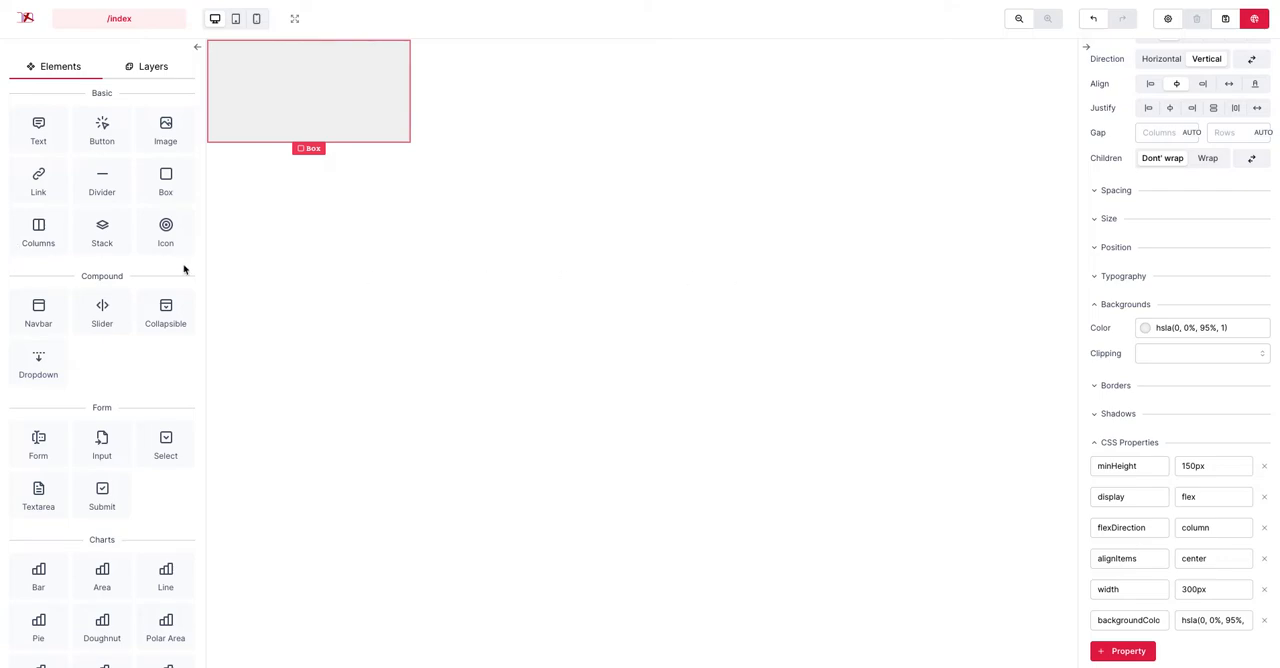
{"action": "mouse_move", "coordinate": [512, 172]}
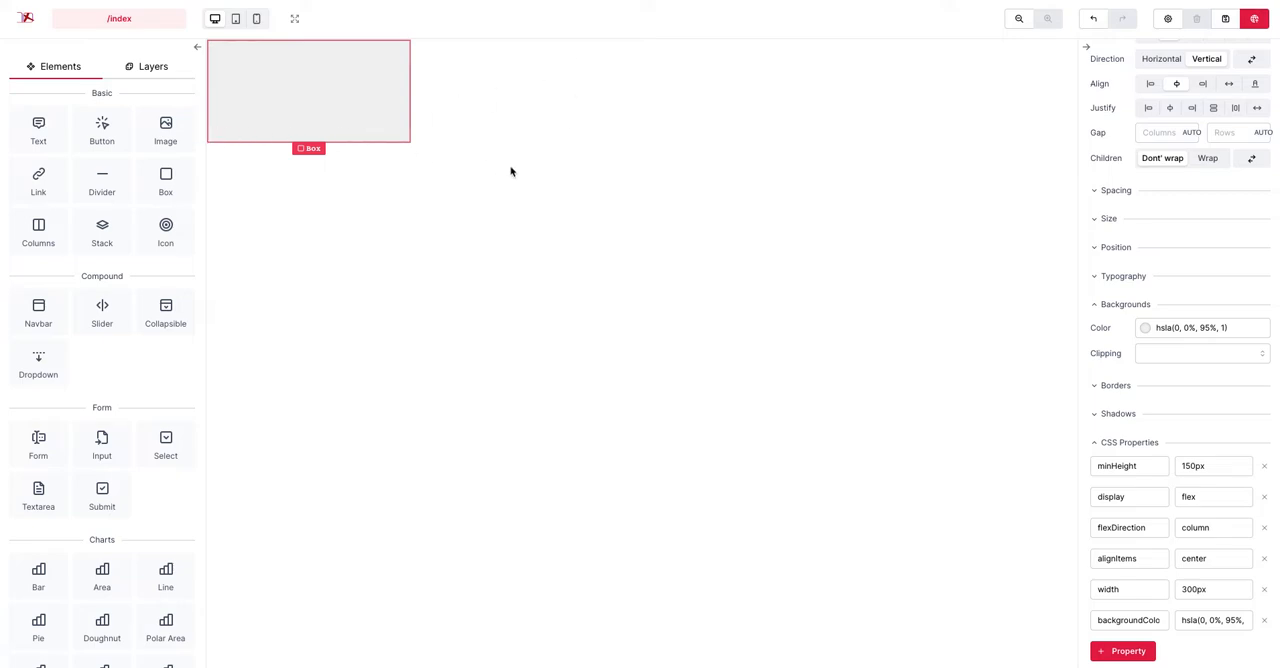
{"action": "mouse_move", "coordinate": [572, 100]}
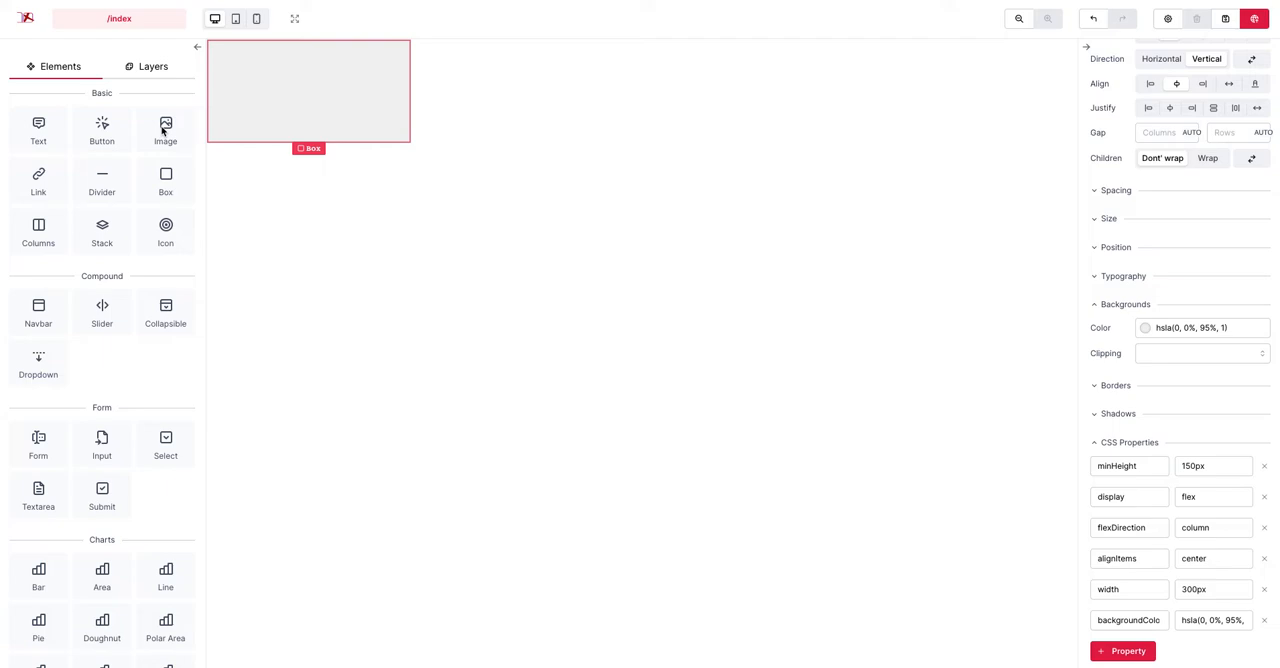
Place an Image element inside the card box and go to its options to set the source.
{"action": "left_click_drag", "start_coordinate": [164, 130], "coordinate": [308, 64]}
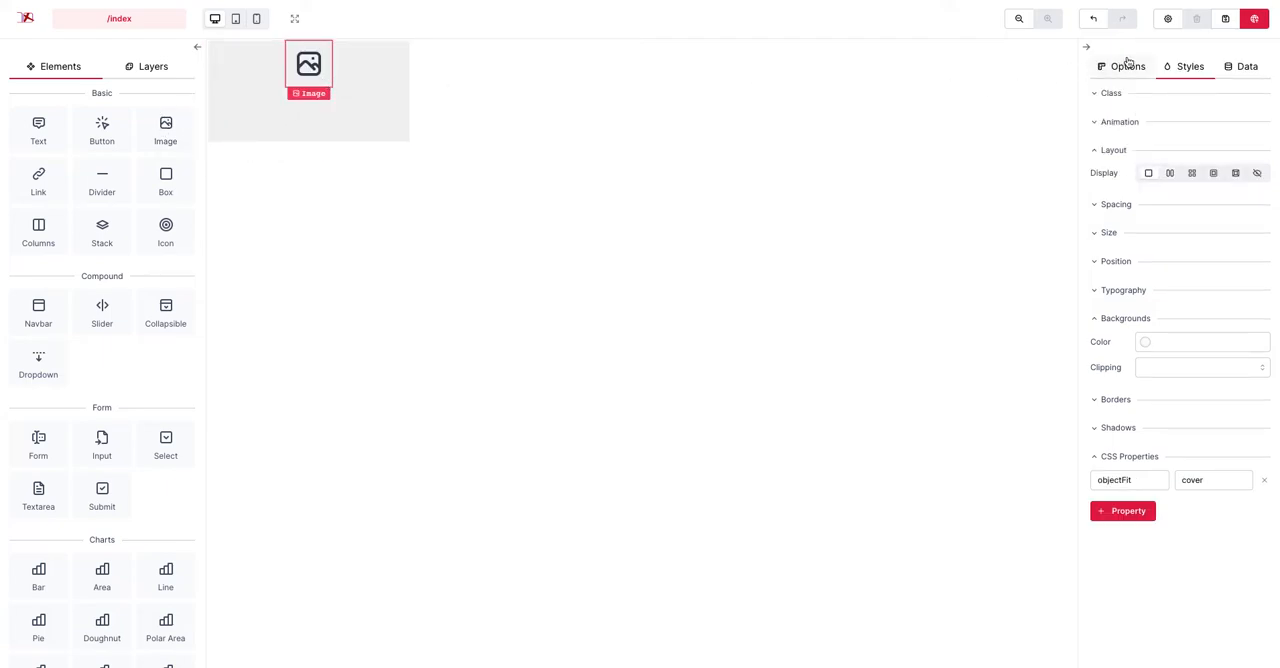
{"action": "left_click", "coordinate": [1122, 66]}
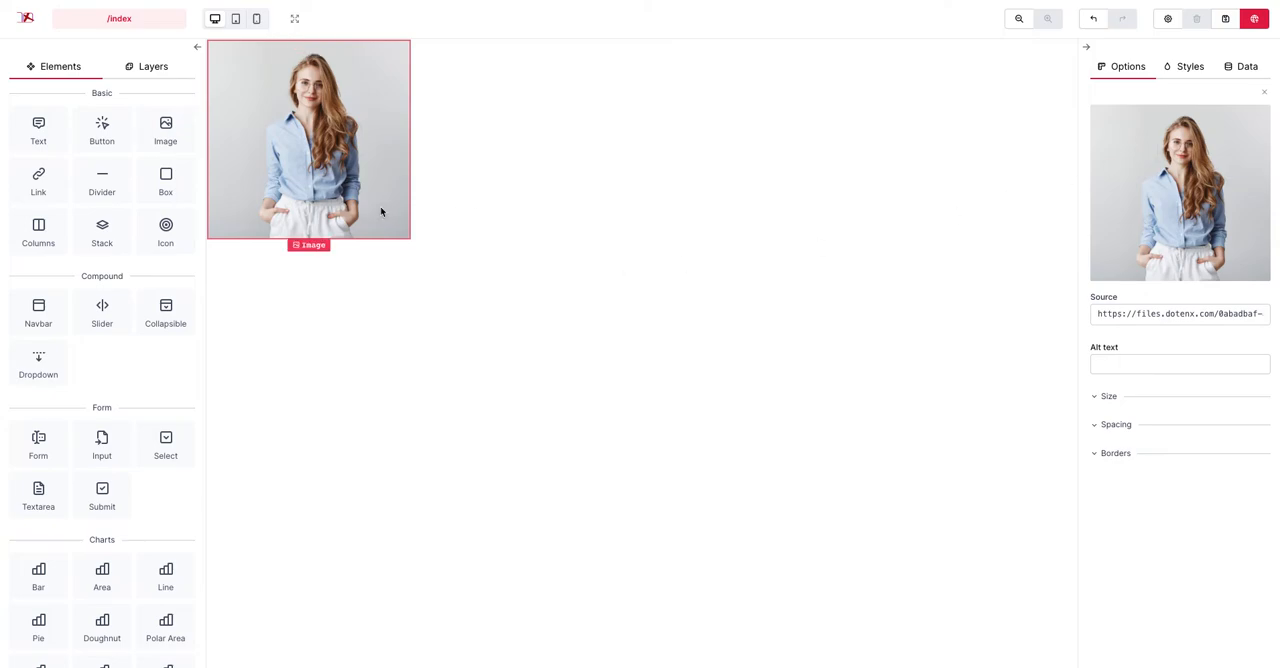
{"action": "mouse_move", "coordinate": [440, 206]}
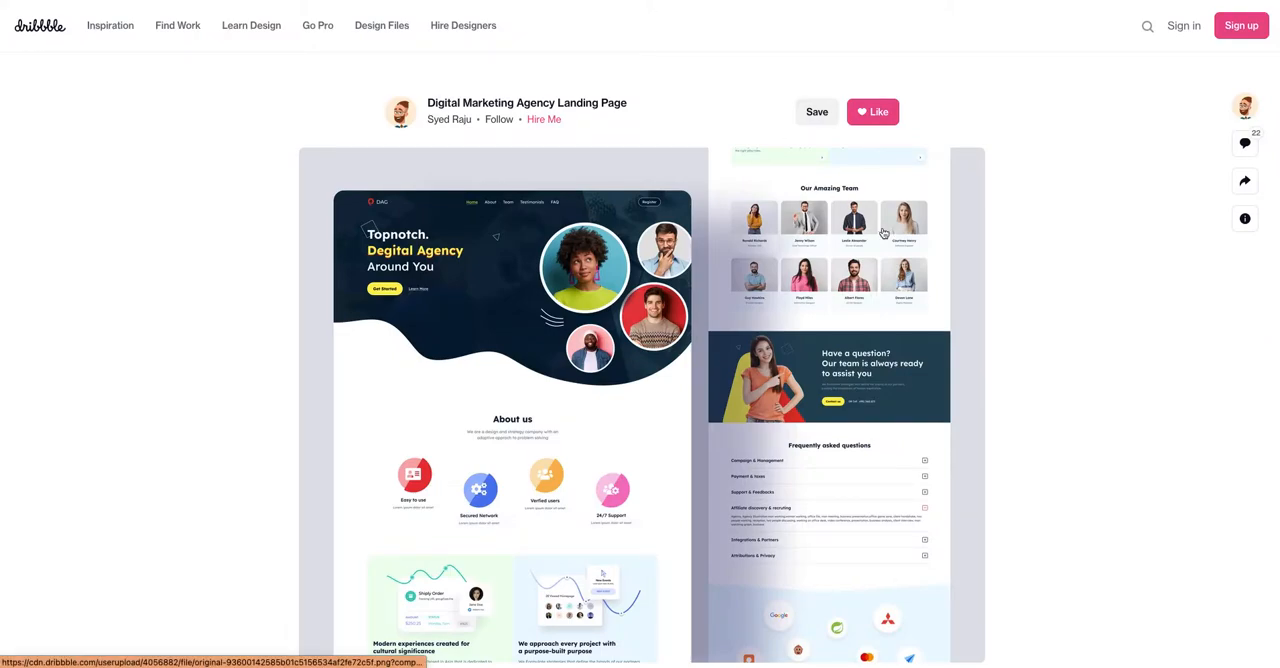
{"action": "mouse_move", "coordinate": [912, 244]}
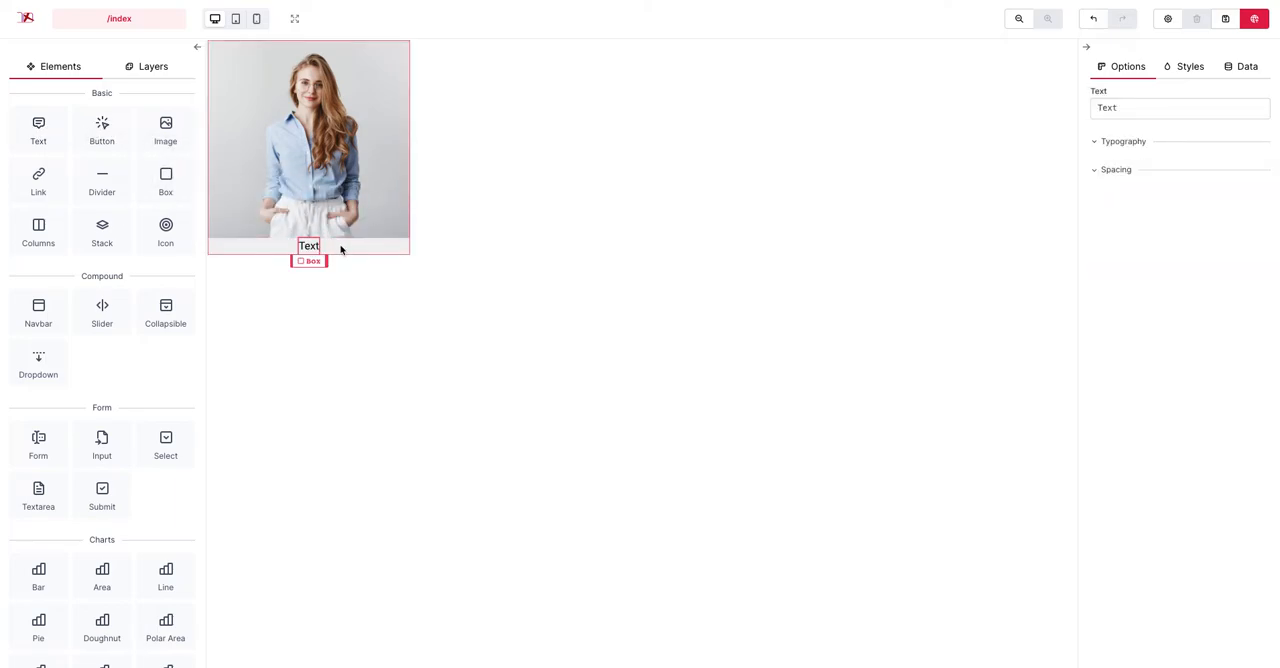
Select the new Text element placed under the photo in the card.
{"action": "left_click", "coordinate": [308, 246]}
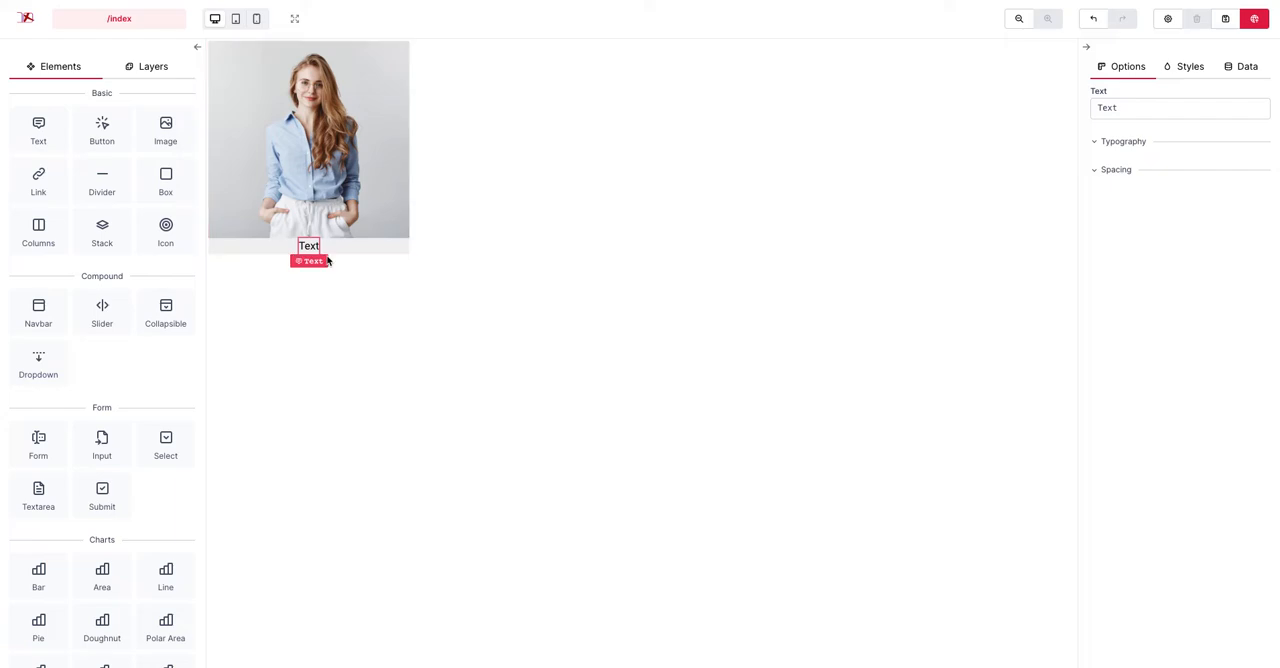
{"action": "mouse_move", "coordinate": [812, 58]}
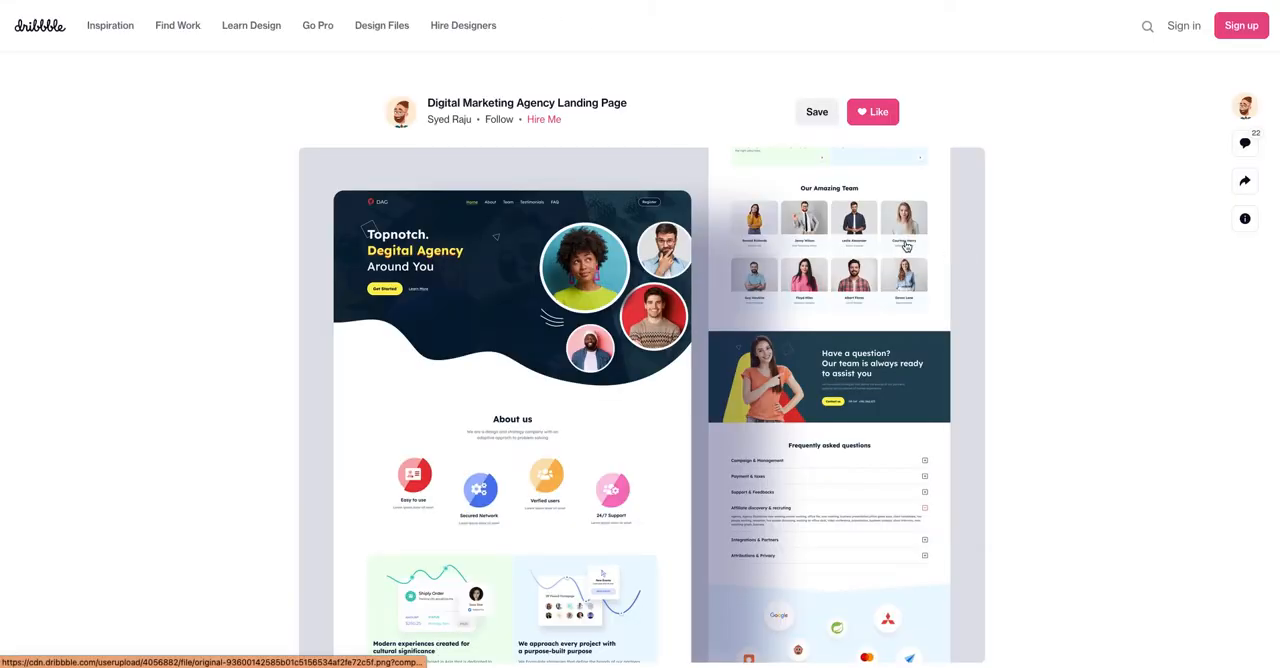
{"action": "mouse_move", "coordinate": [948, 304]}
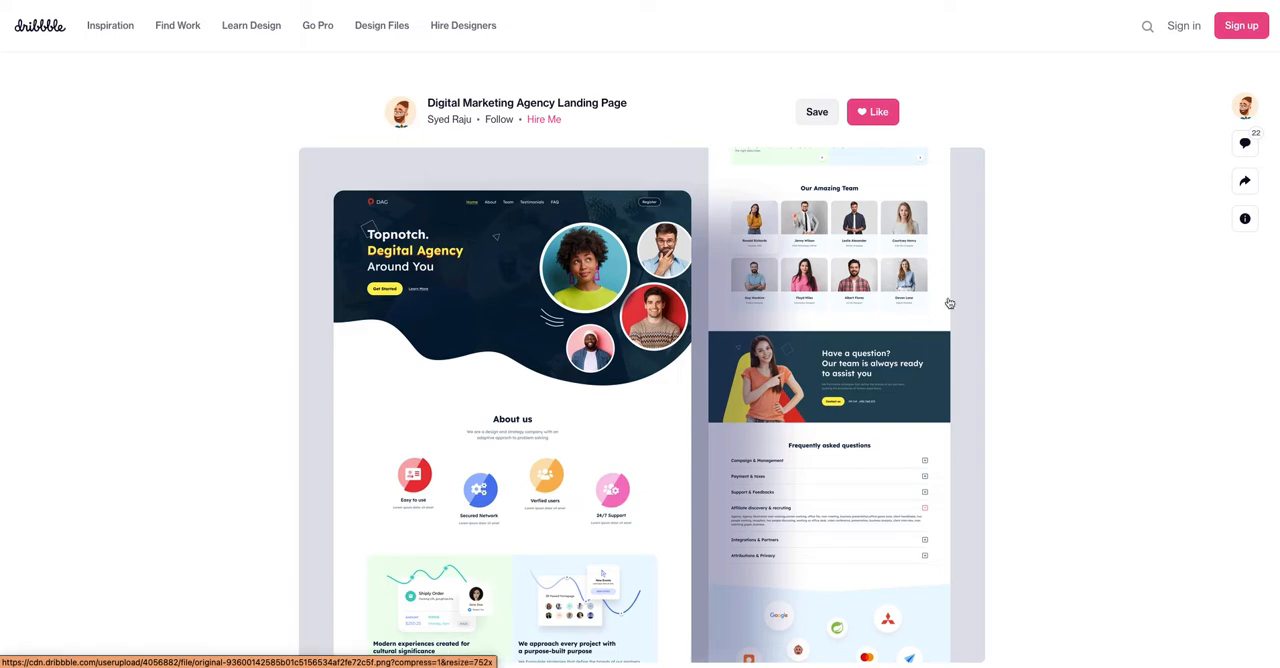
{"action": "mouse_move", "coordinate": [494, 128]}
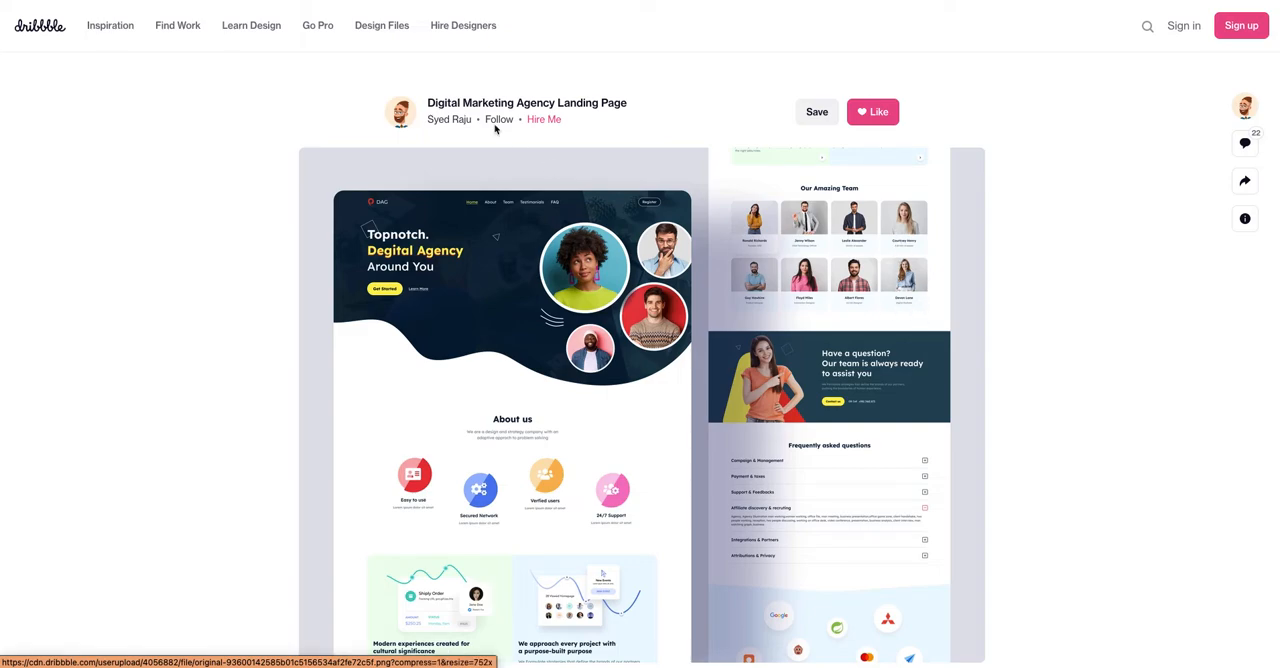
{"action": "mouse_move", "coordinate": [904, 296]}
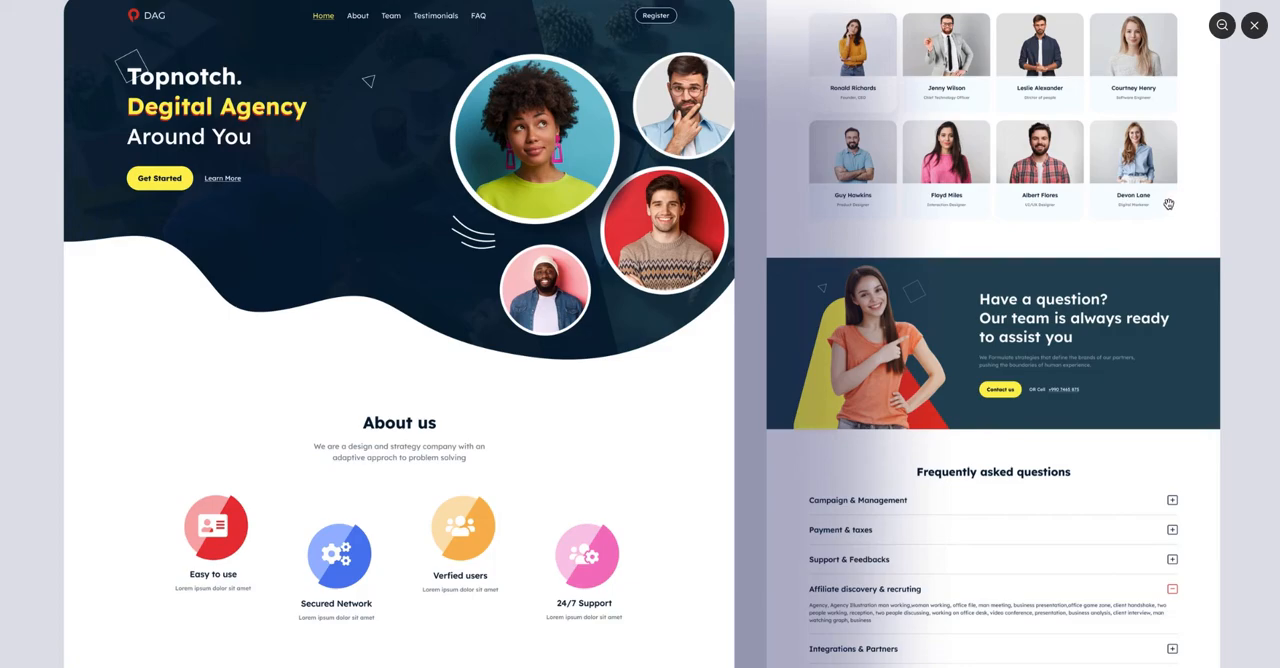
Scroll the Dribbble shot up to the Our Amazing Team member cards.
{"action": "scroll", "scroll_direction": "up", "scroll_amount": 3}
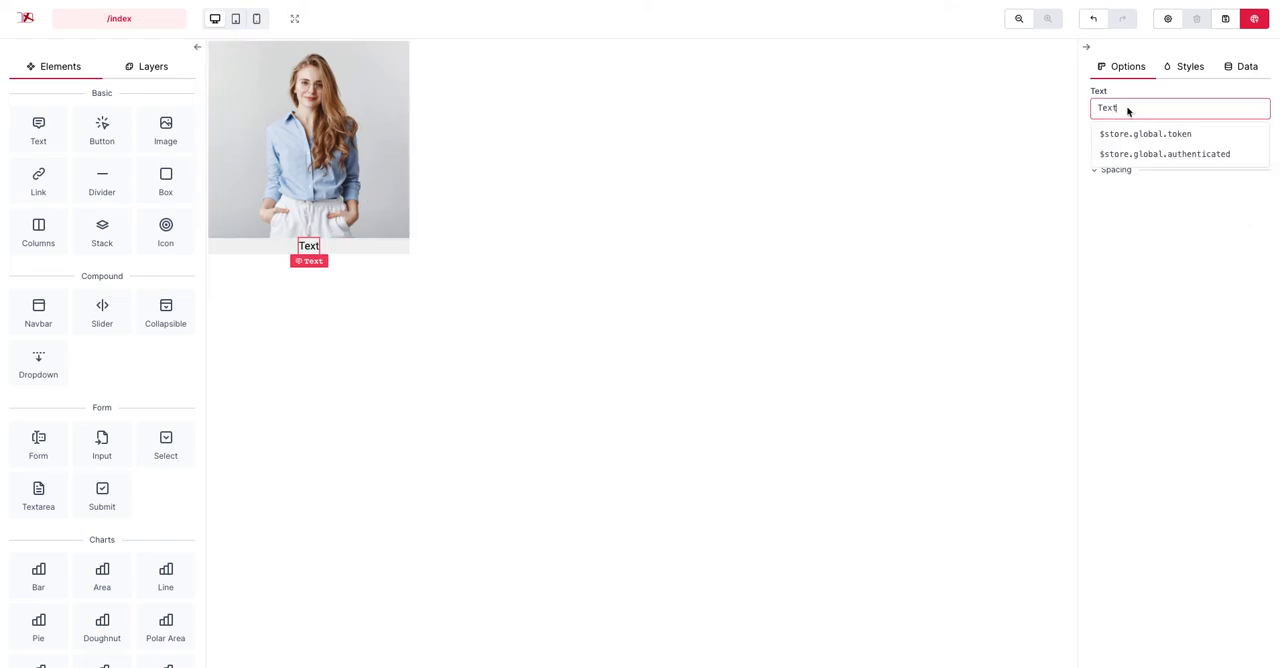
Change the caption to 'Devon Lane' and set its typography size to 2xl.
{"action": "type", "text": "Devon La"}
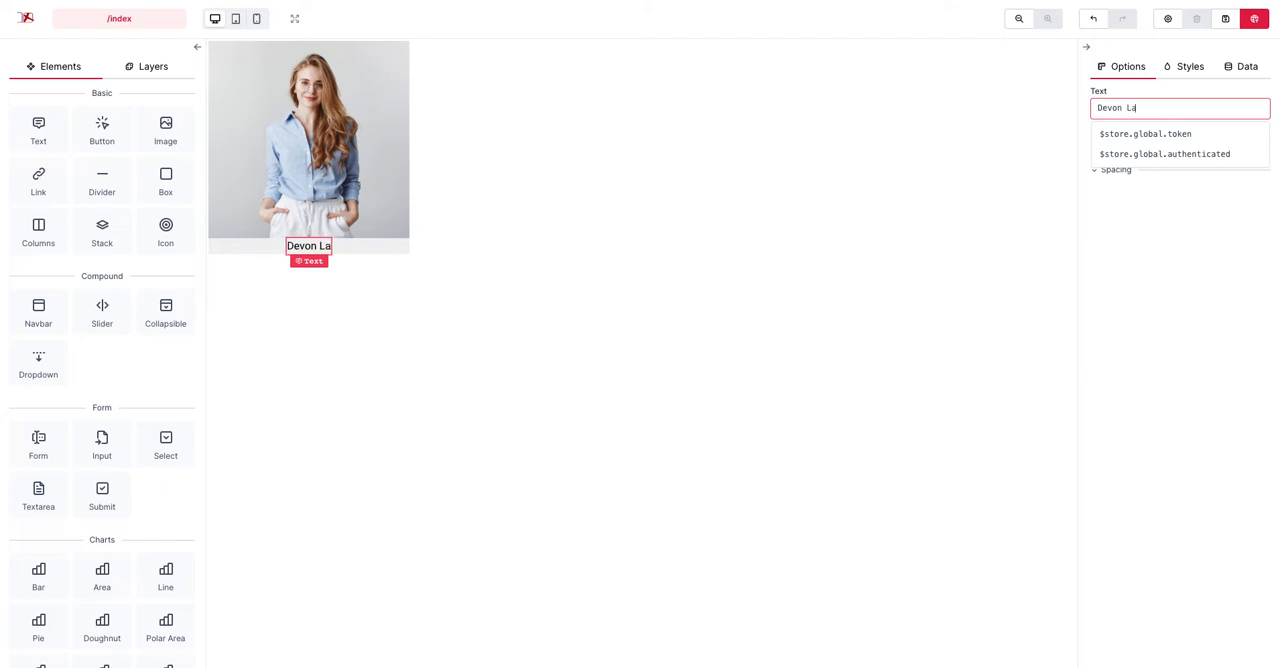
{"action": "type", "text": "ne"}
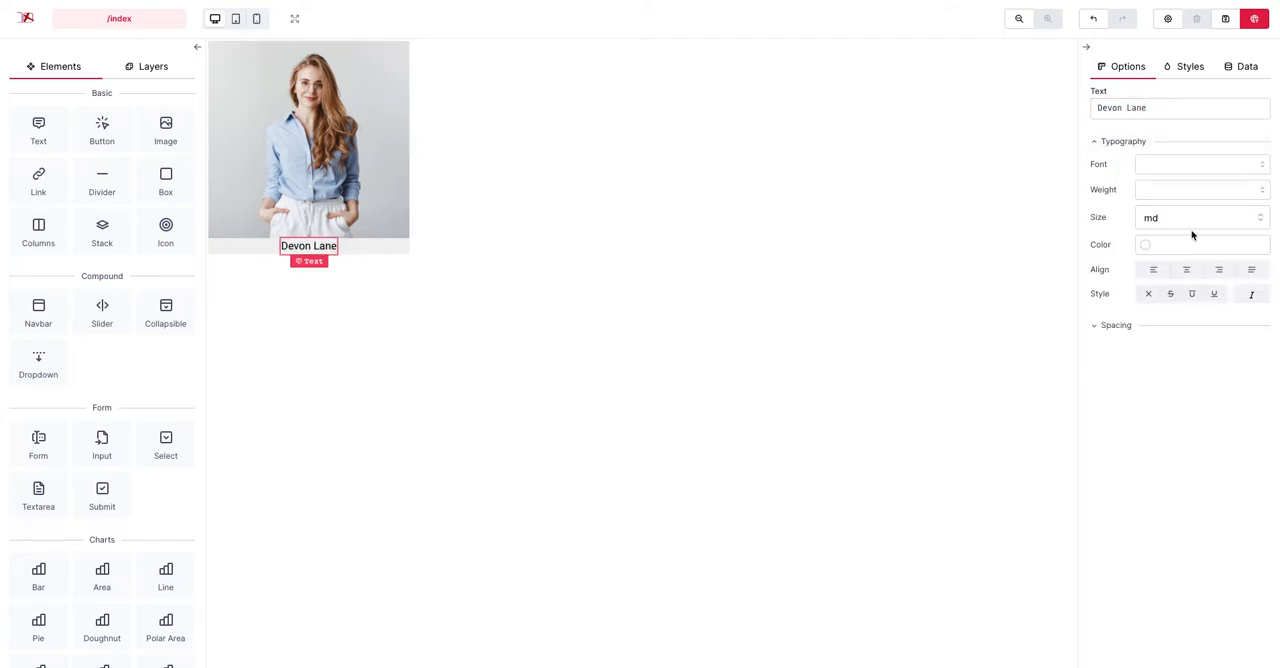
{"action": "left_click", "coordinate": [1200, 216]}
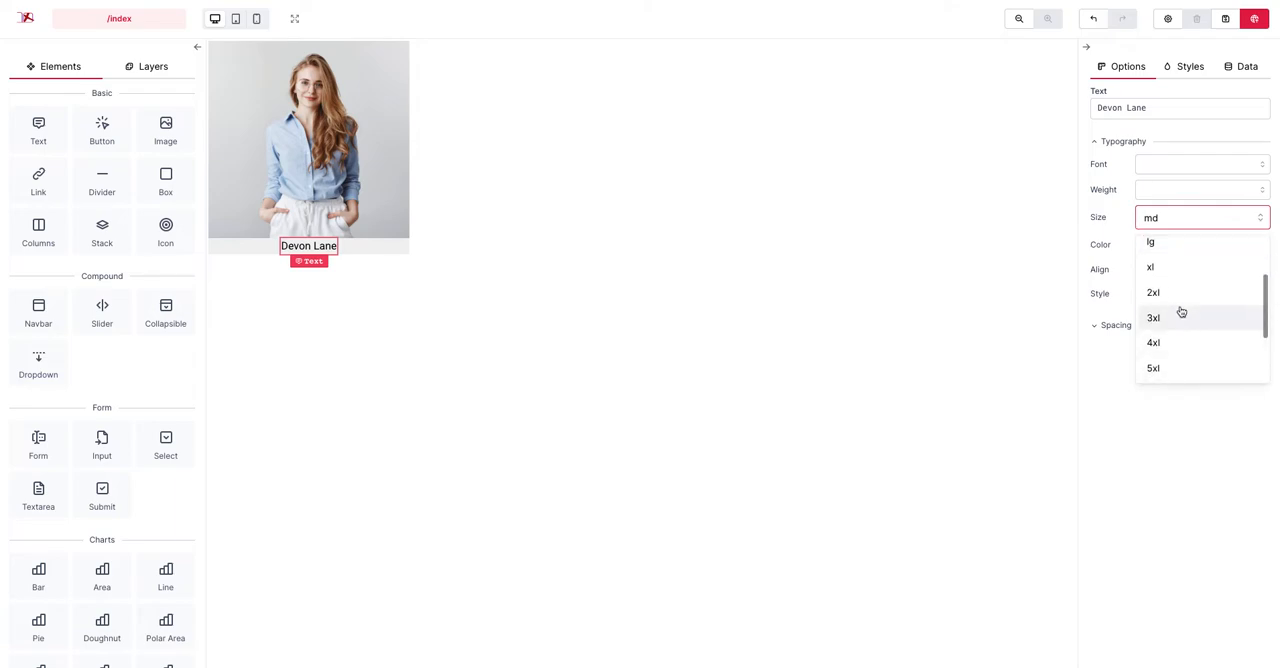
{"action": "left_click", "coordinate": [1152, 292]}
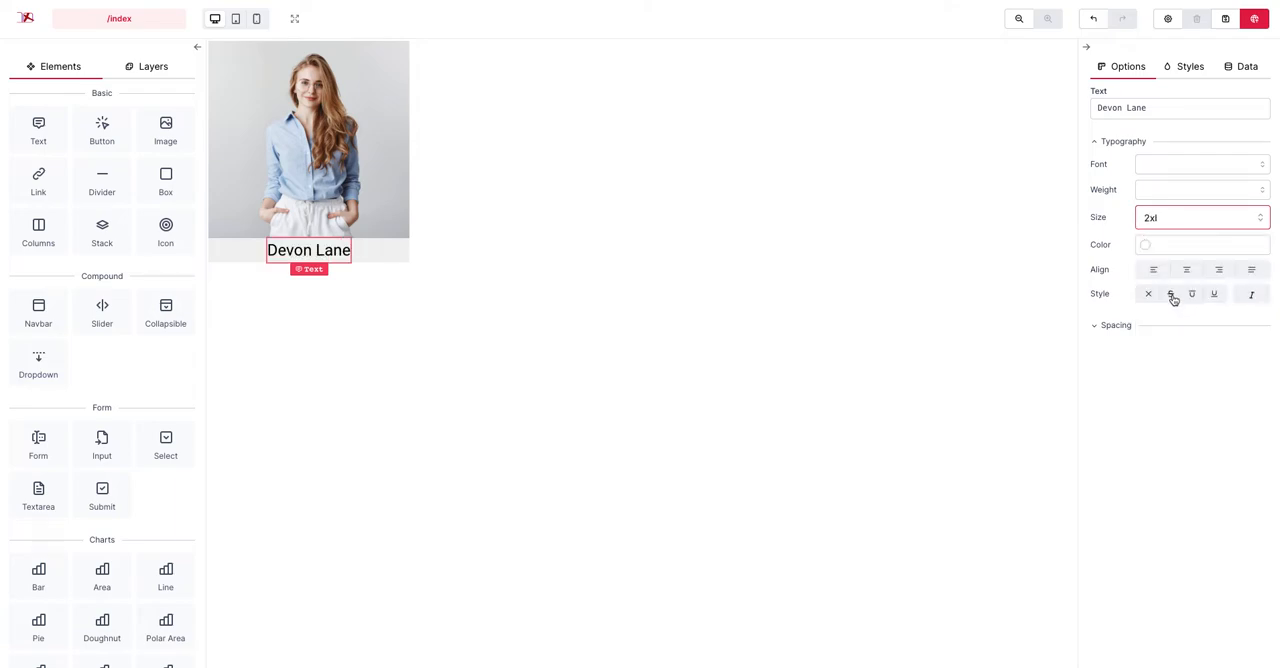
{"action": "mouse_move", "coordinate": [904, 416]}
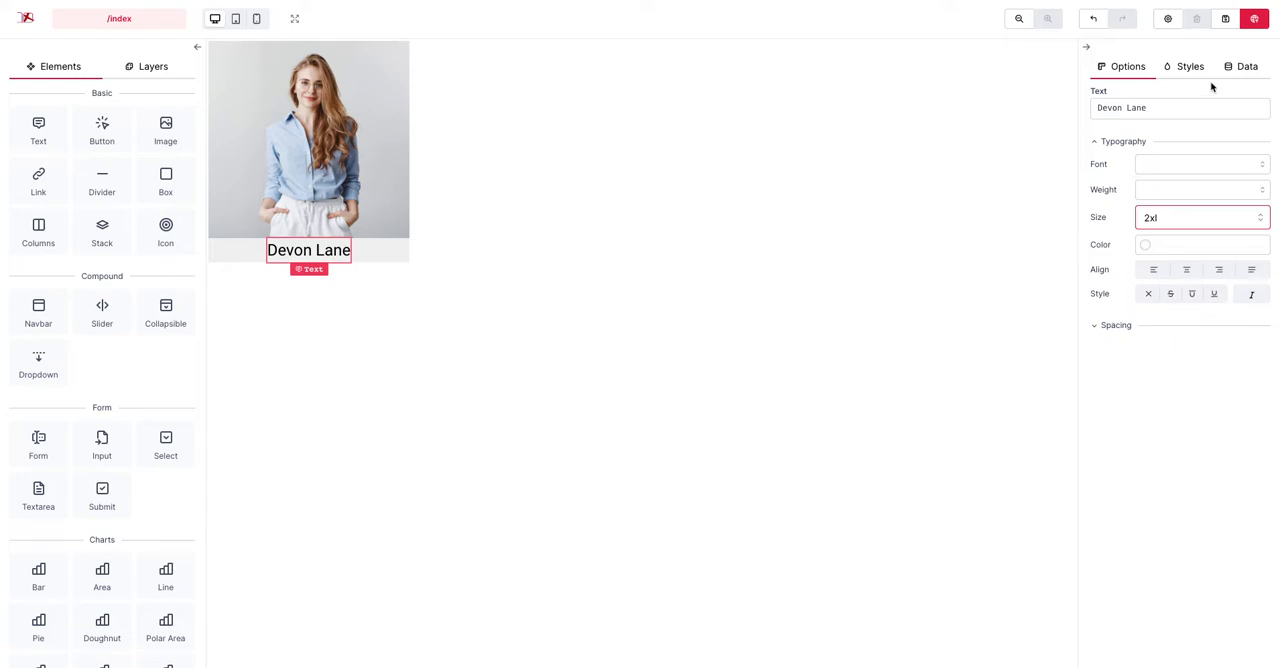
{"action": "mouse_move", "coordinate": [1092, 448]}
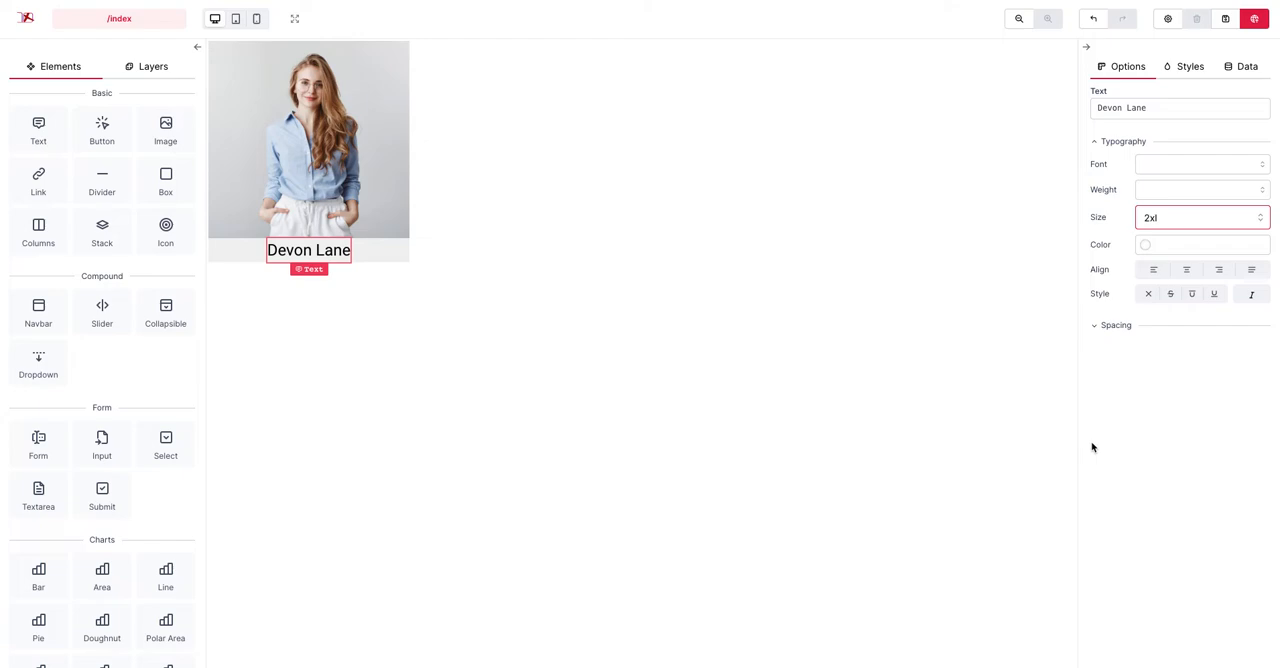
{"action": "mouse_move", "coordinate": [472, 310]}
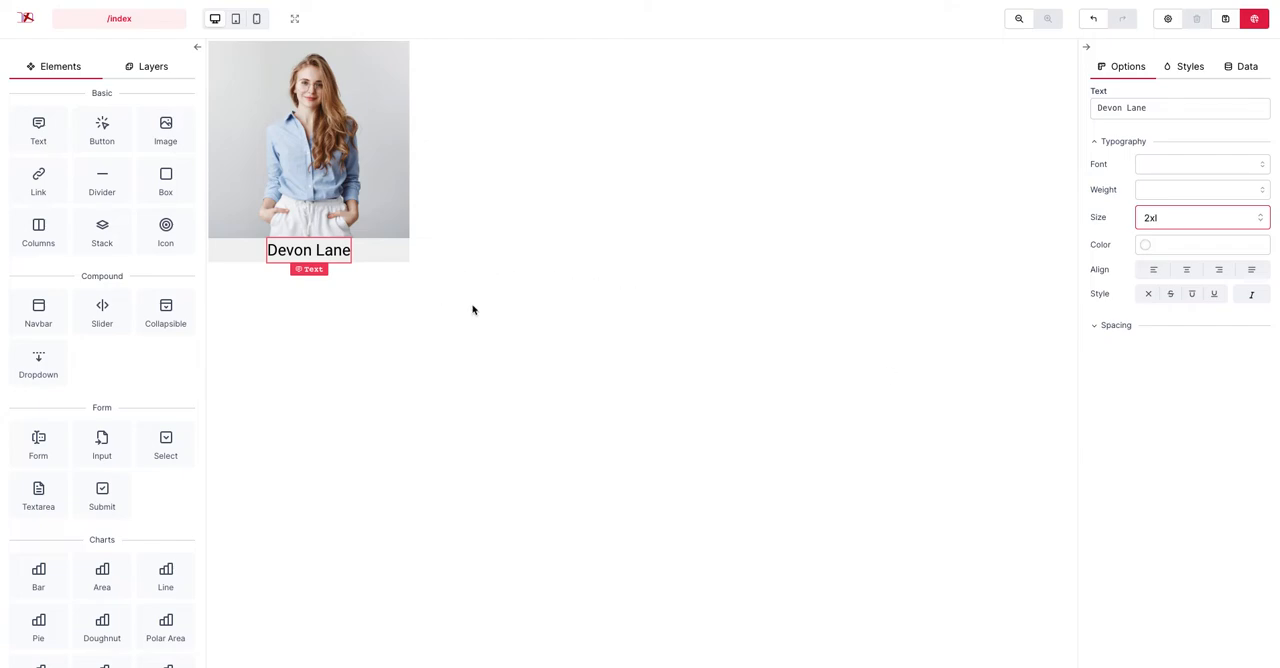
{"action": "mouse_move", "coordinate": [454, 316]}
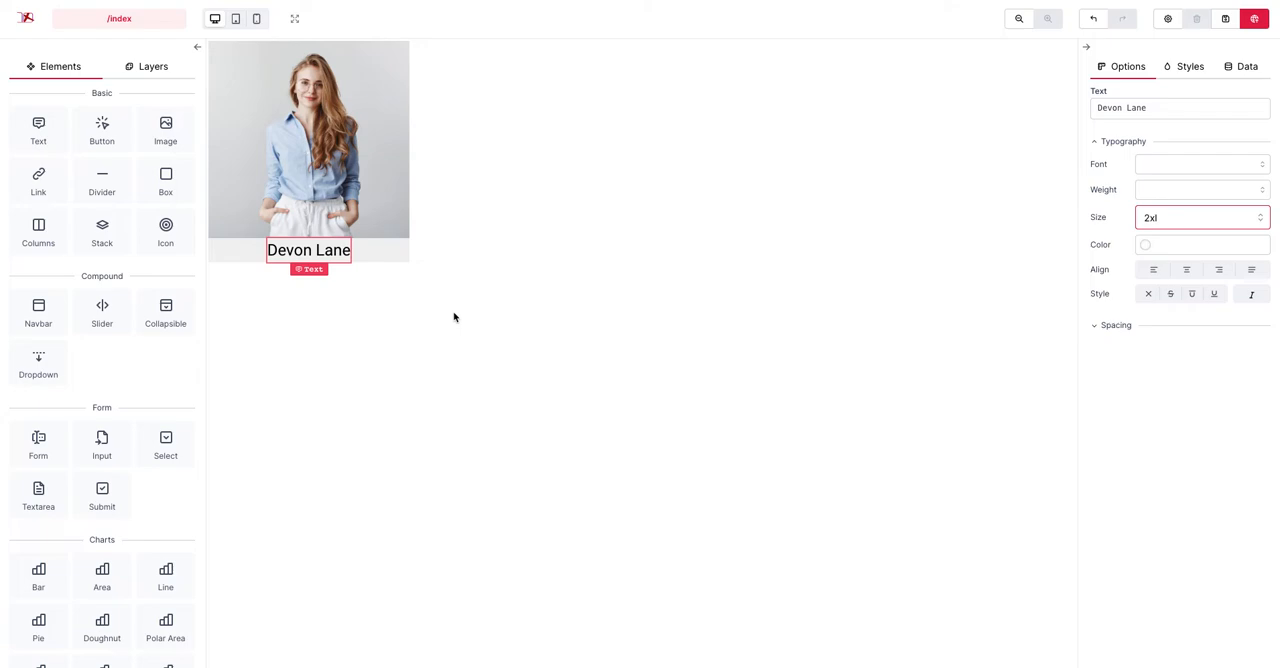
{"action": "mouse_move", "coordinate": [436, 360]}
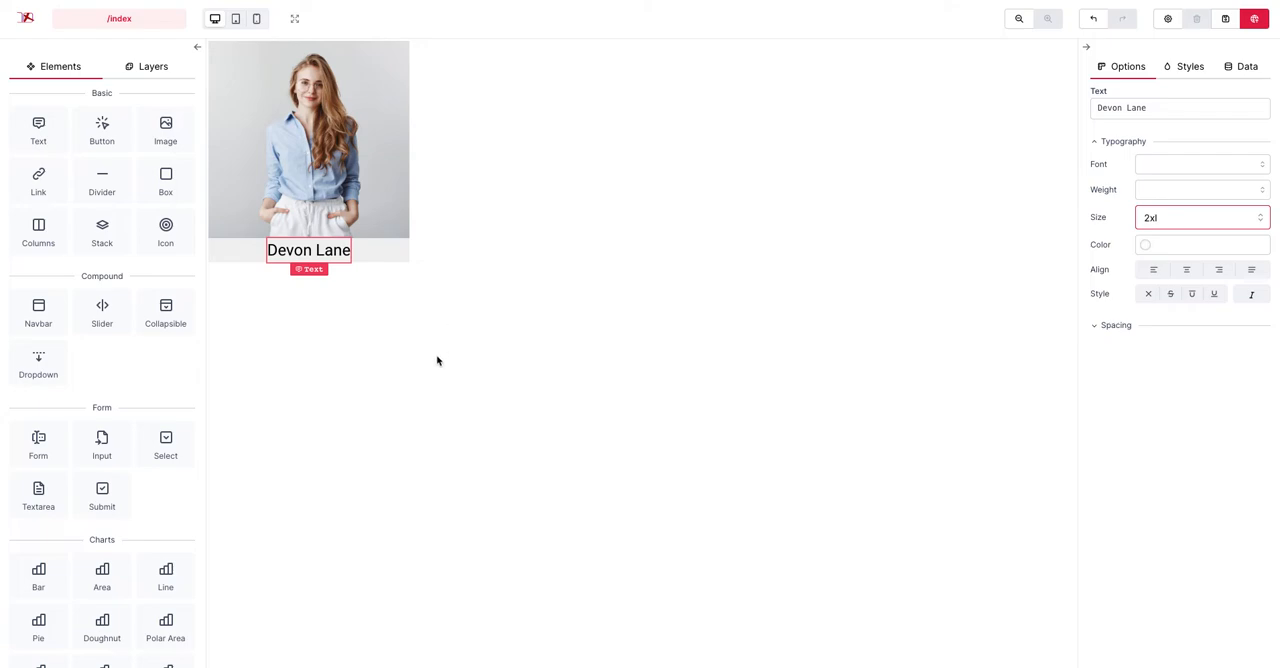
{"action": "mouse_move", "coordinate": [484, 376]}
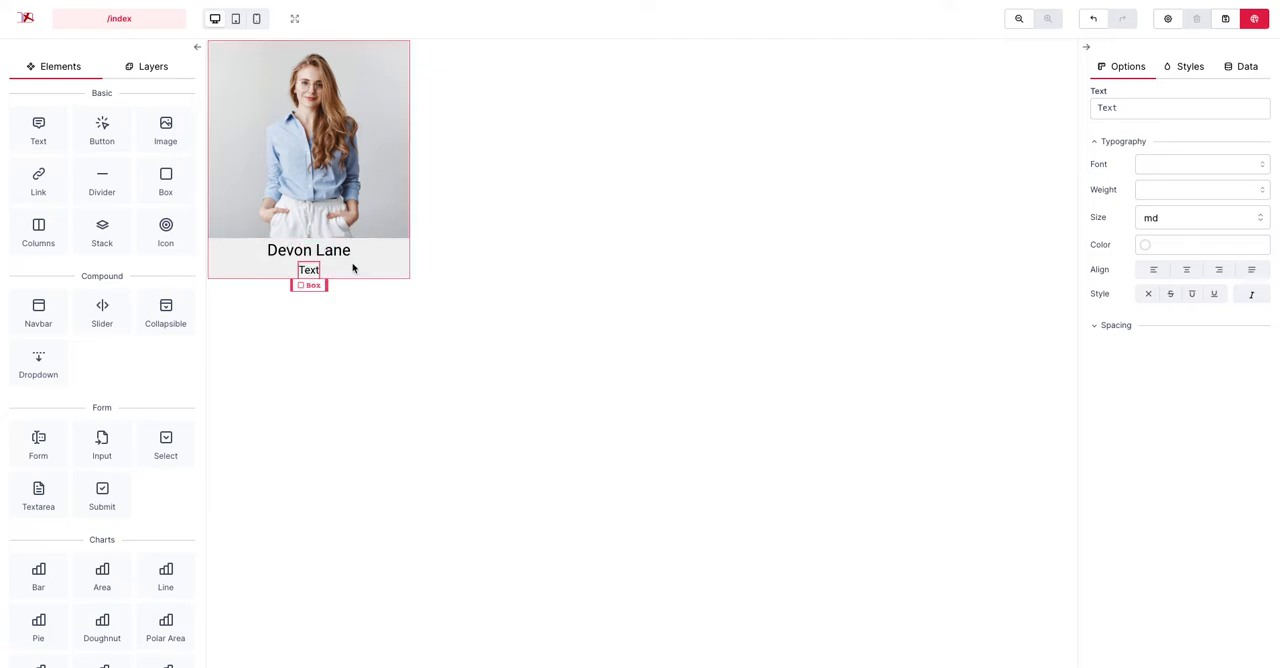
Set the second text element to read 'Digital Marketer' and return to the card box.
{"action": "left_click", "coordinate": [308, 270]}
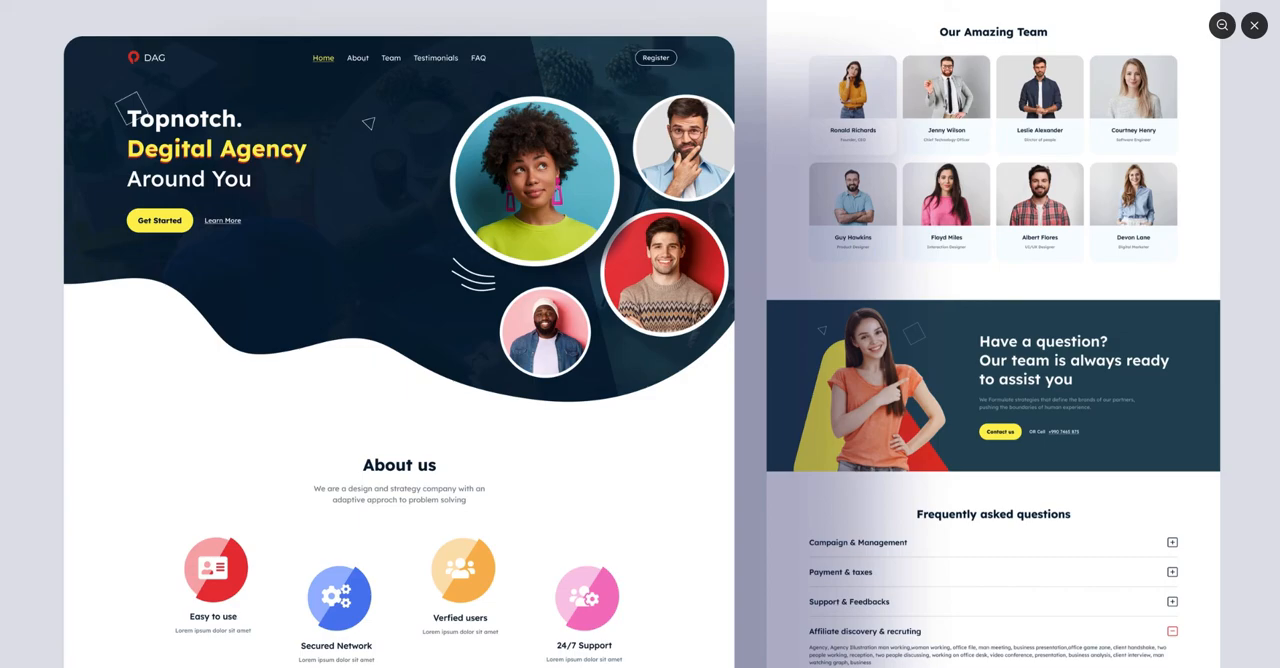
{"action": "mouse_move", "coordinate": [1122, 256]}
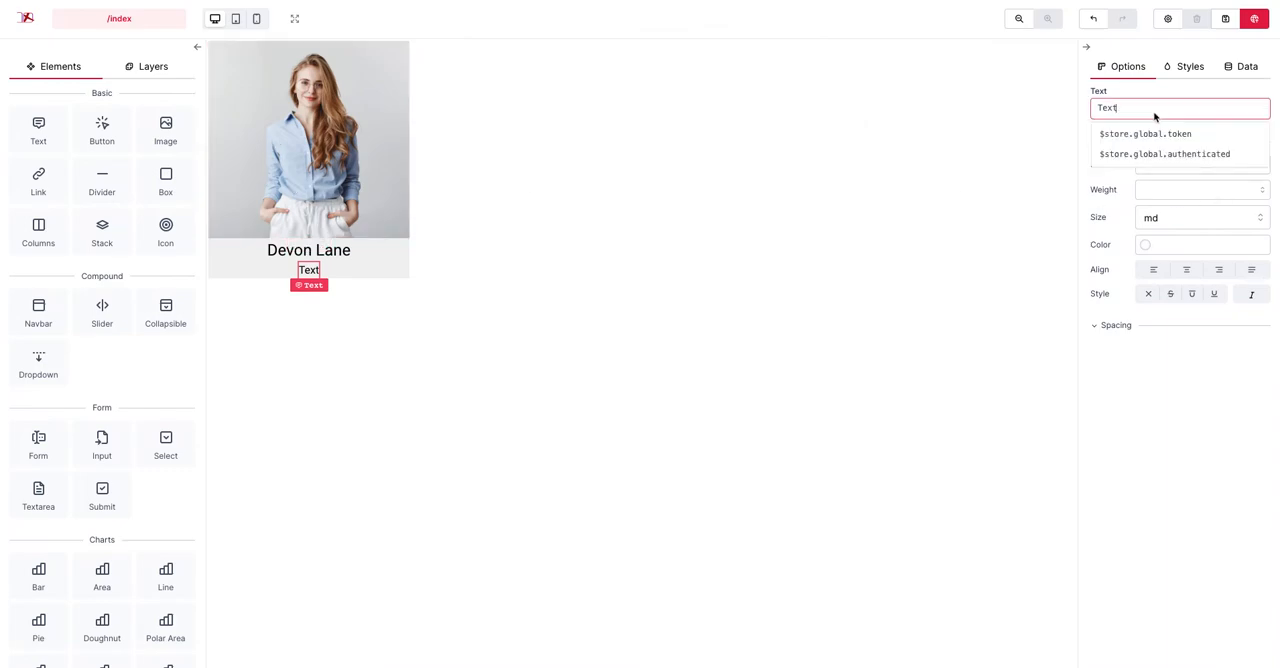
{"action": "type", "text": "Di"}
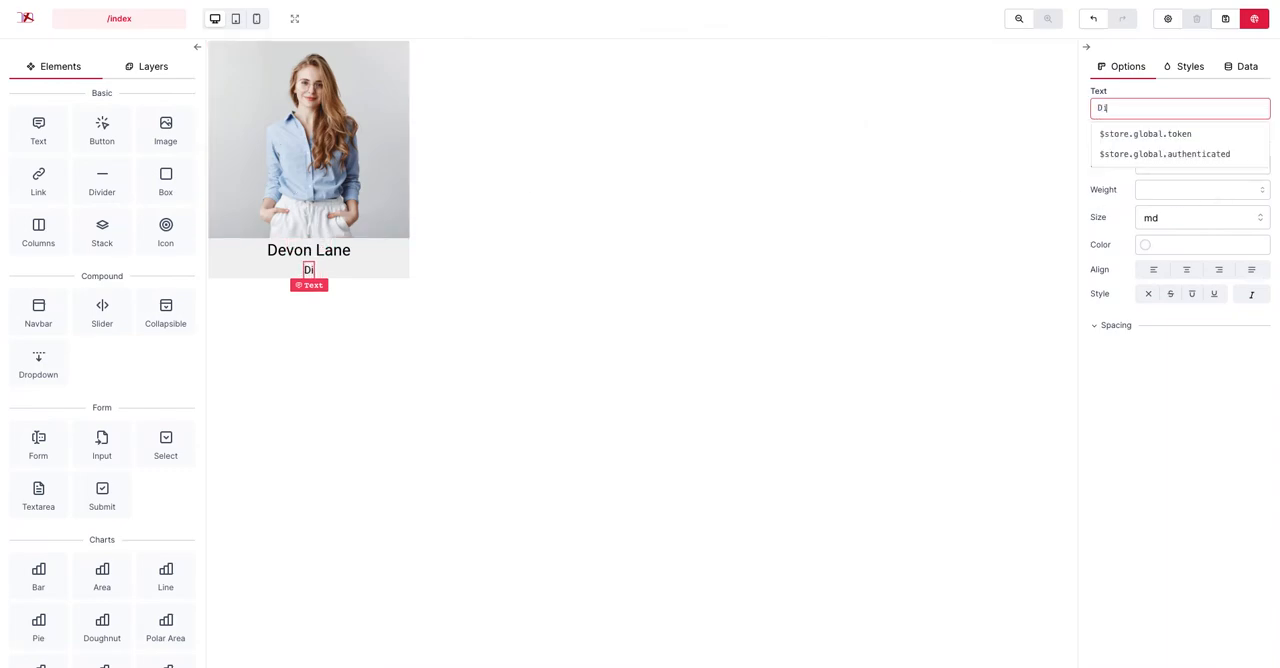
{"action": "type", "text": "Digital Marketer"}
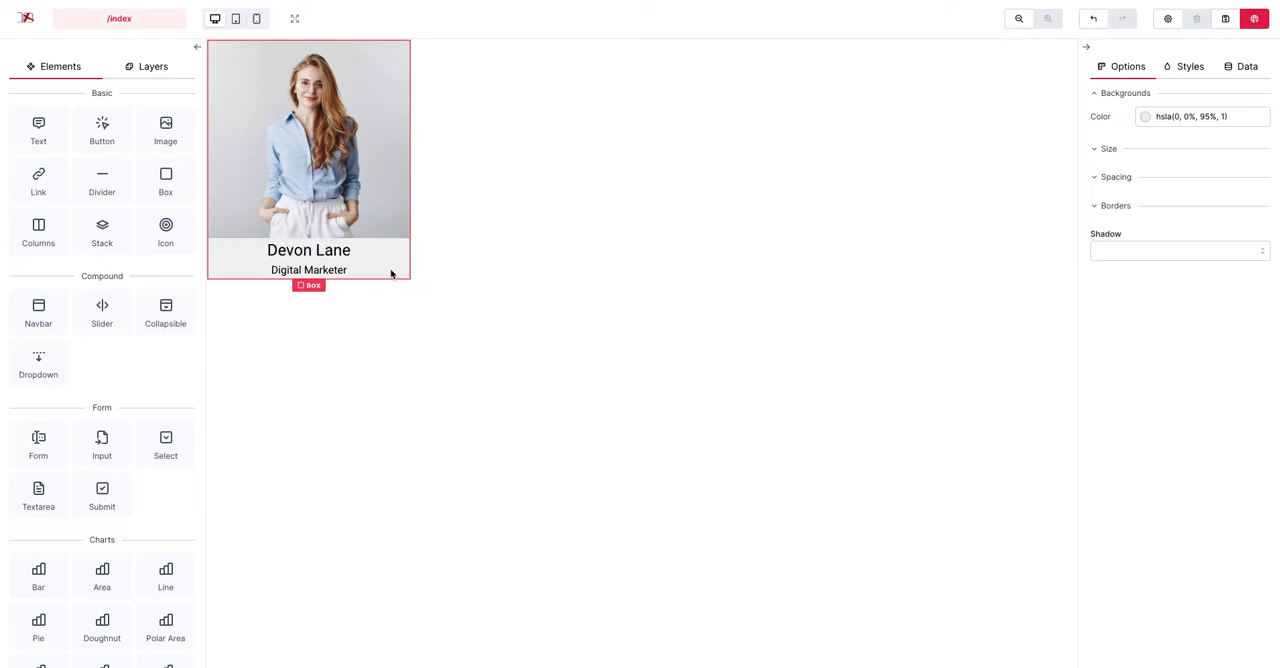
{"action": "mouse_move", "coordinate": [392, 276]}
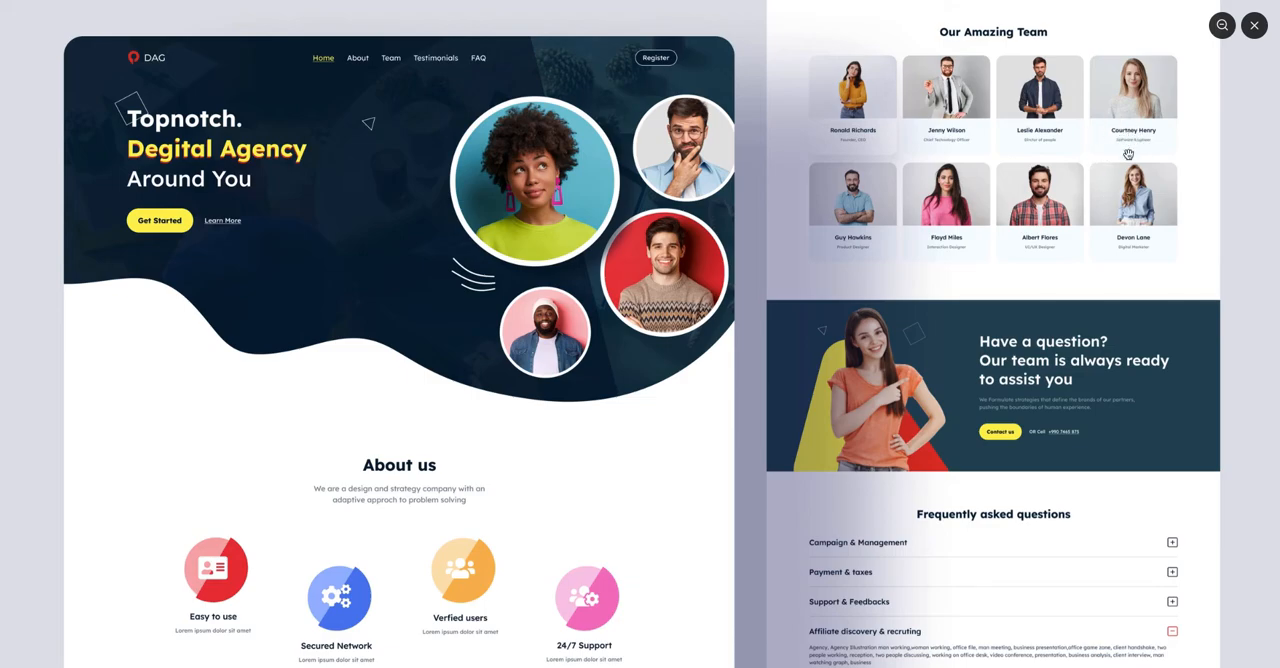
{"action": "left_click", "coordinate": [1254, 24]}
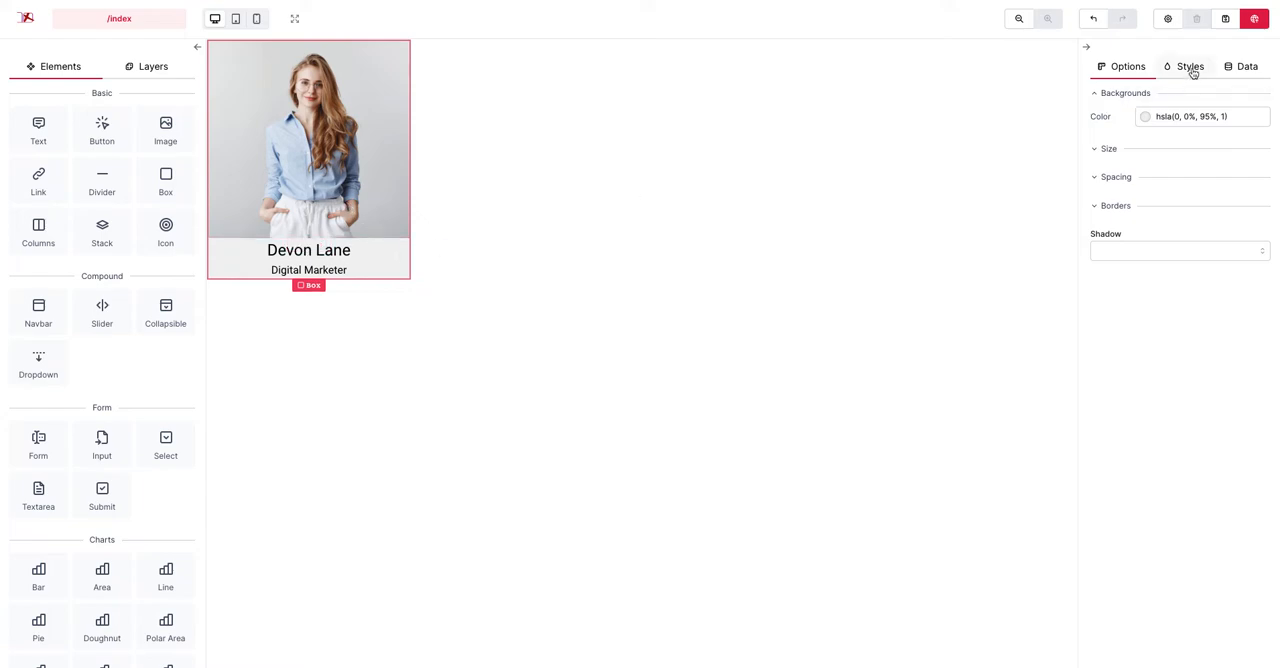
Add a paddingBottom property to the card box and set it to 20px.
{"action": "scroll", "scroll_direction": "down", "scroll_amount": 3}
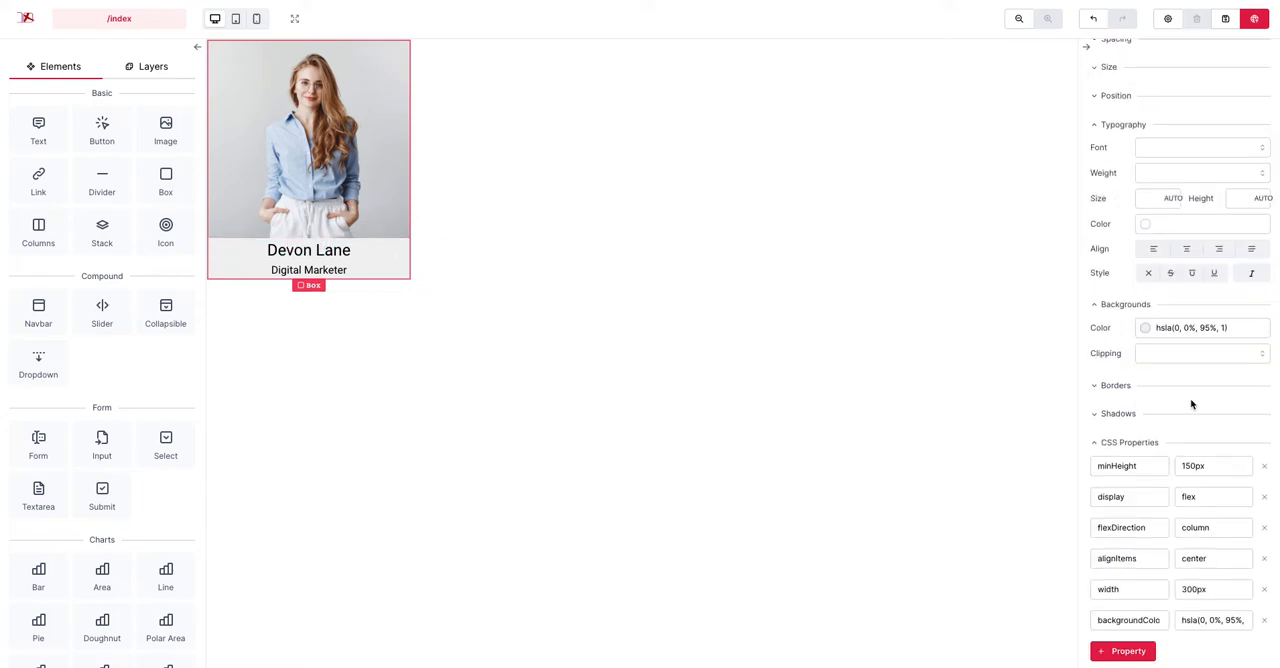
{"action": "left_click", "coordinate": [1122, 652]}
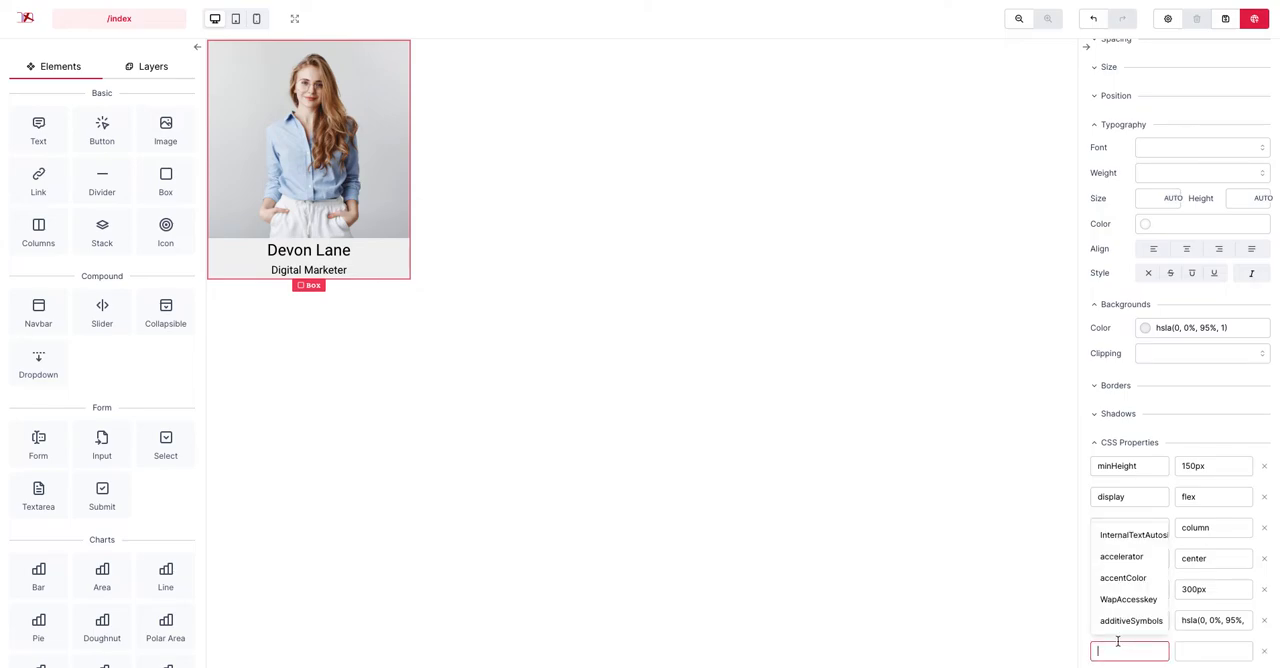
{"action": "type", "text": "bo"}
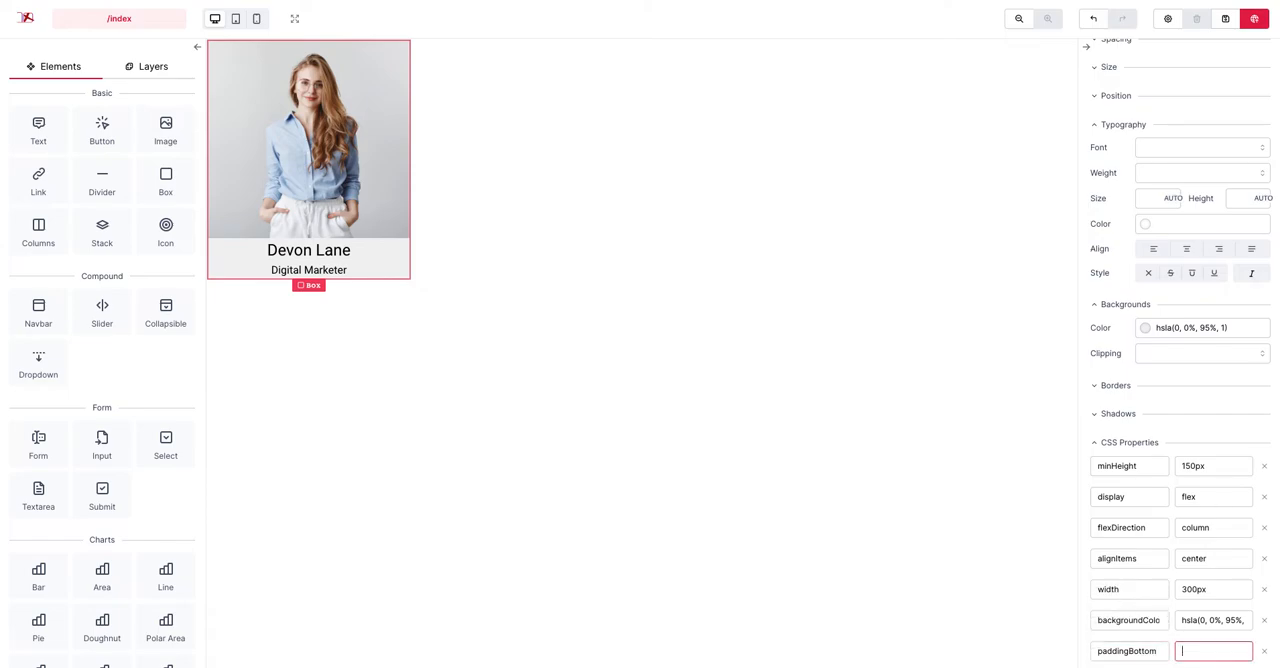
{"action": "type", "text": "10px"}
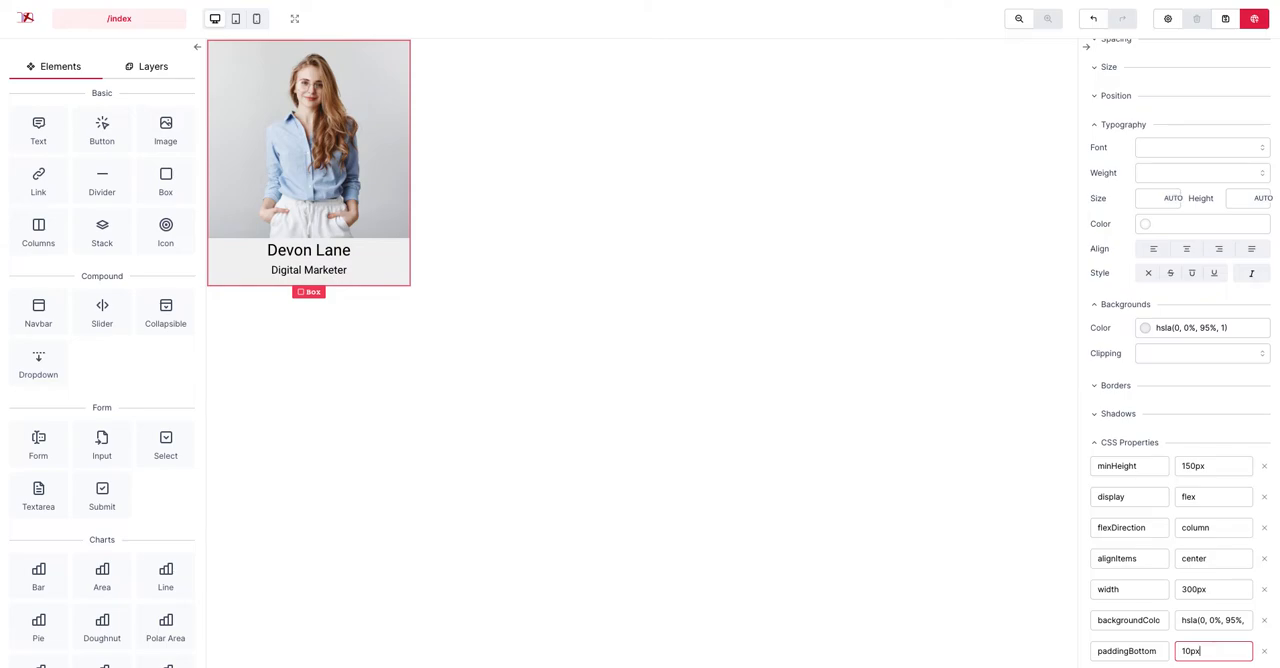
{"action": "type", "text": "20px"}
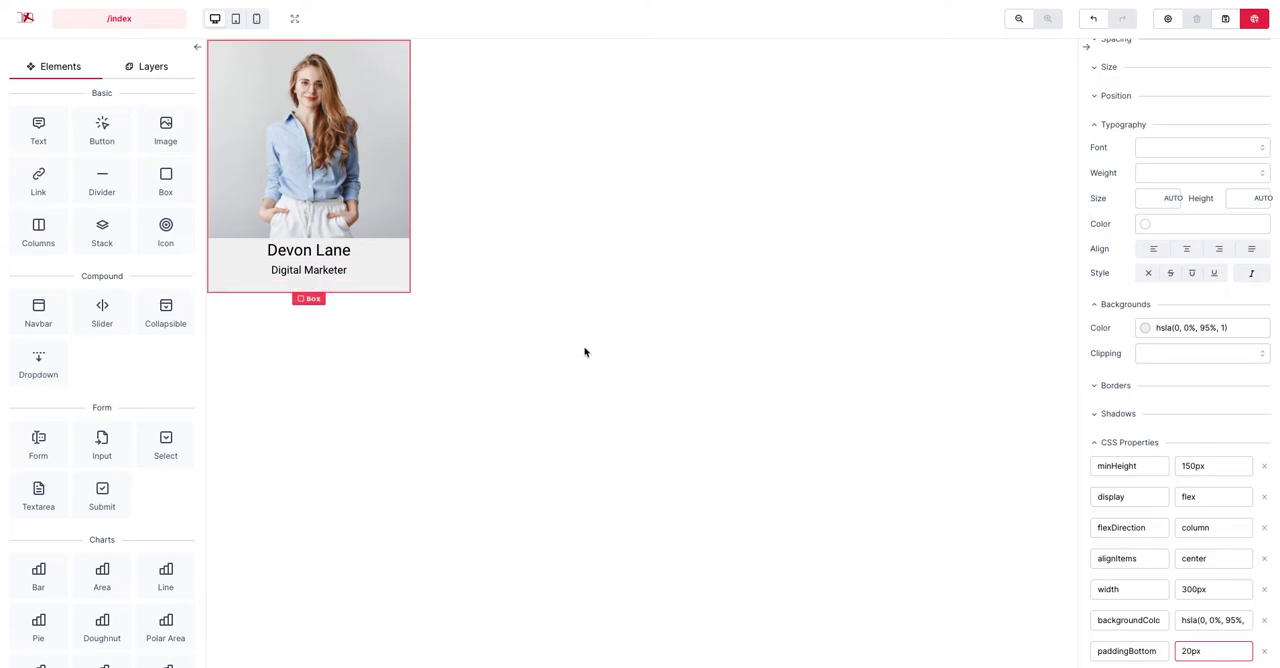
{"action": "mouse_move", "coordinate": [376, 272]}
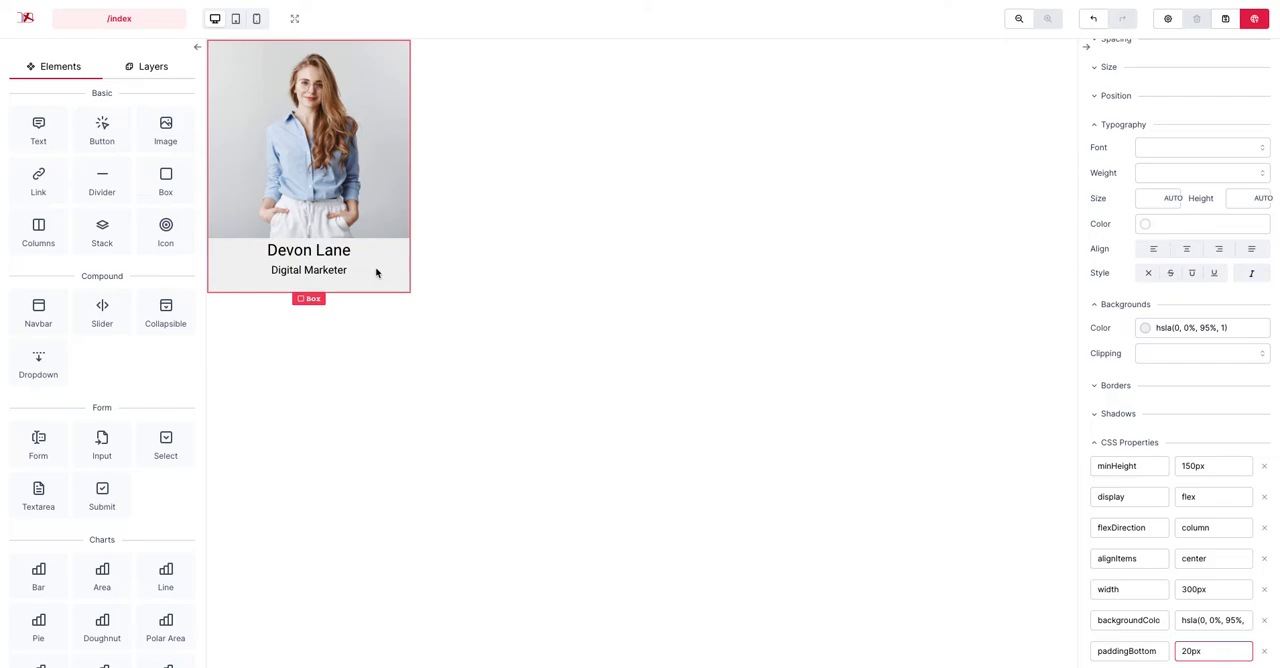
{"action": "mouse_move", "coordinate": [432, 250]}
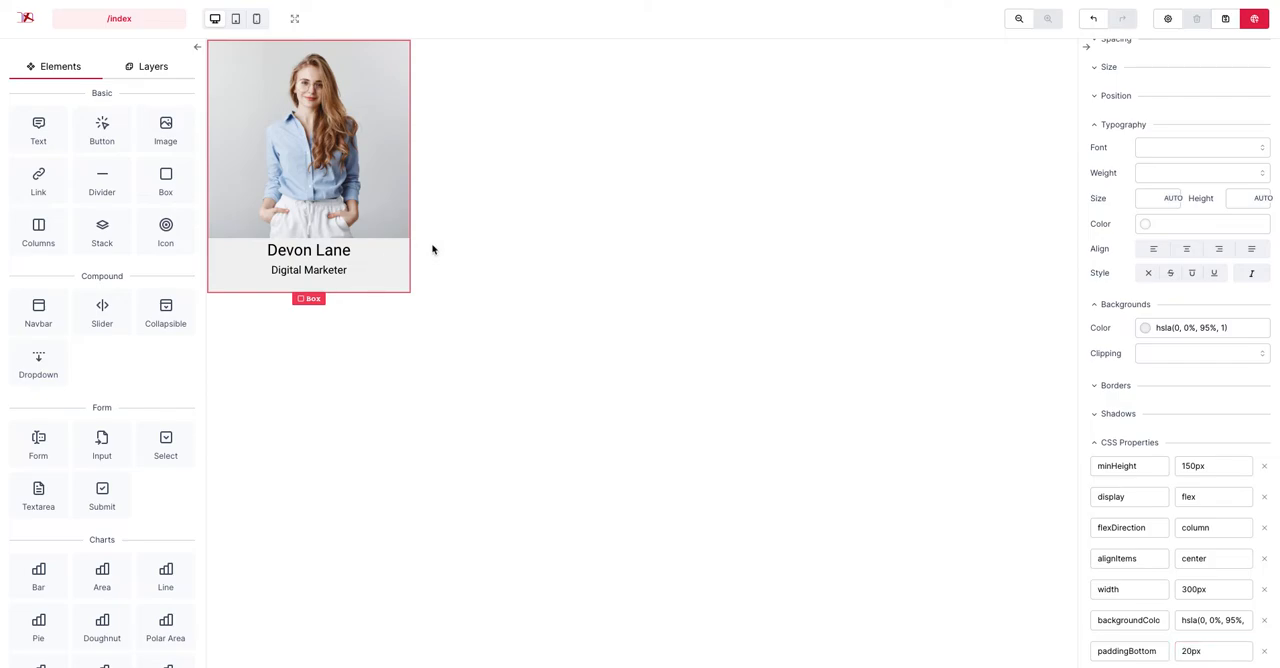
{"action": "mouse_move", "coordinate": [432, 250]}
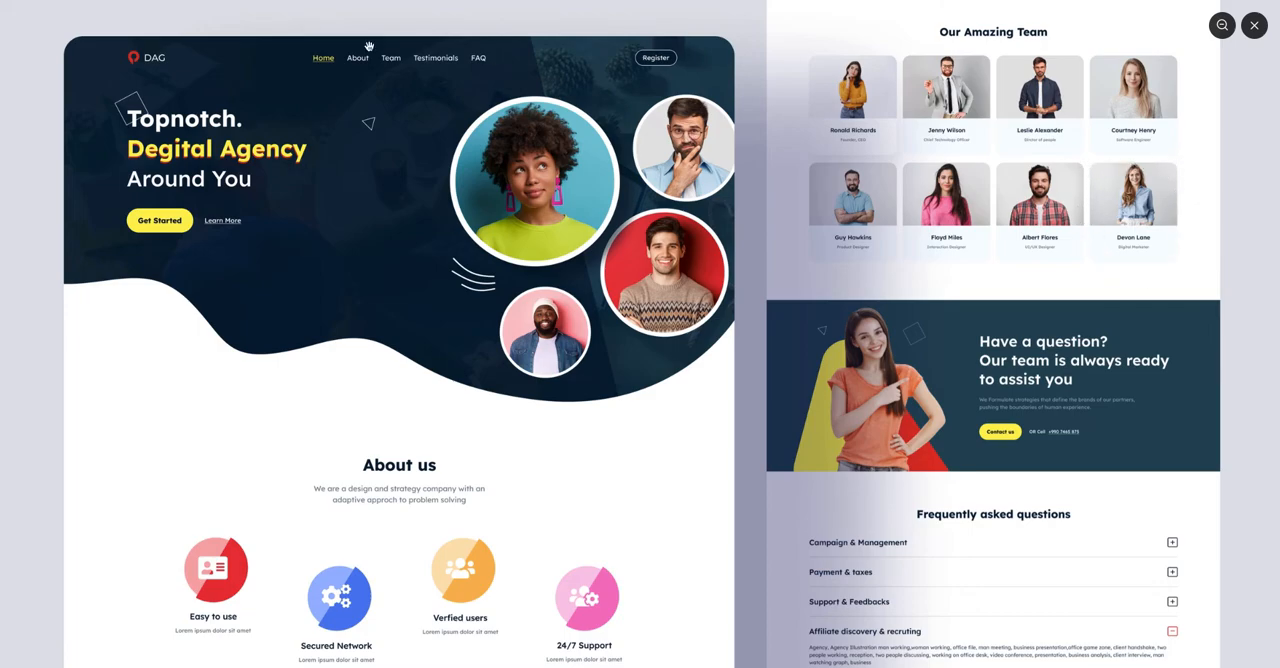
{"action": "mouse_move", "coordinate": [368, 48]}
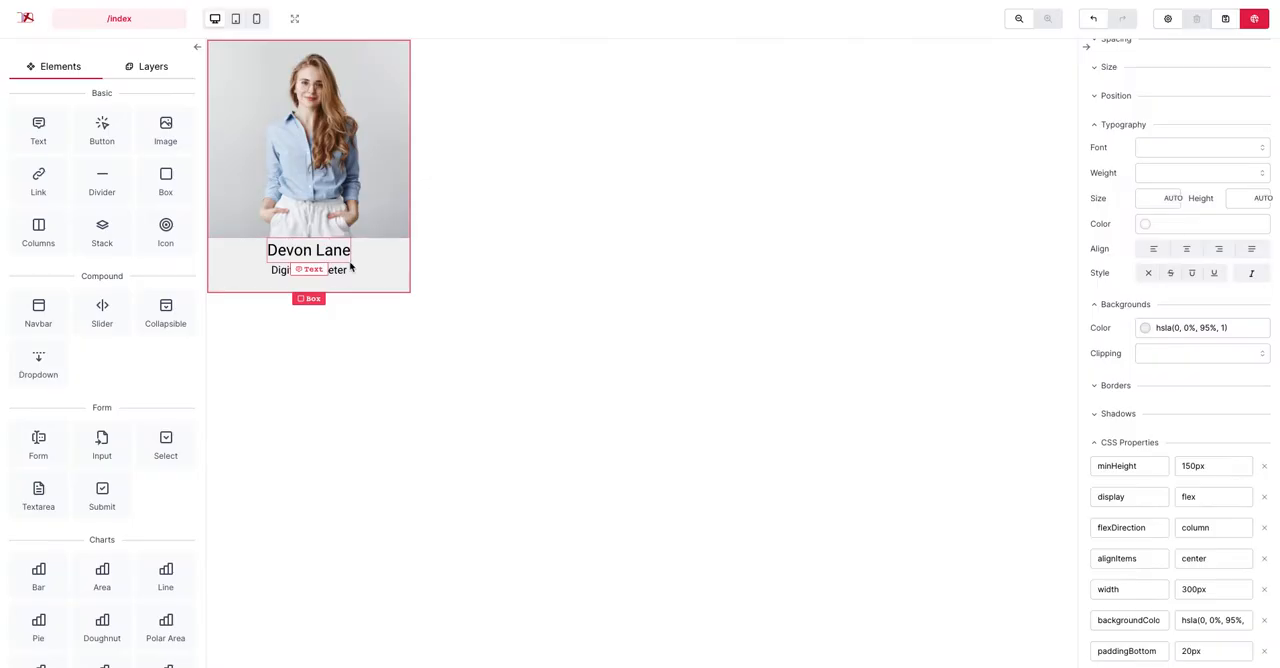
Add a borderRadius property of 20 to the card box.
{"action": "scroll", "scroll_direction": "down", "scroll_amount": 3}
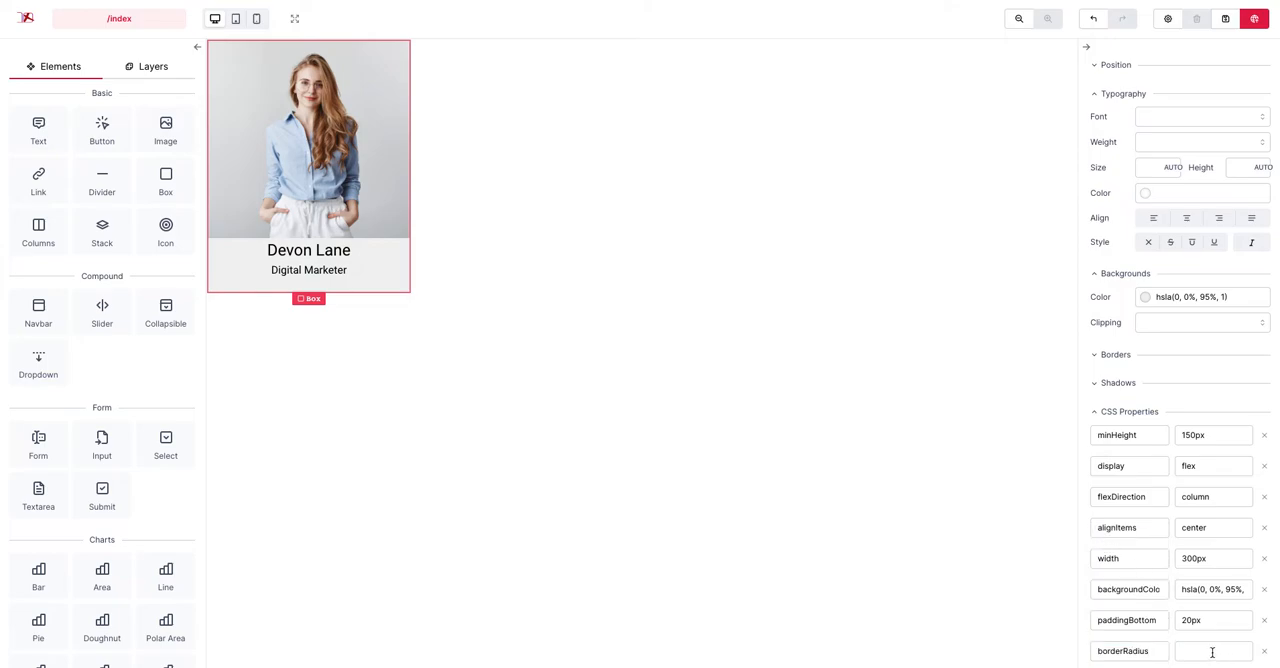
{"action": "type", "text": "20"}
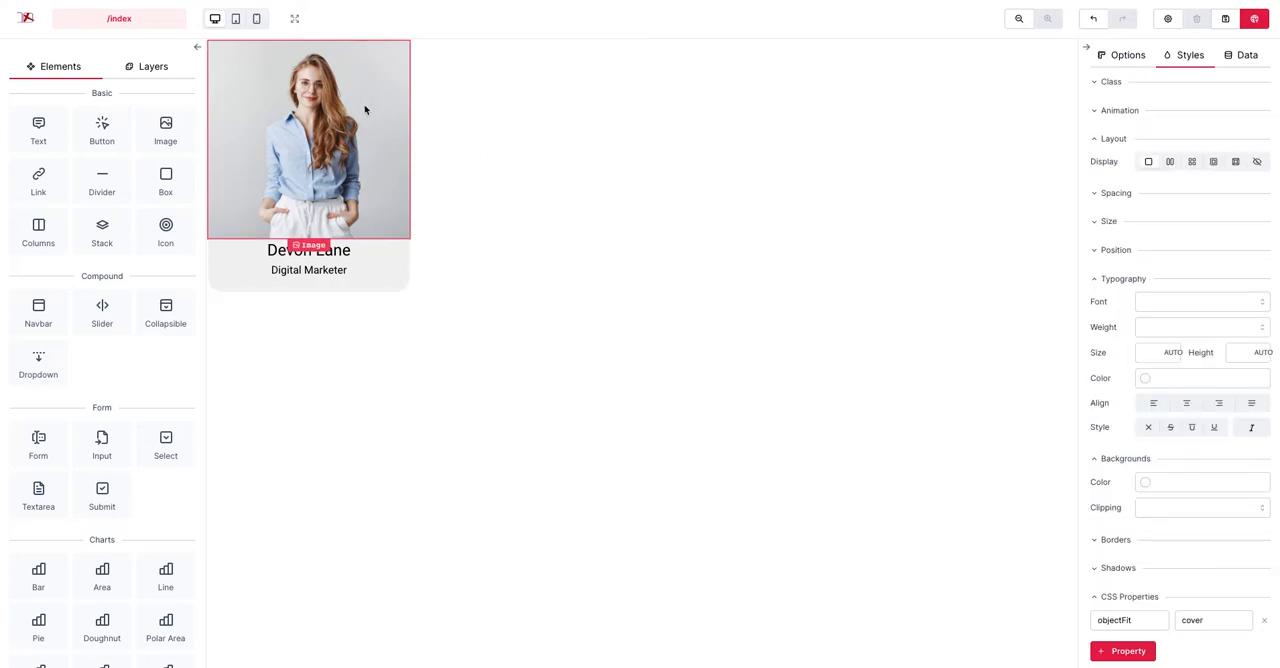
{"action": "mouse_move", "coordinate": [604, 270]}
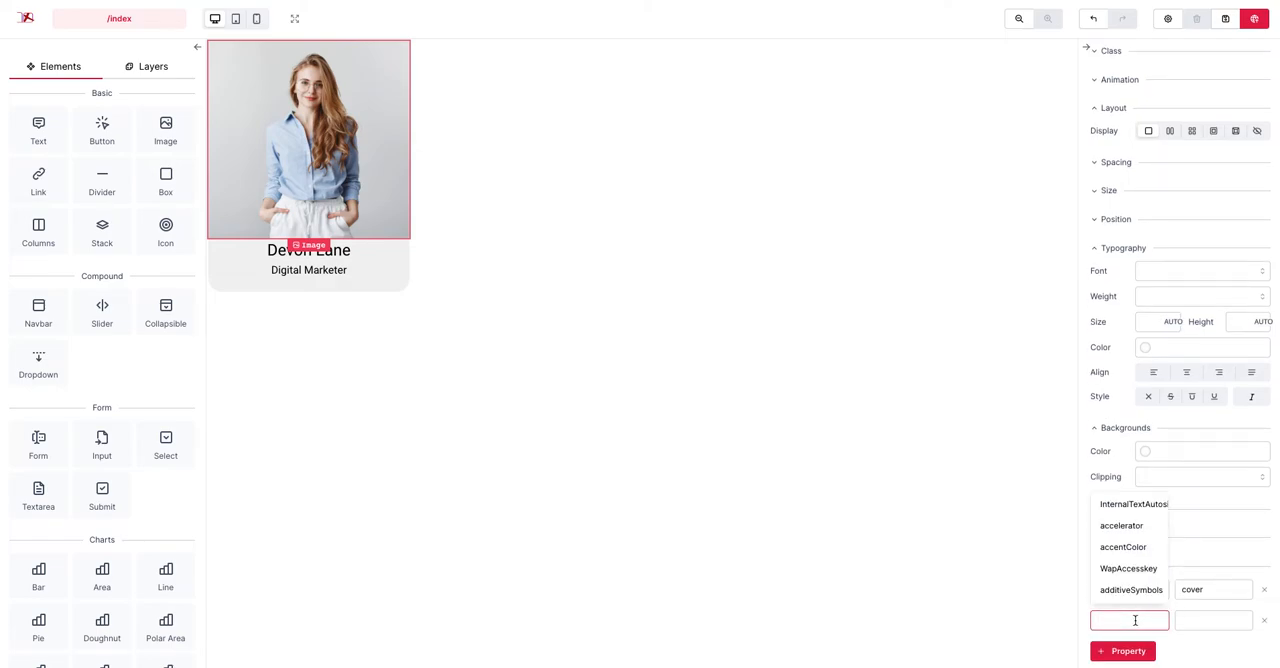
Give the card photo borderTopLeftRadius 20px and borderTopRightRadius 20 CSS properties.
{"action": "type", "text": "borderRadius"}
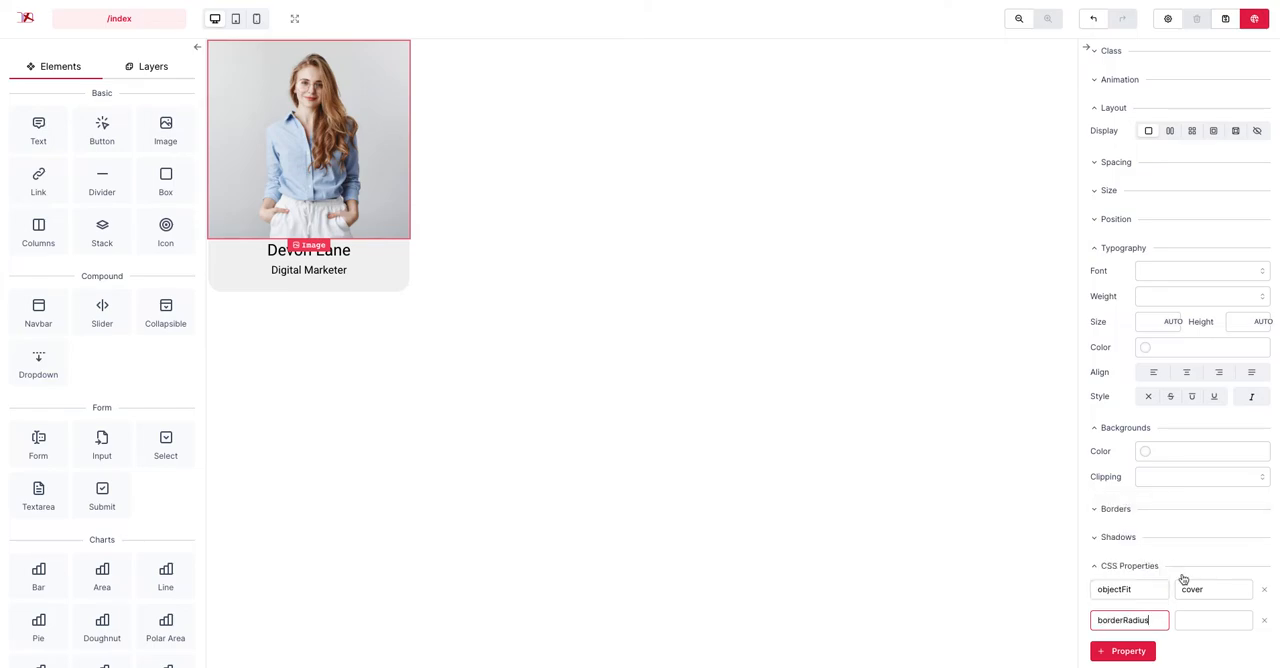
{"action": "type", "text": "20px"}
{"action": "type", "text": "TopLeft"}
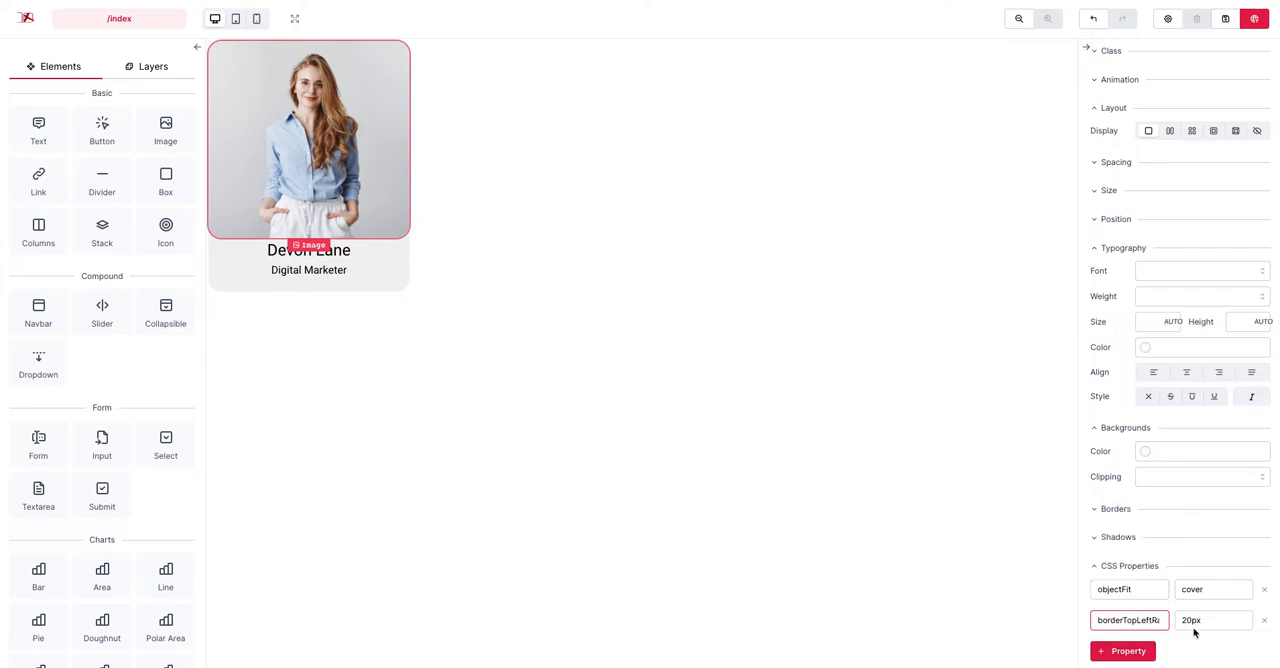
{"action": "left_click", "coordinate": [1122, 652]}
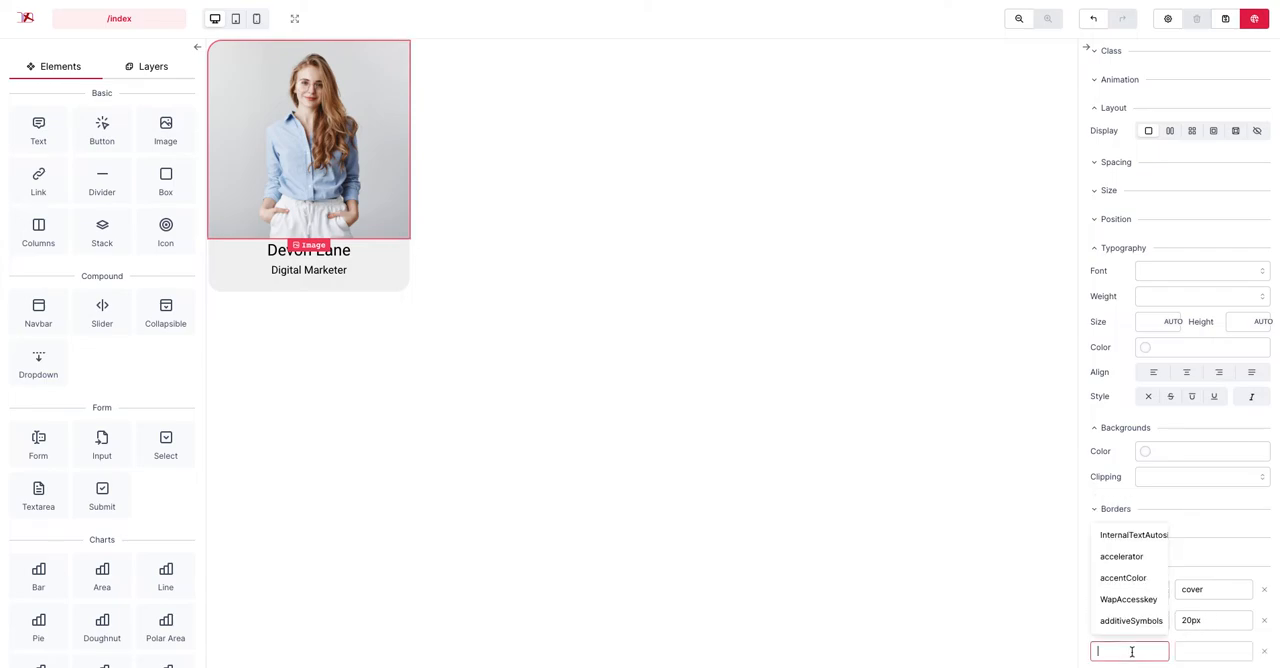
{"action": "type", "text": "bordertopRightR"}
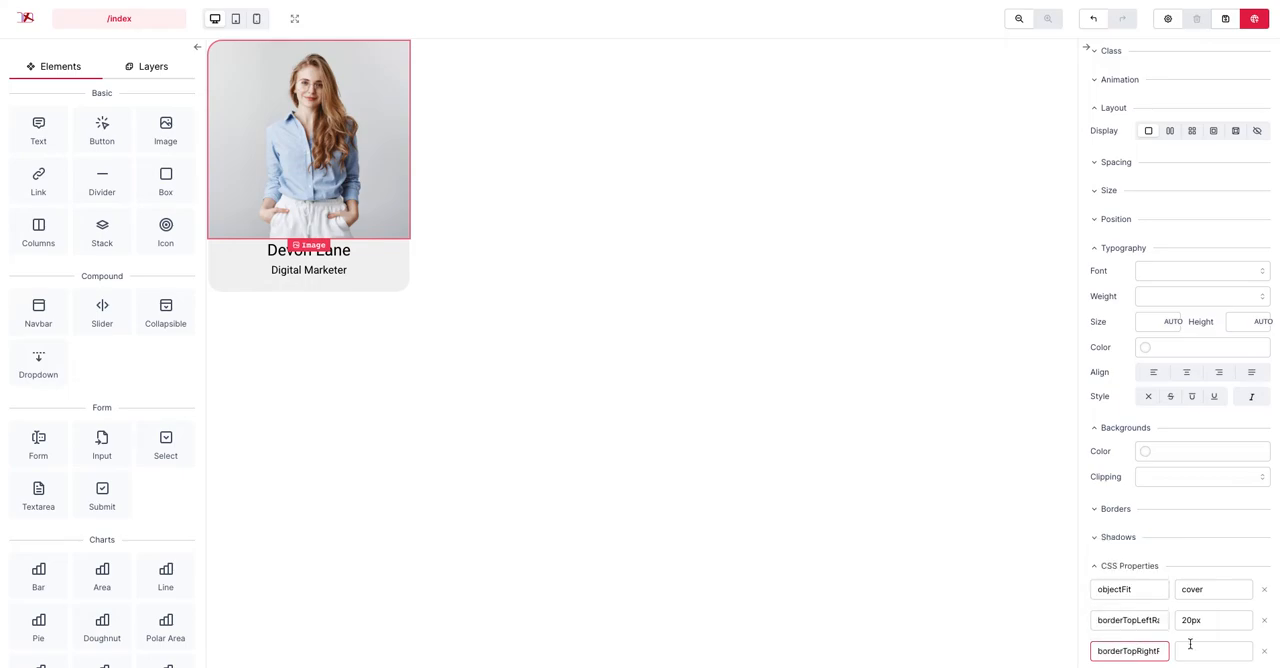
{"action": "type", "text": "20"}
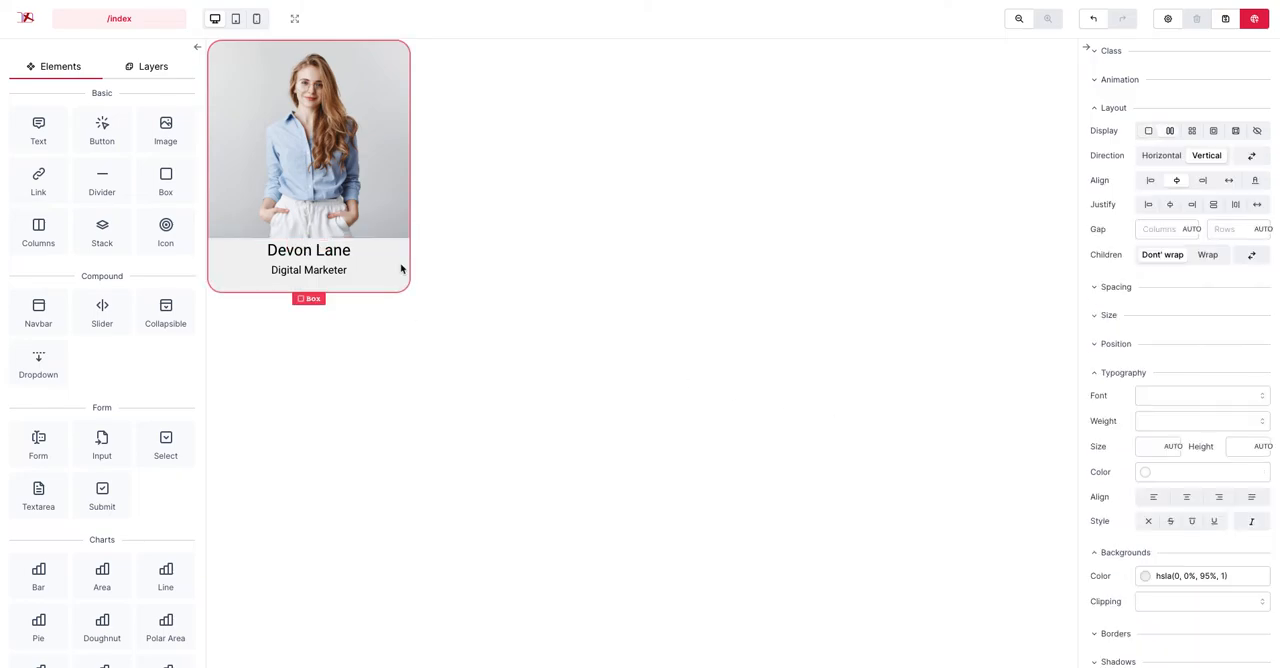
{"action": "mouse_move", "coordinate": [422, 232]}
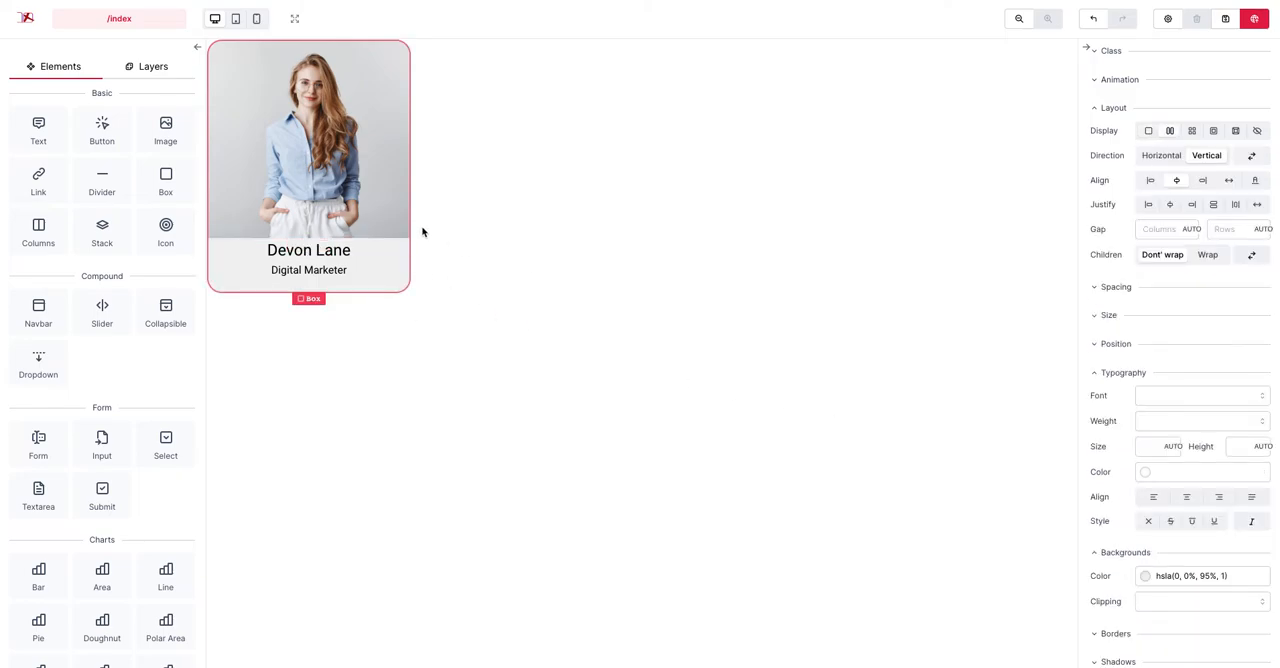
{"action": "mouse_move", "coordinate": [412, 326]}
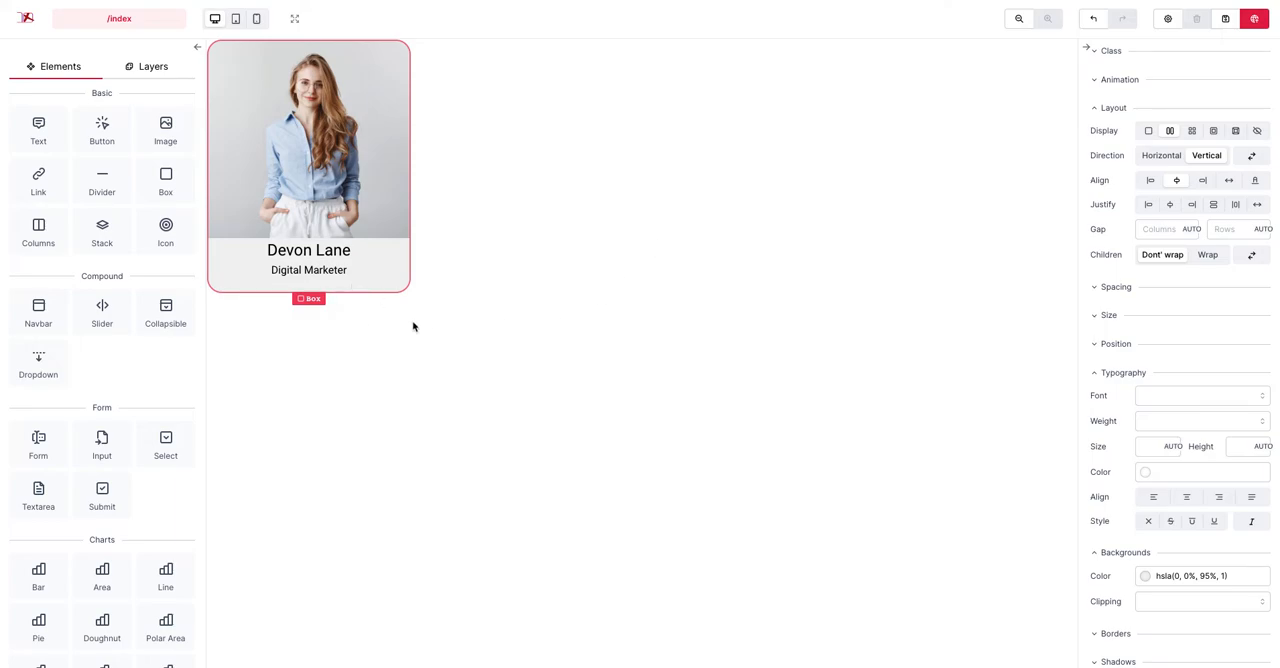
{"action": "mouse_move", "coordinate": [352, 256]}
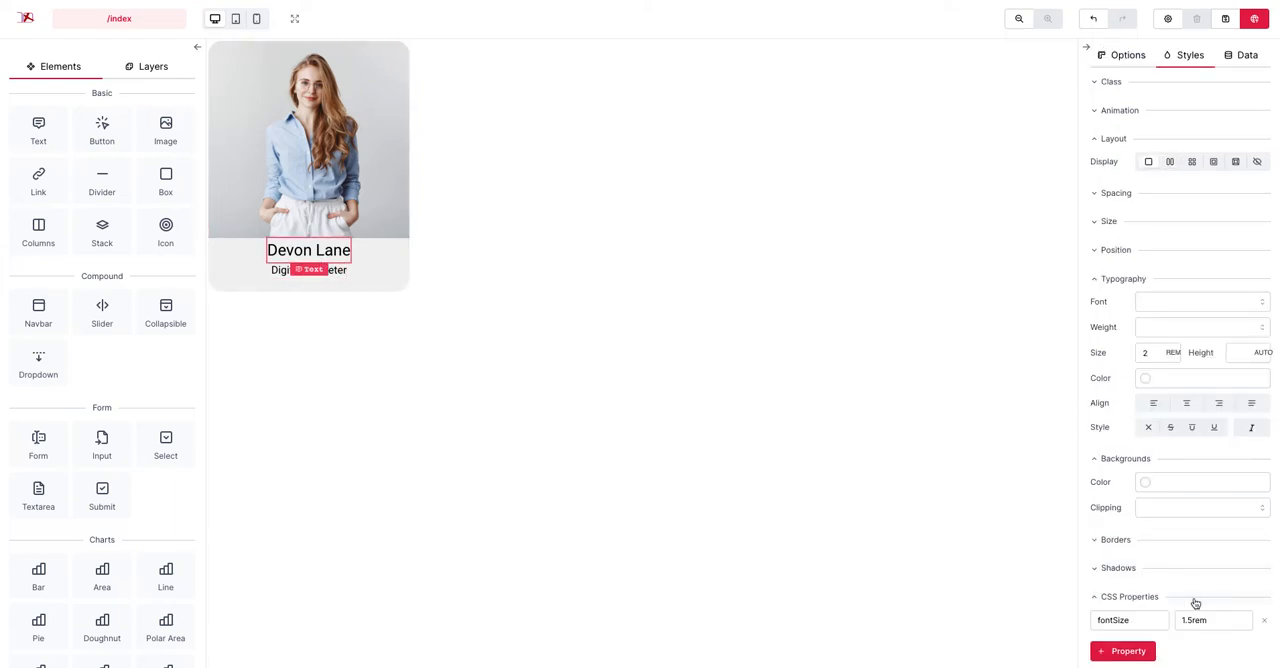
Add a marginTop of 15 to the Devon Lane name text.
{"action": "left_click", "coordinate": [1122, 652]}
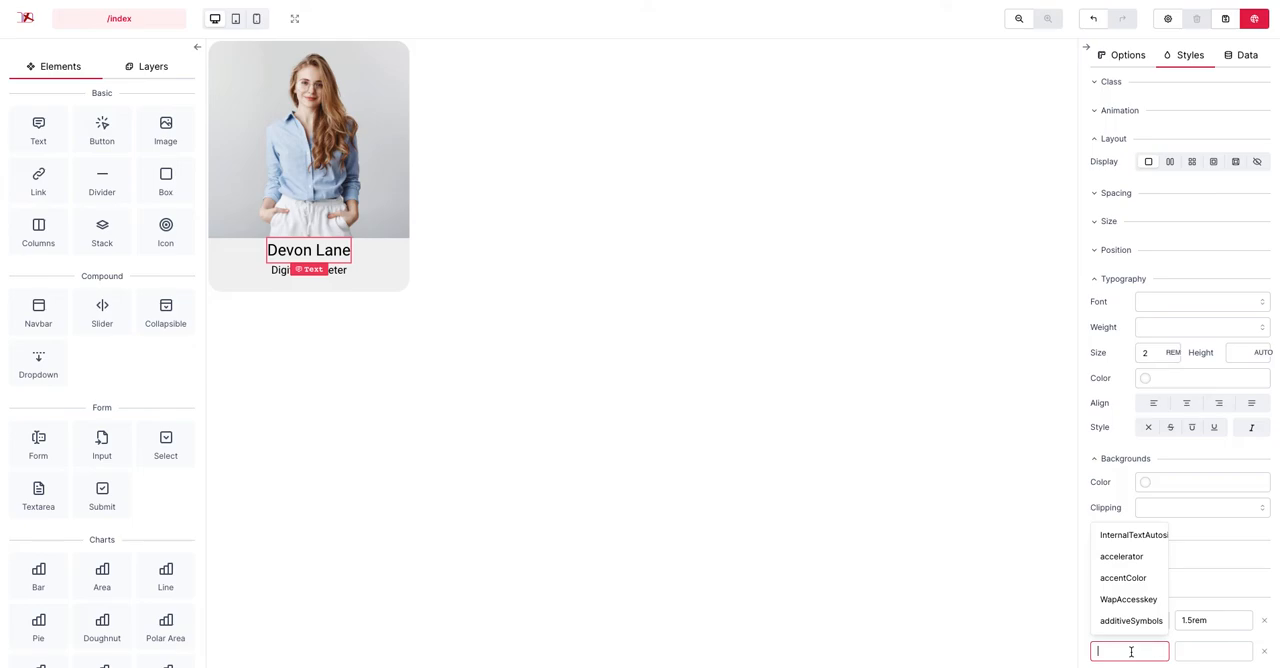
{"action": "type", "text": "margintop"}
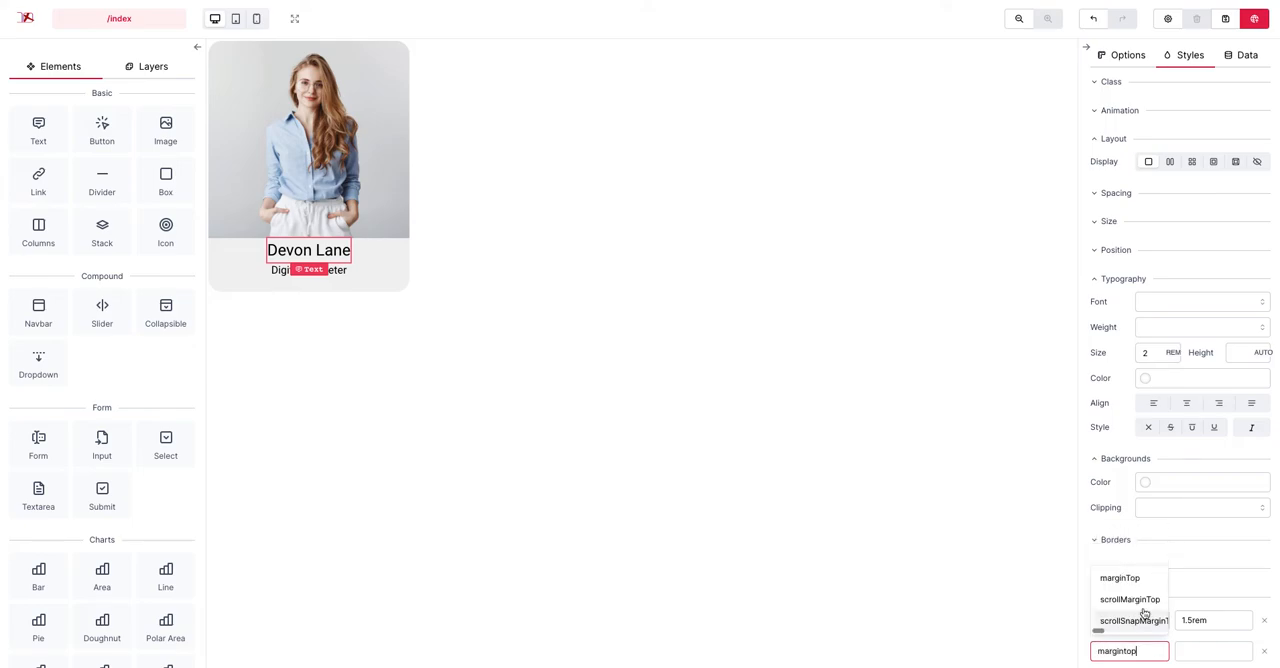
{"action": "left_click", "coordinate": [1120, 578]}
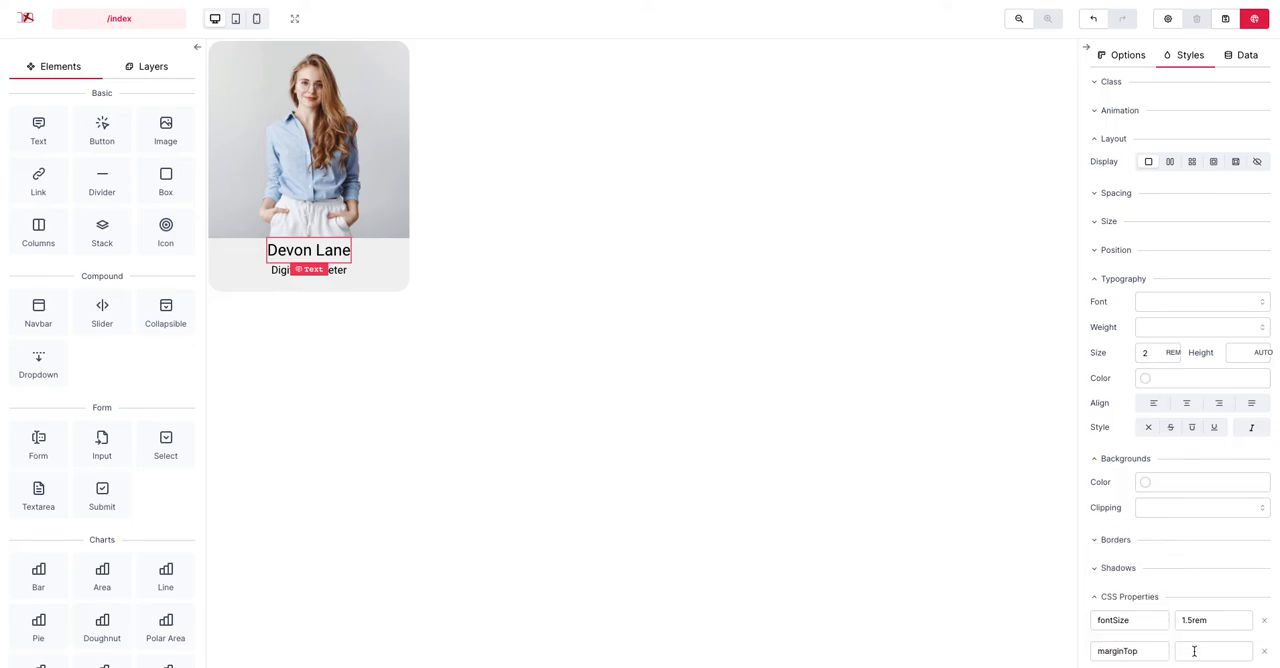
{"action": "type", "text": "15"}
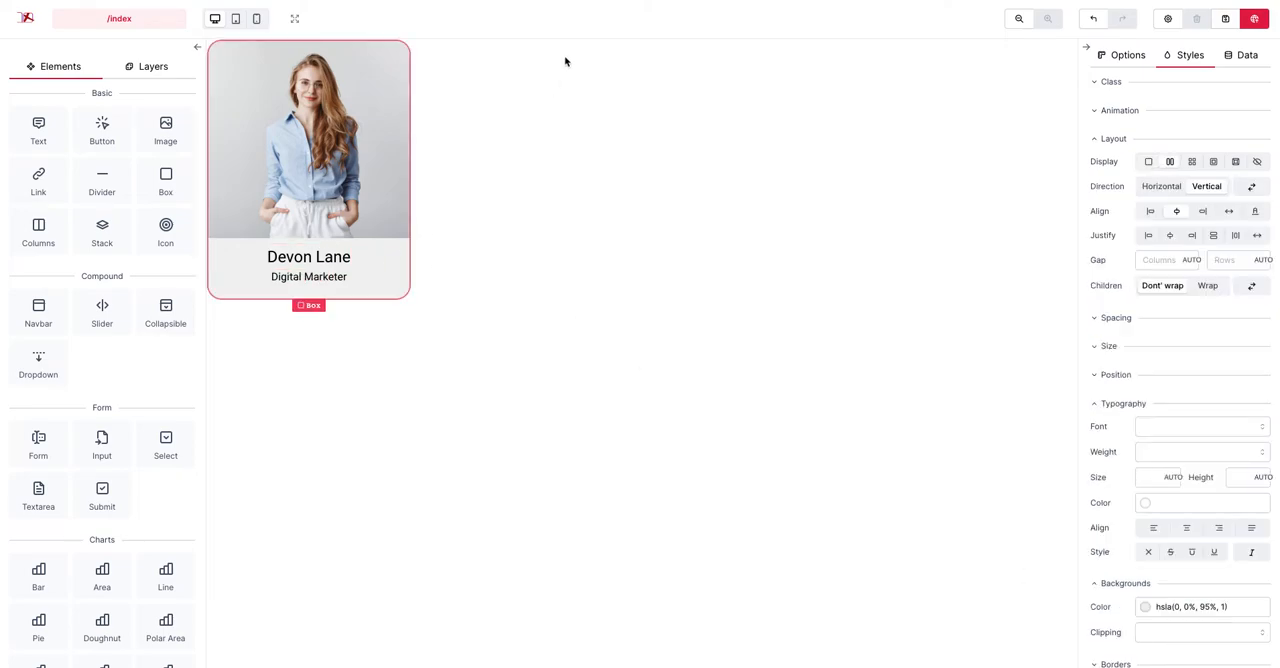
{"action": "left_click", "coordinate": [296, 18]}
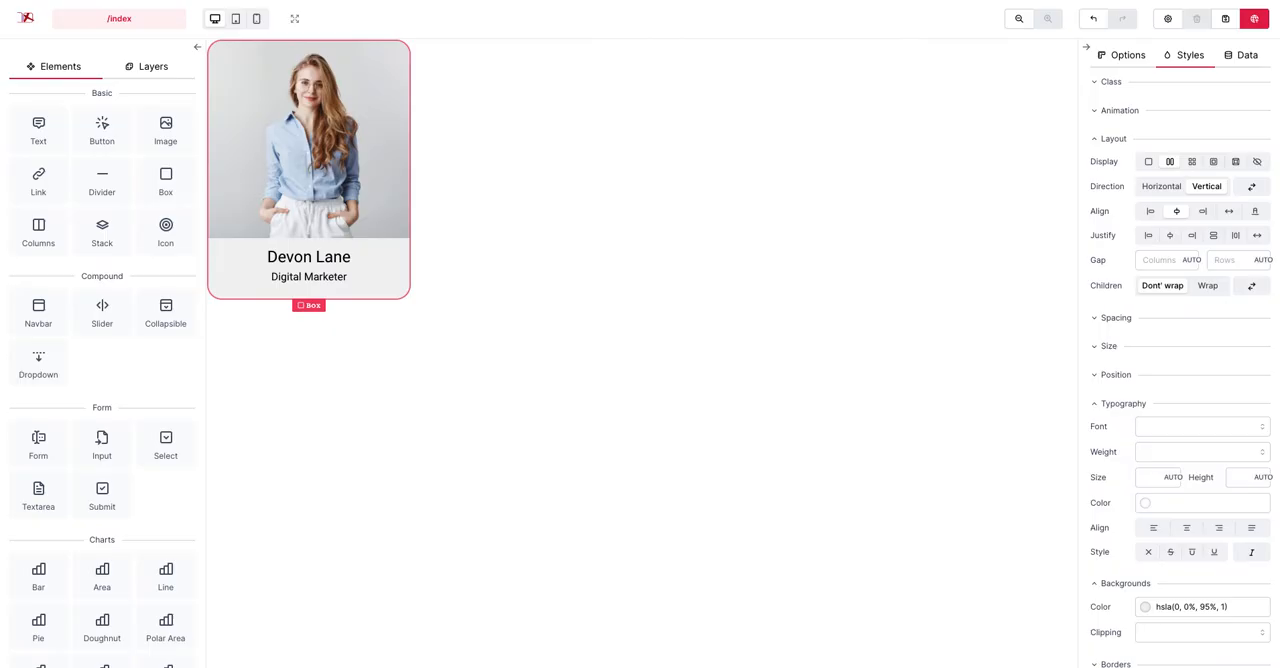
Add a marginTop of 5px to the Digital Marketer title text.
{"action": "left_click", "coordinate": [308, 276]}
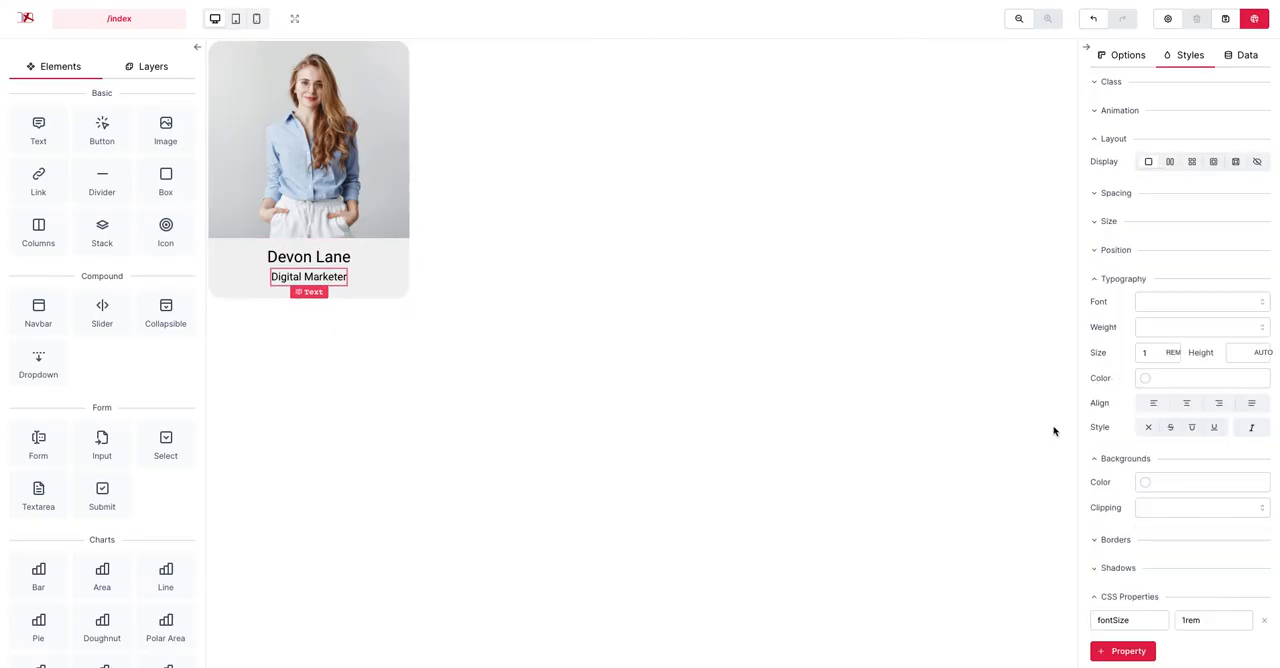
{"action": "left_click", "coordinate": [1122, 652]}
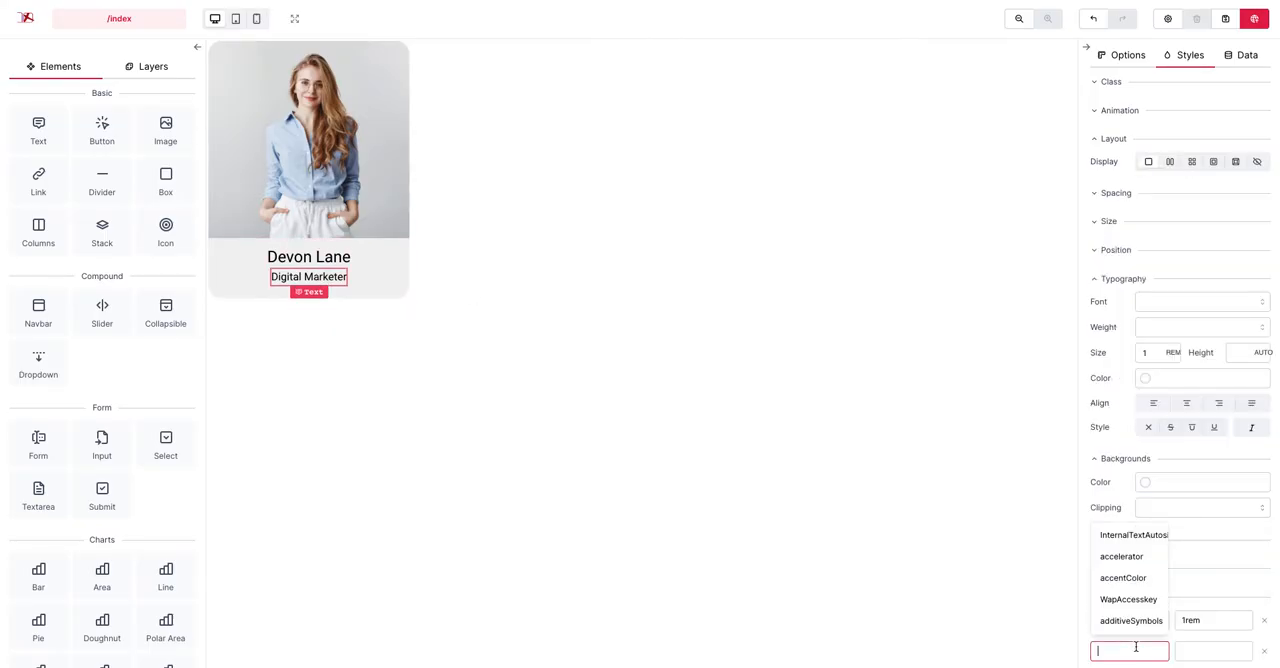
{"action": "type", "text": "marginTop"}
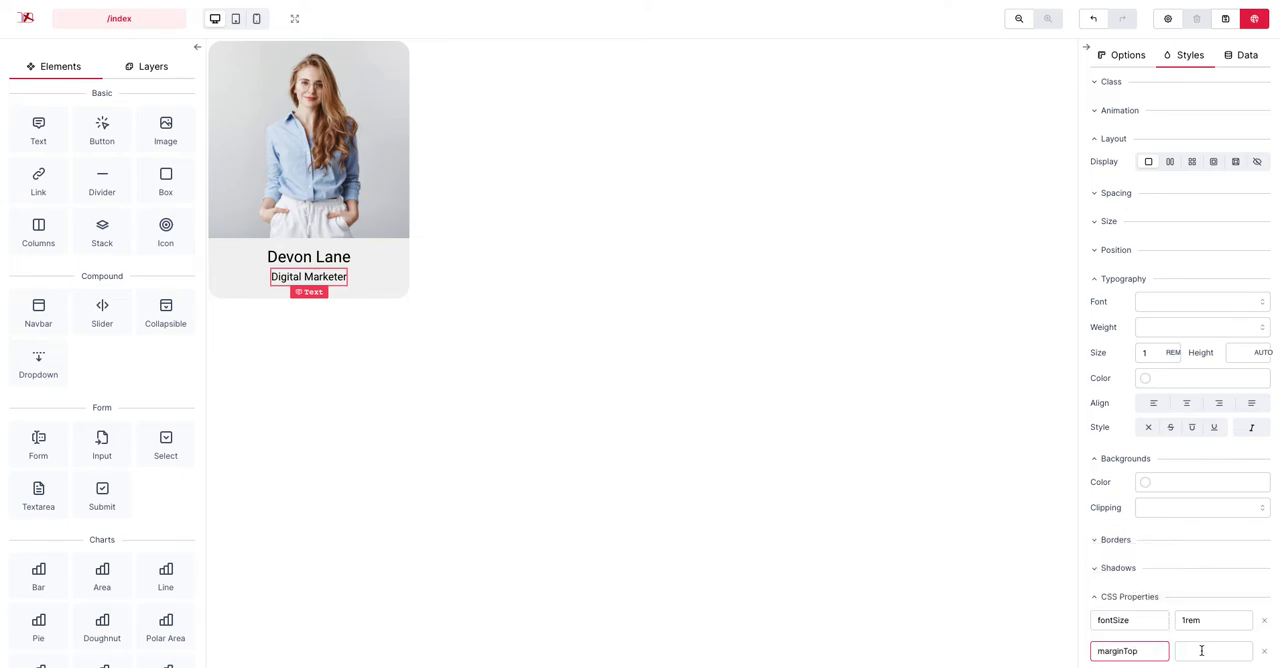
{"action": "left_click", "coordinate": [1212, 652]}
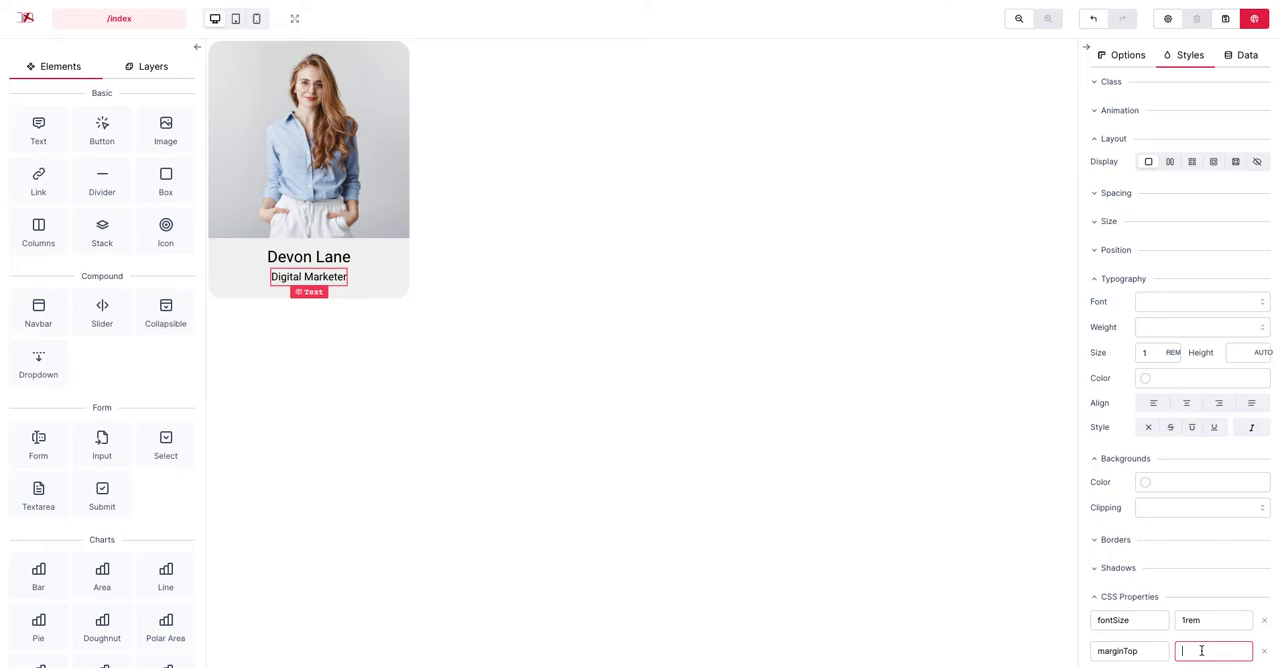
{"action": "type", "text": "5px"}
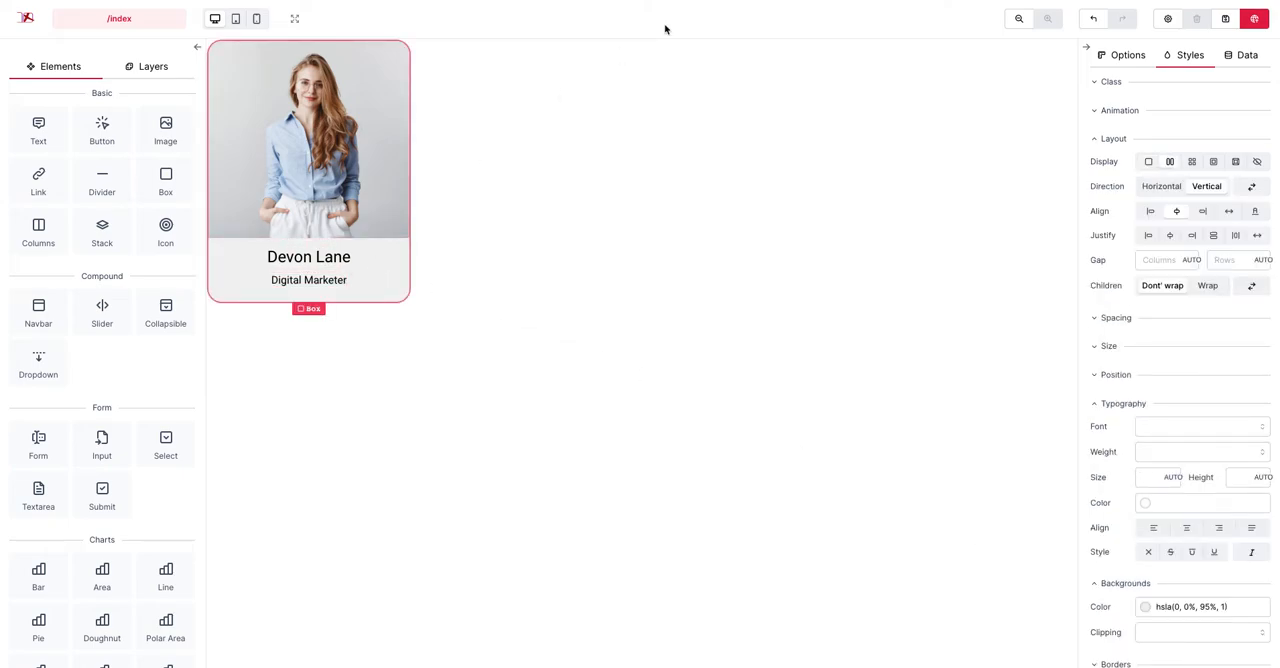
{"action": "left_click", "coordinate": [294, 18]}
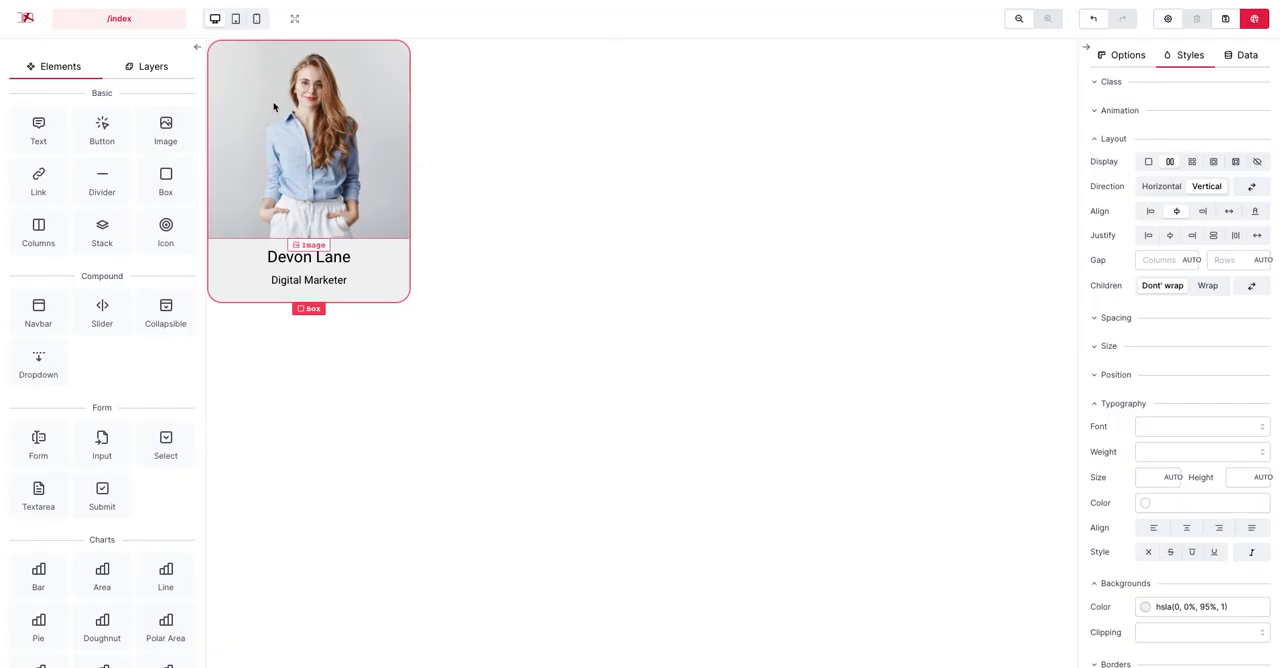
{"action": "left_click", "coordinate": [308, 280]}
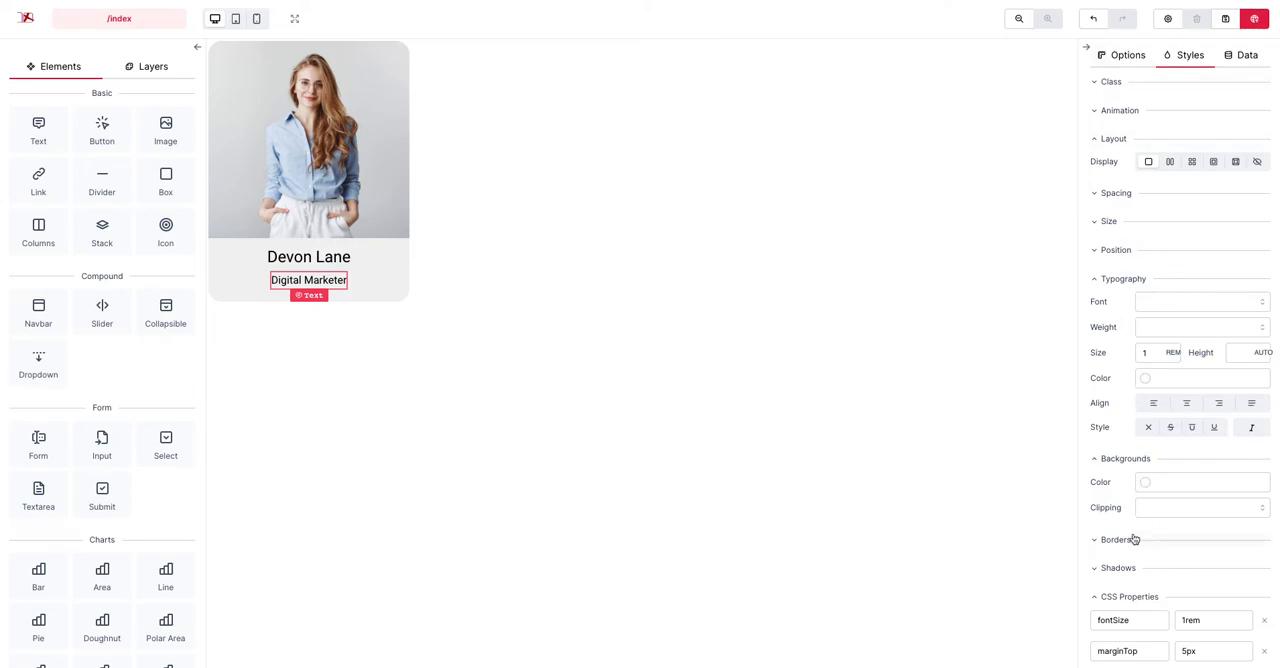
{"action": "mouse_move", "coordinate": [1124, 280]}
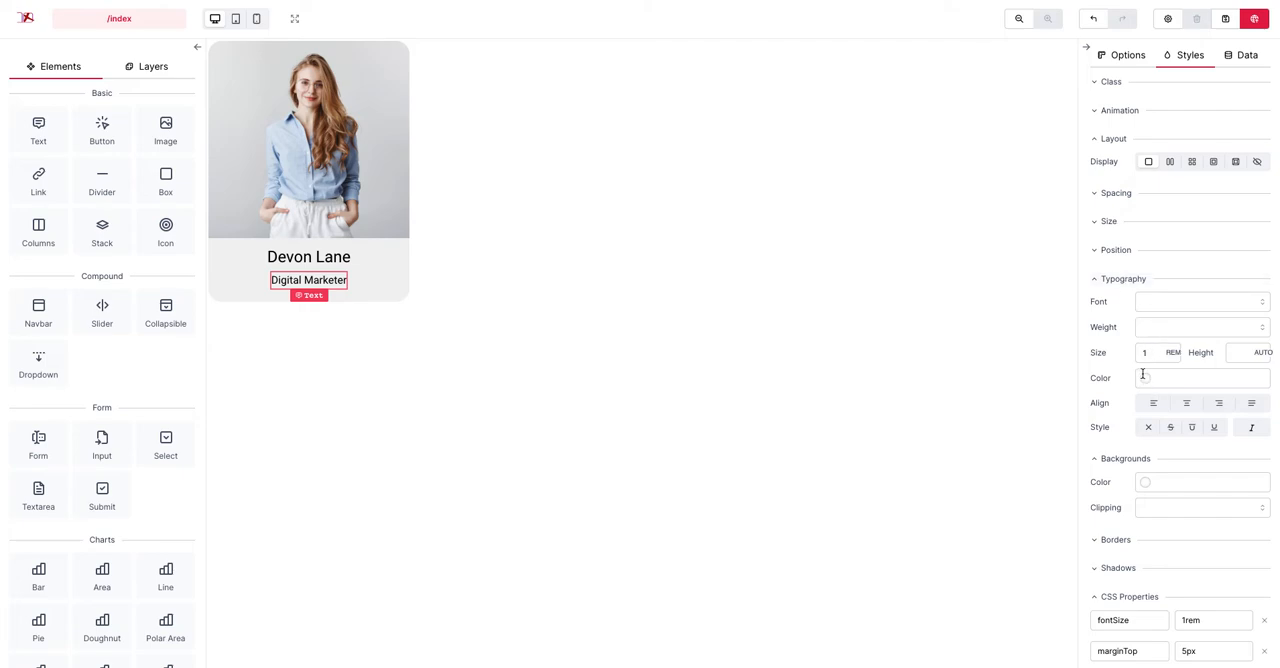
Colour the Digital Marketer subtitle muted grey and set its typography size to sm.
{"action": "left_click", "coordinate": [1200, 378]}
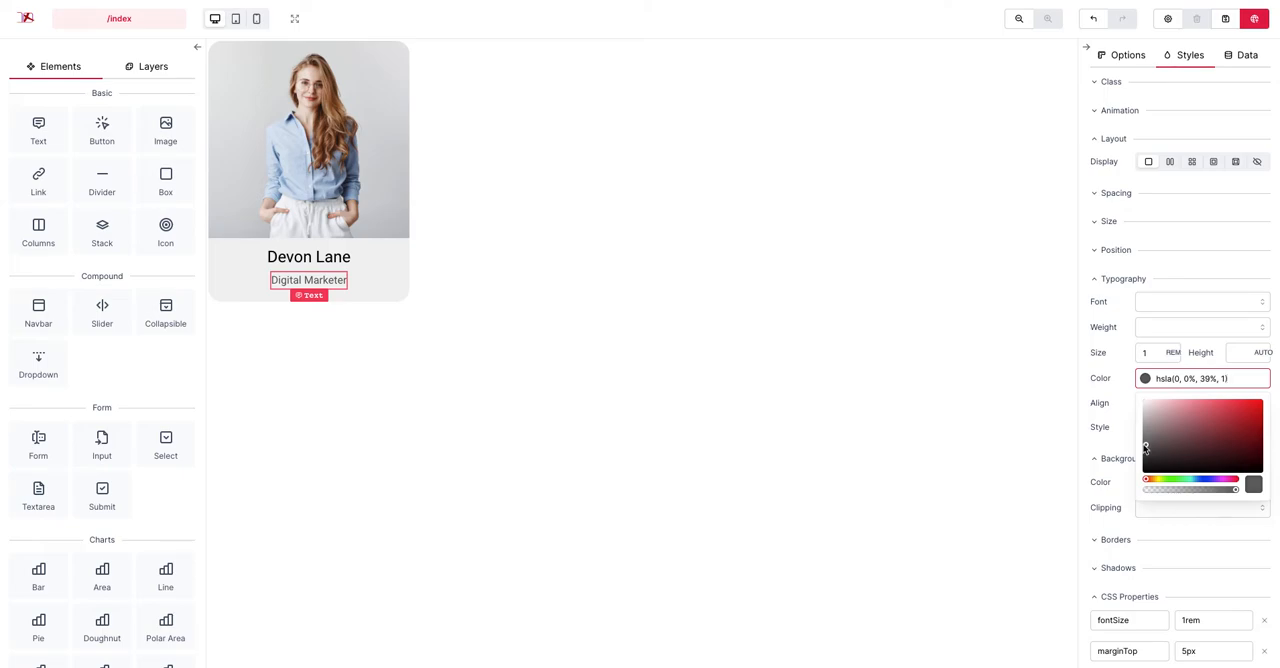
{"action": "mouse_move", "coordinate": [386, 280]}
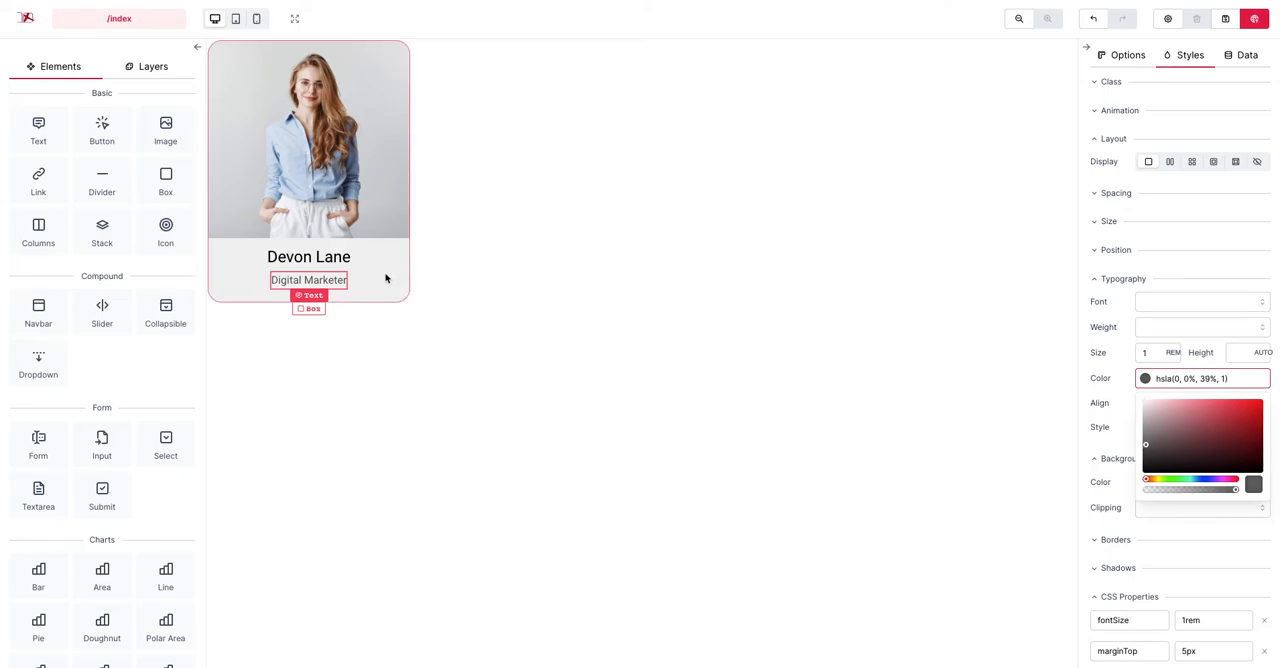
{"action": "left_click", "coordinate": [1126, 56]}
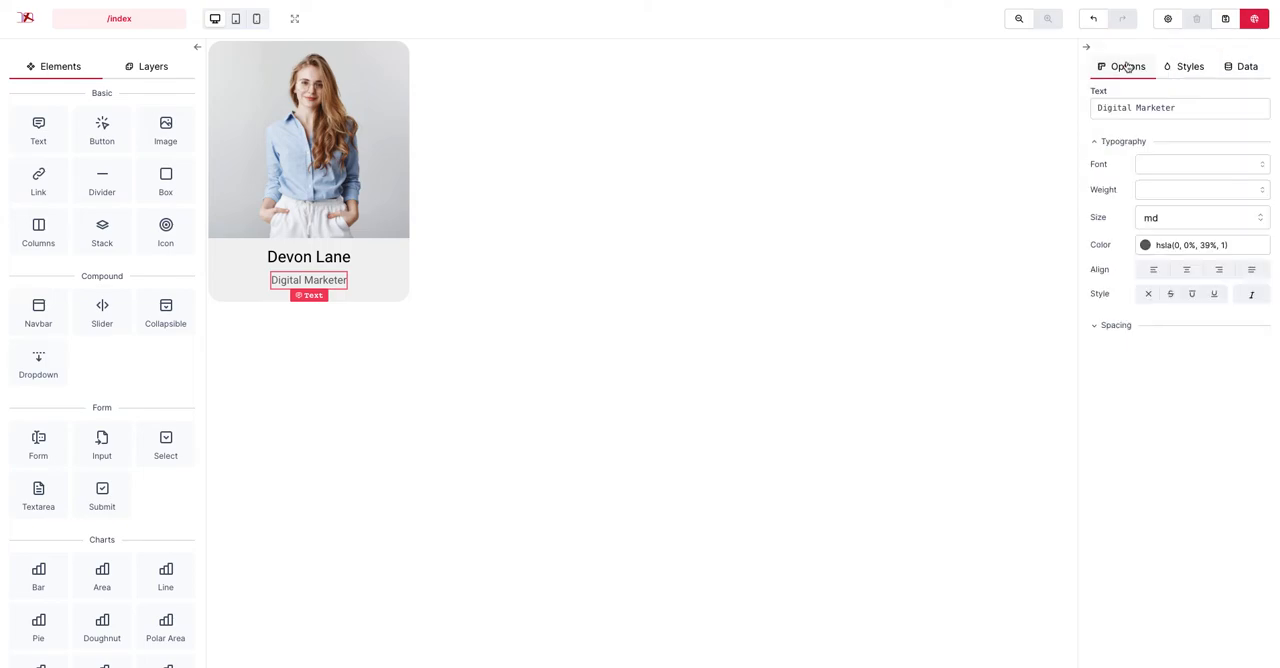
{"action": "left_click", "coordinate": [1200, 216]}
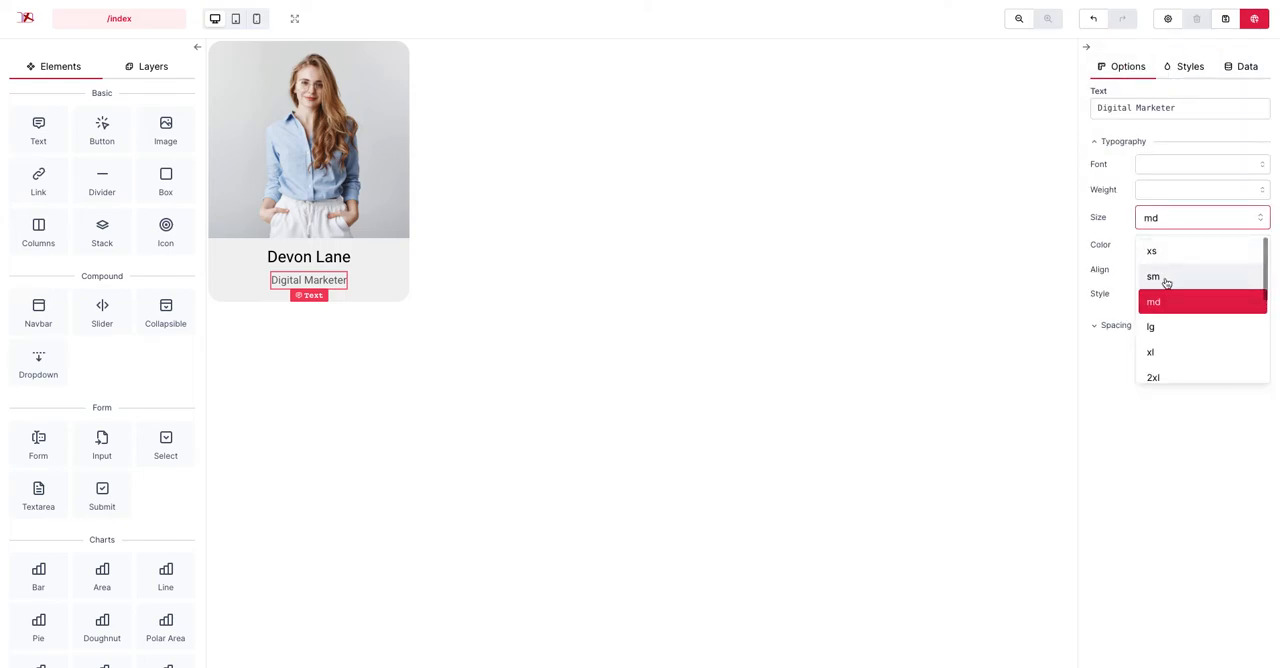
{"action": "left_click", "coordinate": [1152, 276]}
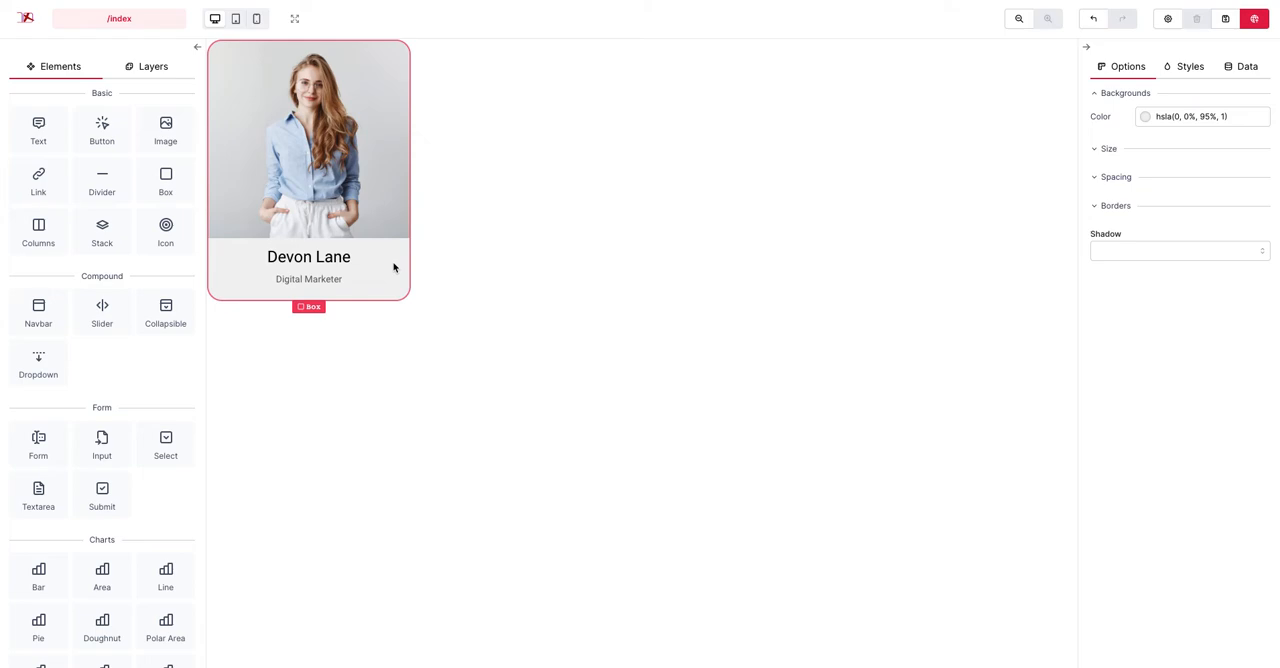
{"action": "mouse_move", "coordinate": [444, 248]}
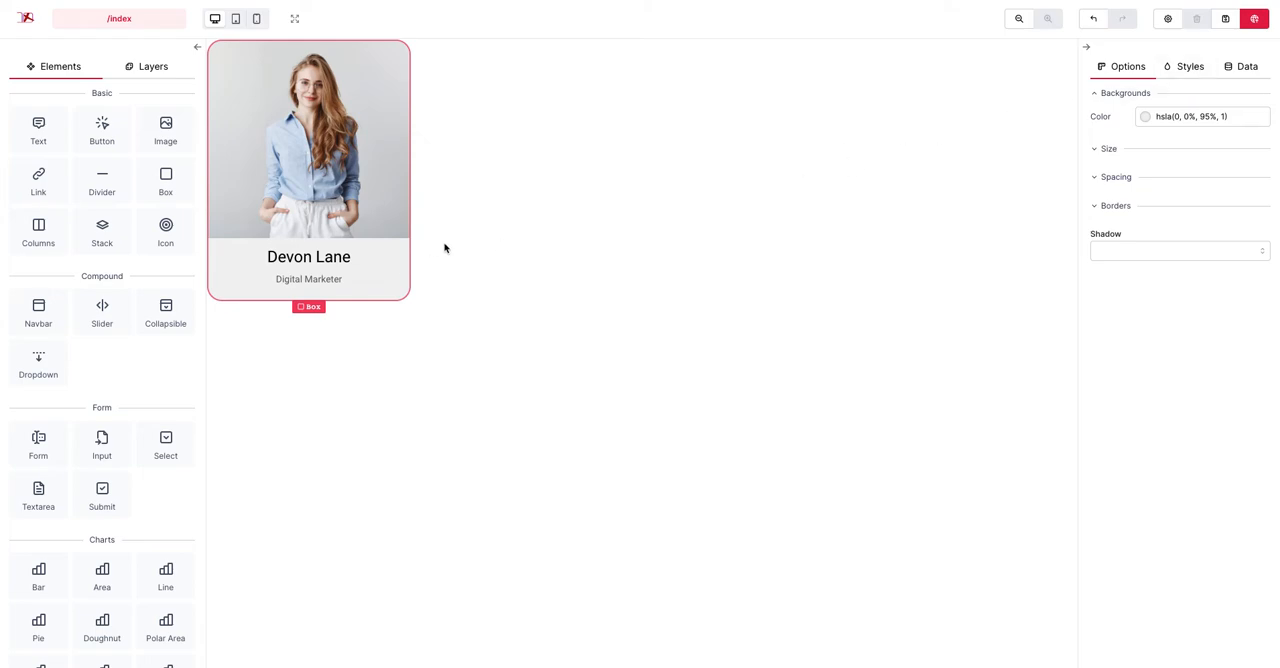
{"action": "mouse_move", "coordinate": [240, 42]}
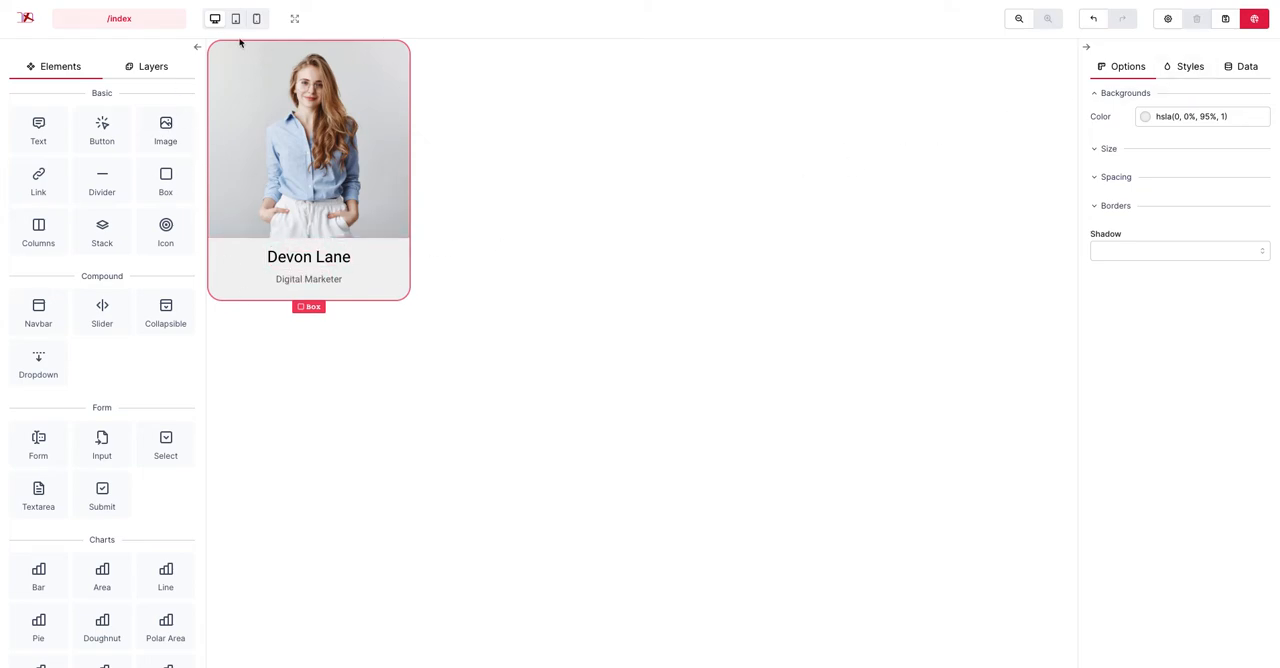
{"action": "mouse_move", "coordinate": [404, 288]}
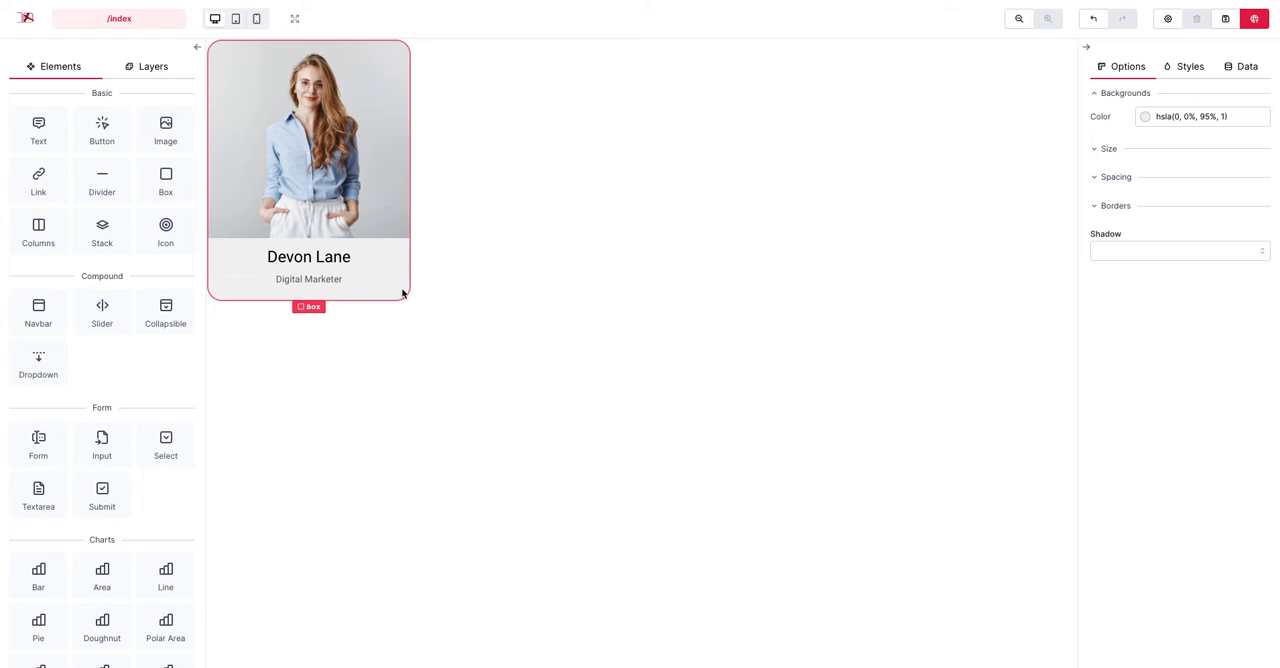
{"action": "mouse_move", "coordinate": [1184, 84]}
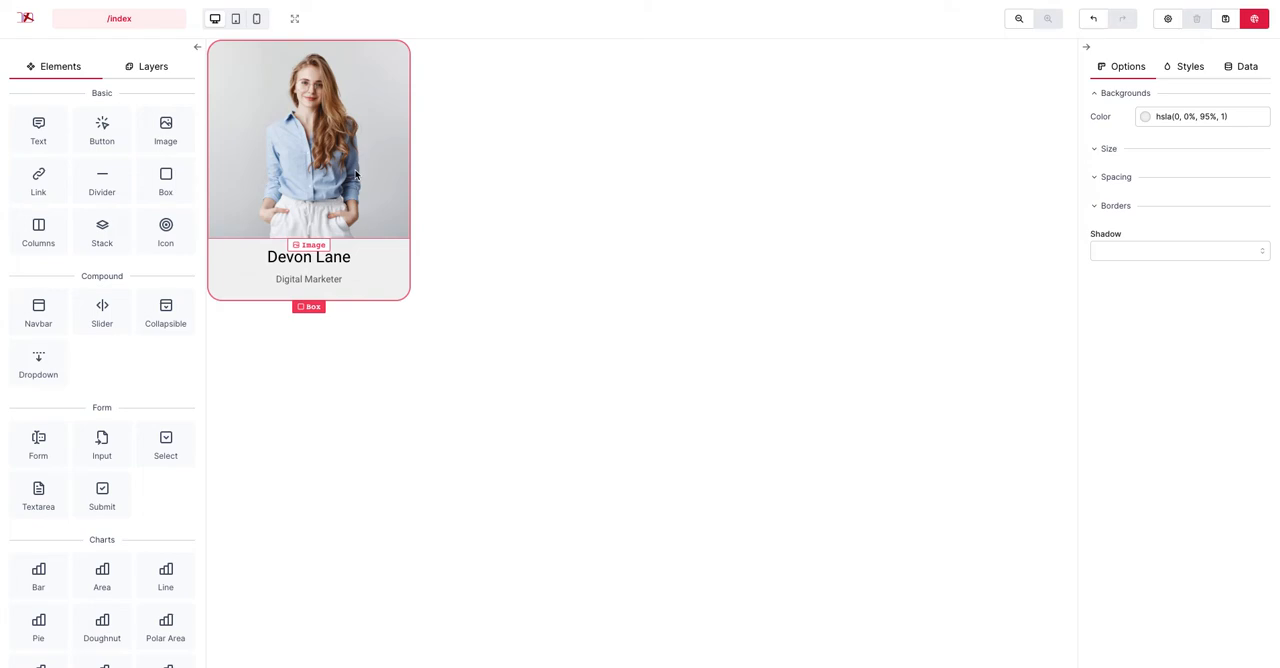
{"action": "mouse_move", "coordinate": [358, 264]}
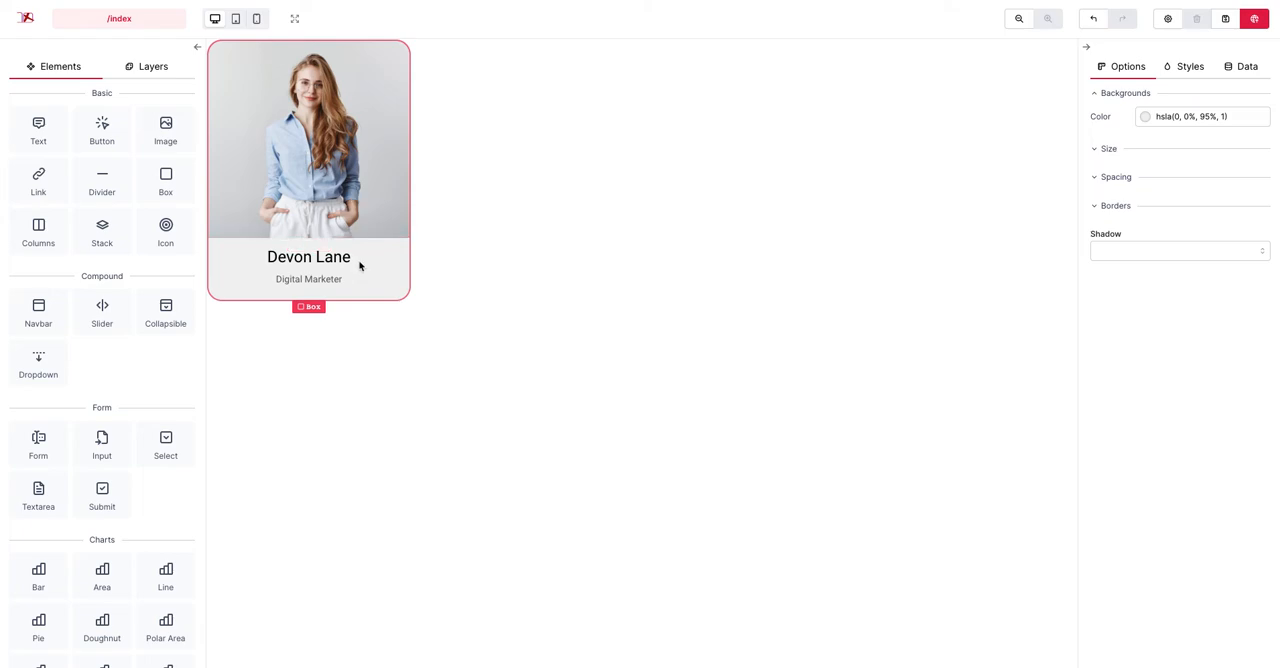
{"action": "mouse_move", "coordinate": [404, 284]}
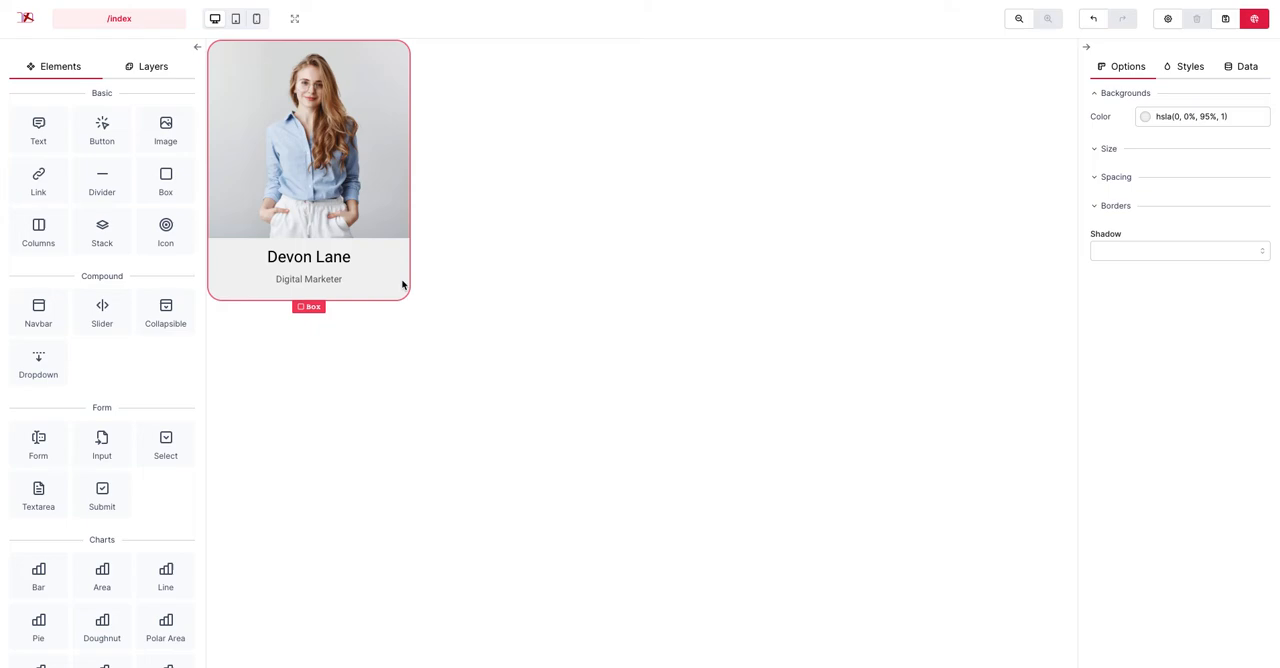
Review the card Box's CSS properties in Styles, then bring up the Dribbble team-card reference.
{"action": "left_click", "coordinate": [1188, 66]}
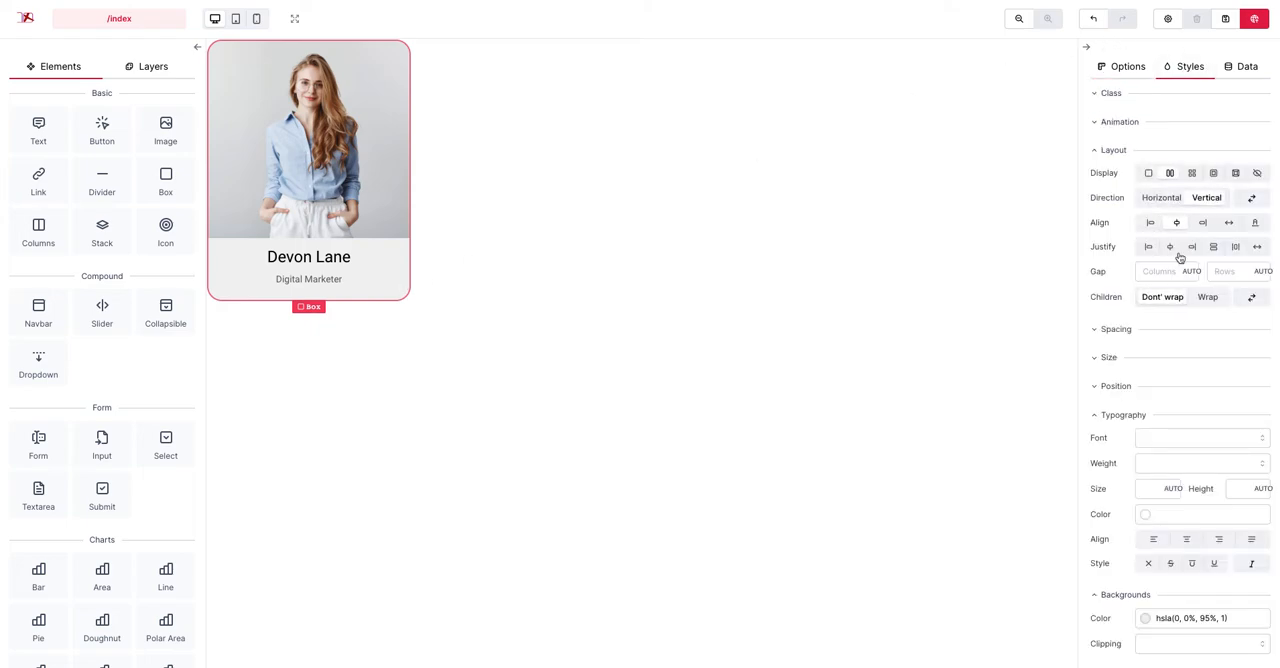
{"action": "scroll", "scroll_direction": "down", "scroll_amount": 3}
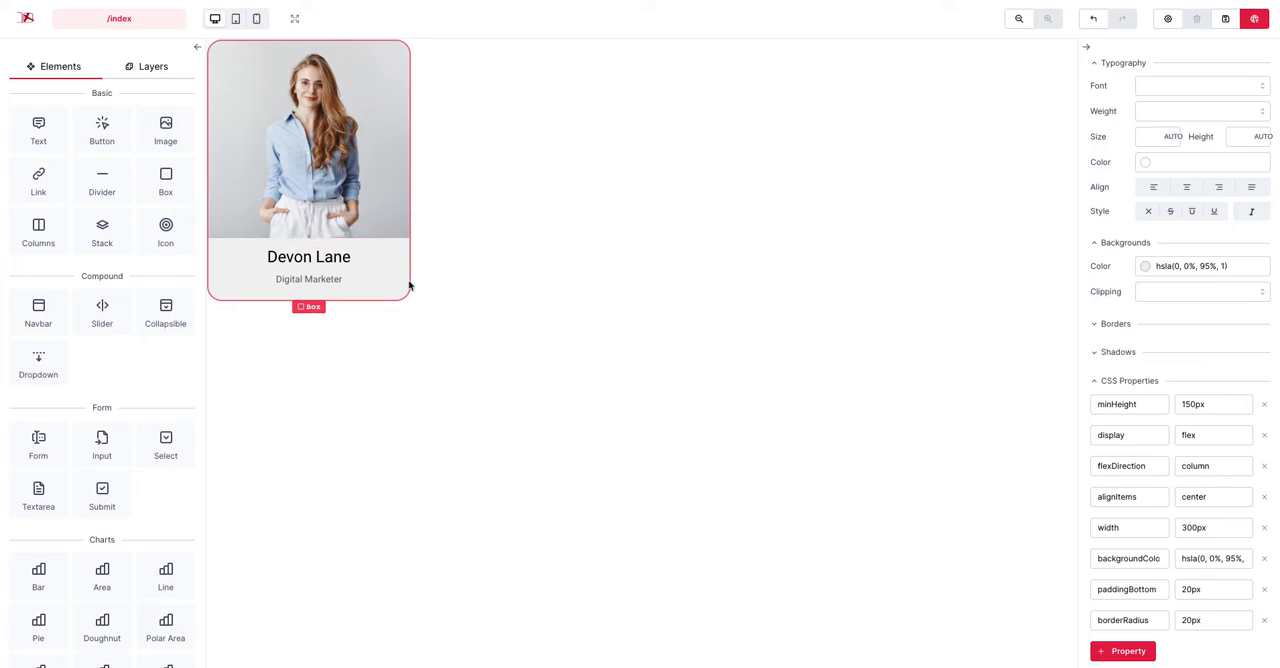
{"action": "mouse_move", "coordinate": [400, 280]}
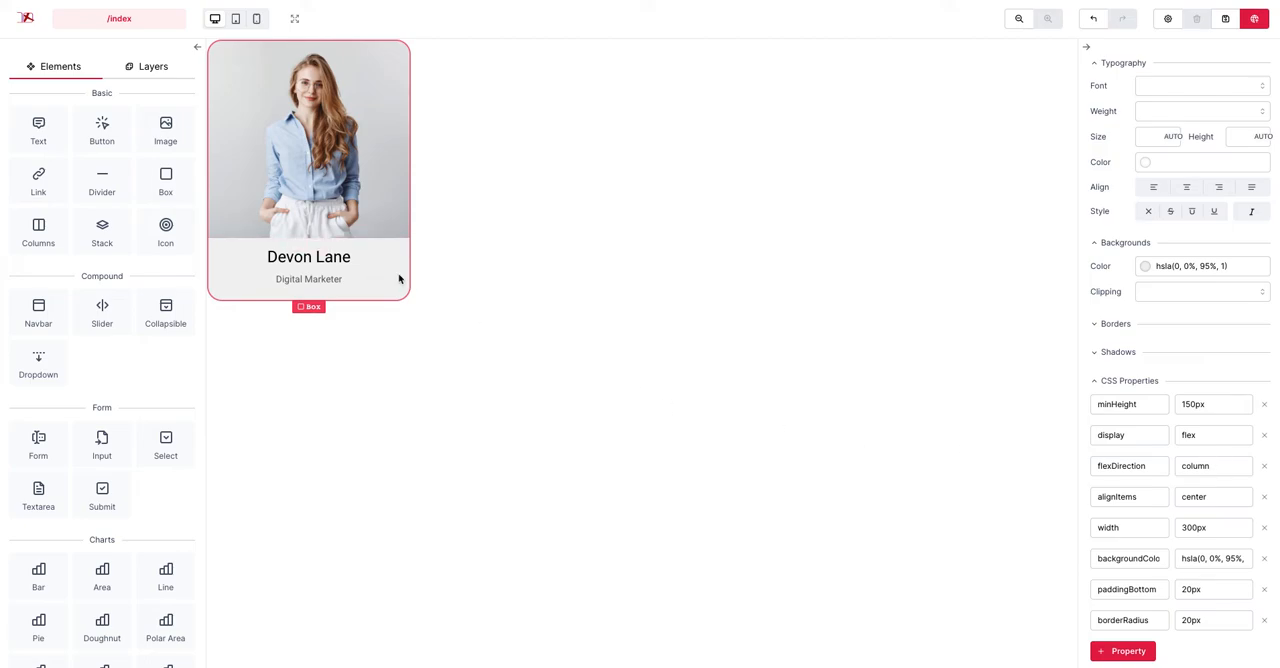
{"action": "mouse_move", "coordinate": [440, 164]}
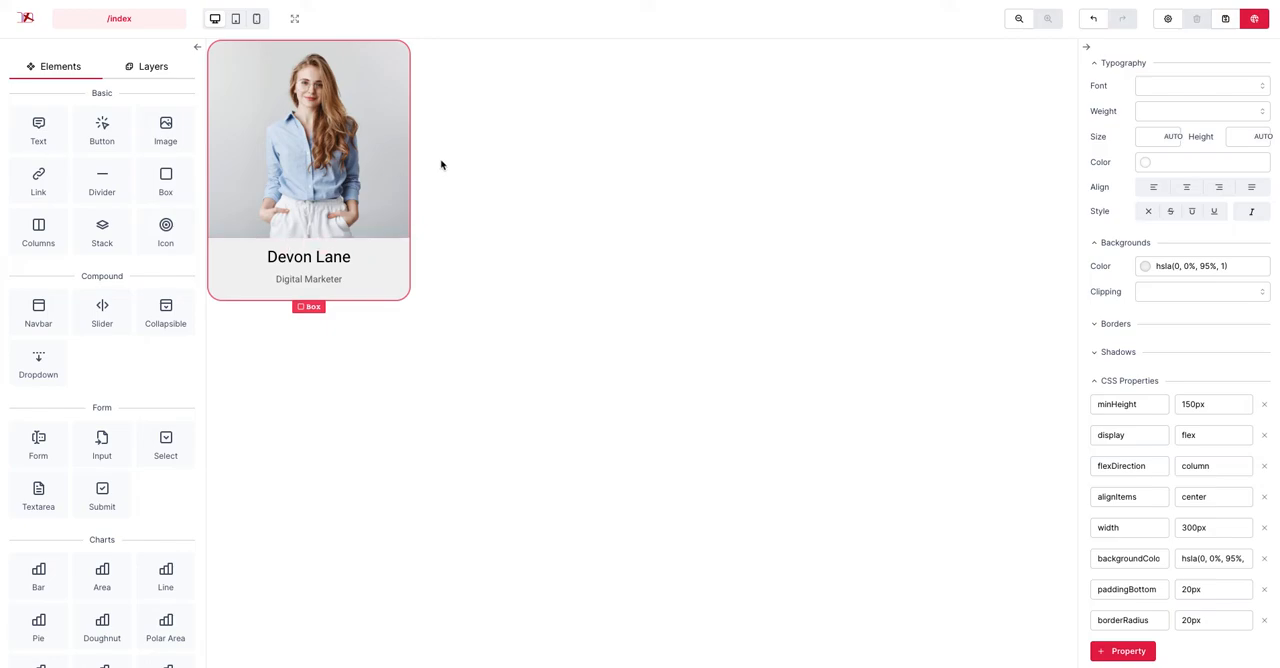
{"action": "mouse_move", "coordinate": [396, 280]}
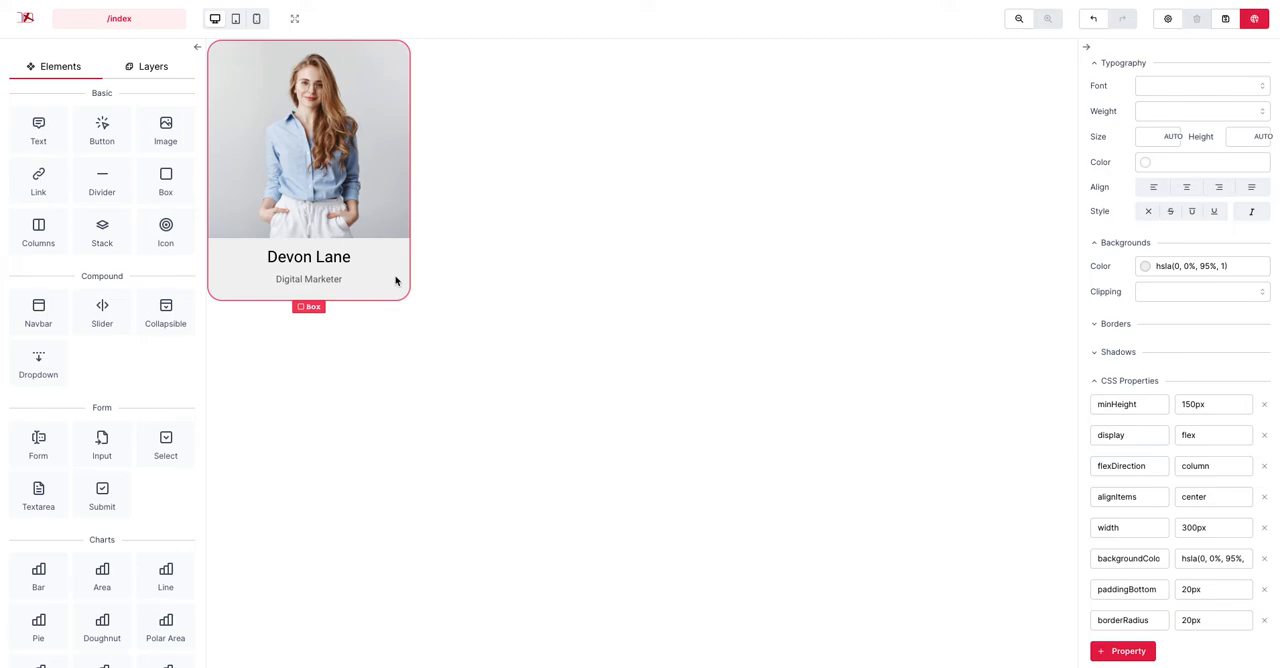
{"action": "mouse_move", "coordinate": [388, 274]}
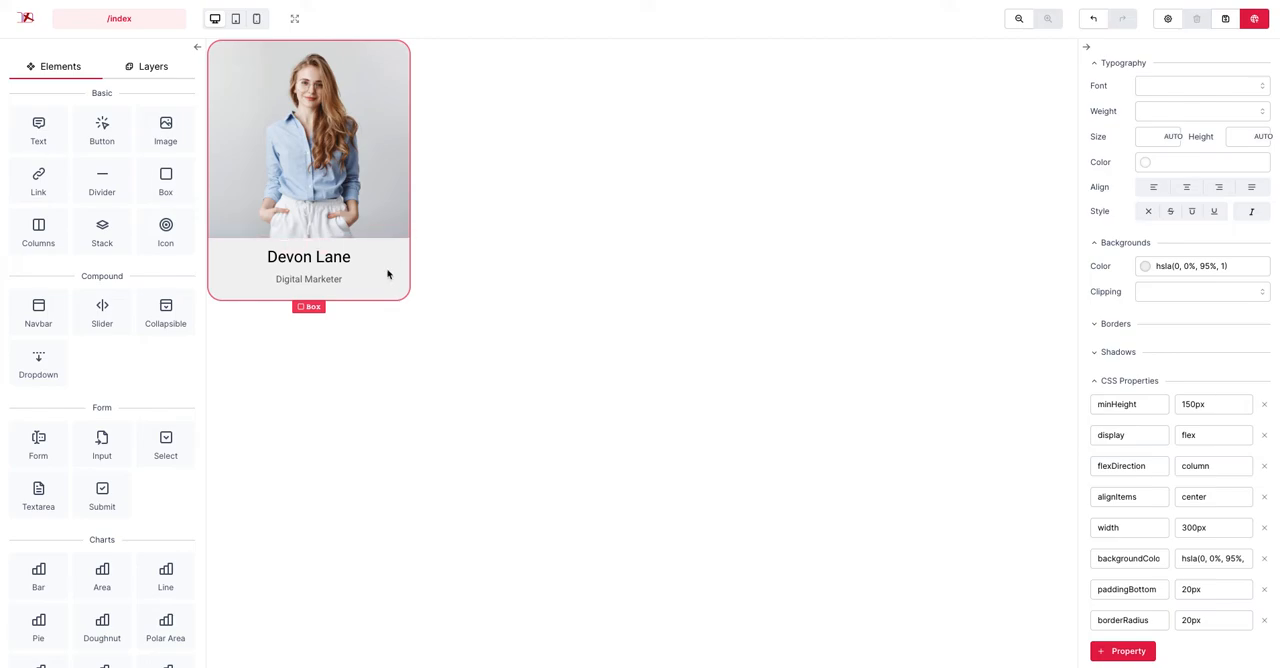
{"action": "left_click", "coordinate": [294, 18]}
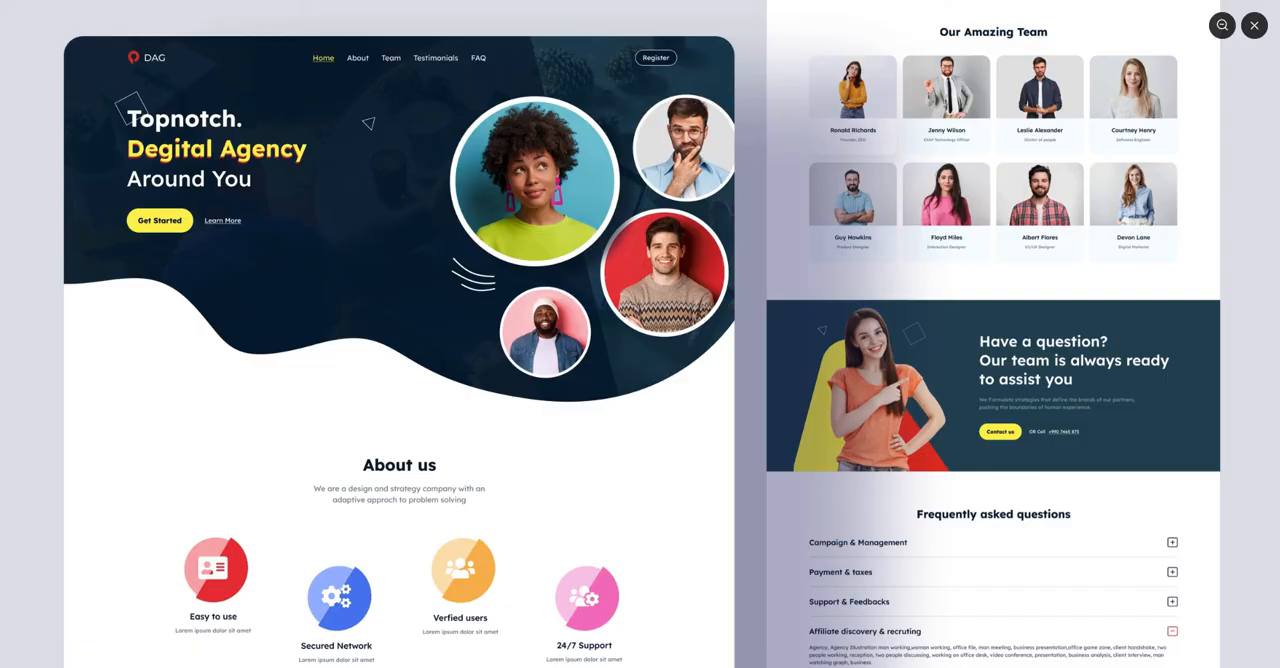
{"action": "mouse_move", "coordinate": [1136, 156]}
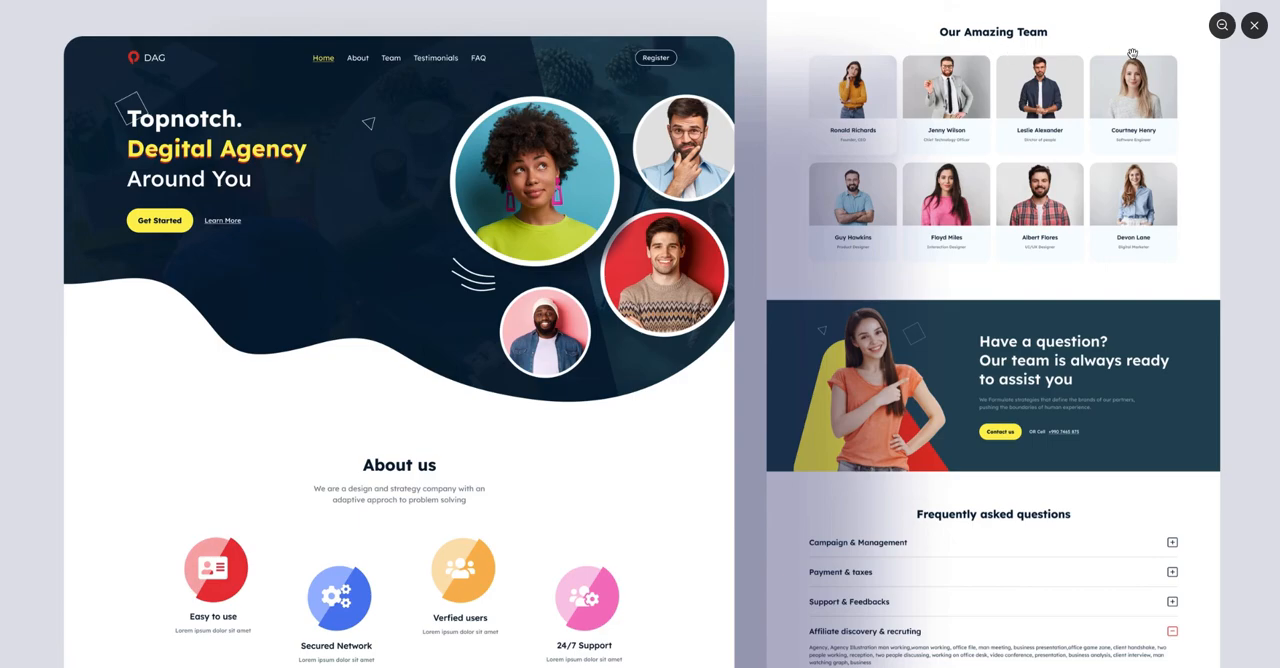
{"action": "mouse_move", "coordinate": [964, 162]}
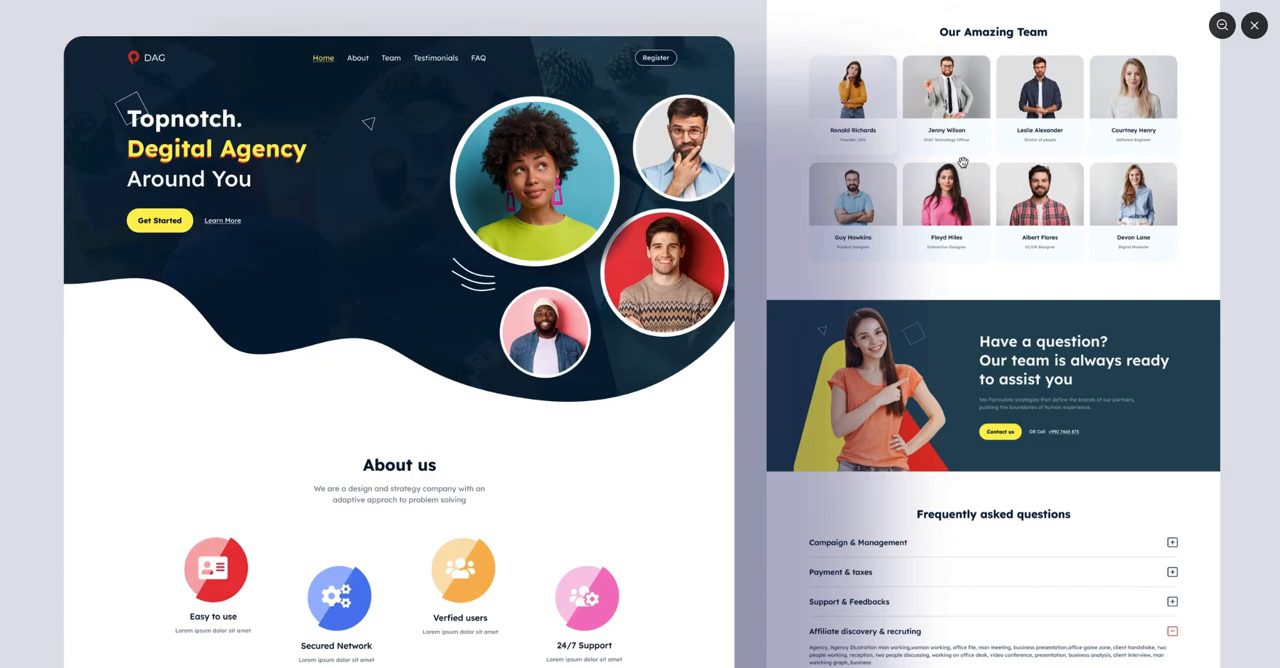
{"action": "mouse_move", "coordinate": [812, 160]}
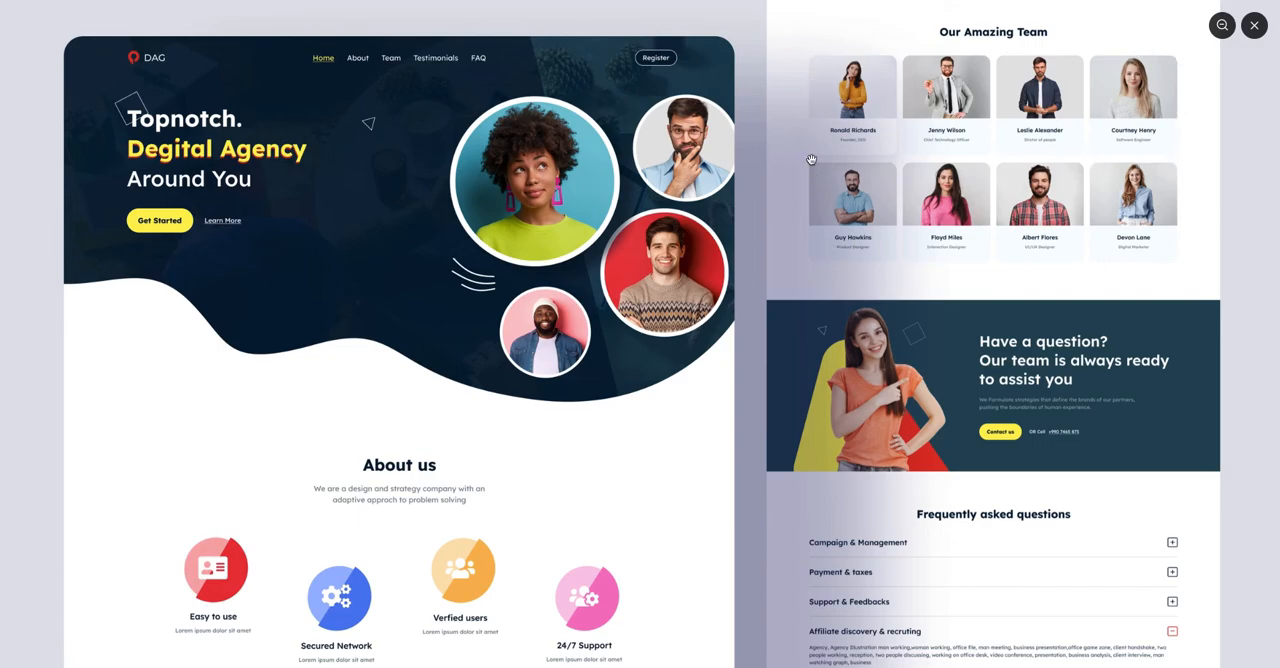
{"action": "mouse_move", "coordinate": [992, 174]}
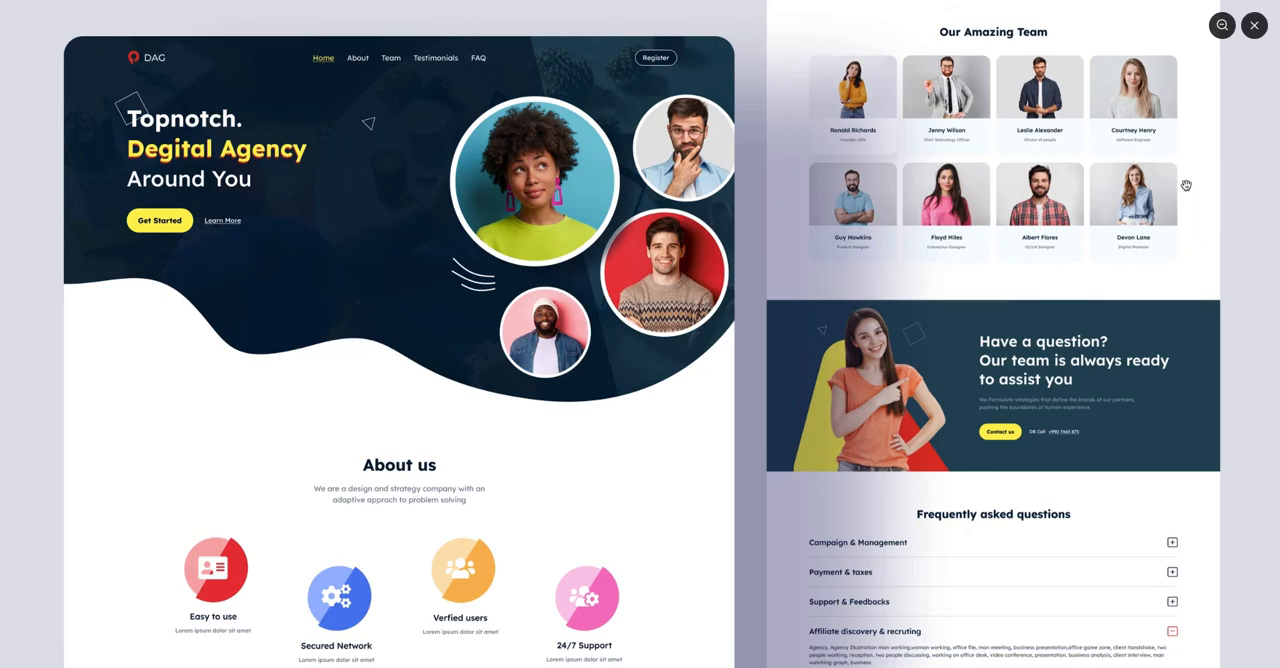
{"action": "mouse_move", "coordinate": [1154, 264]}
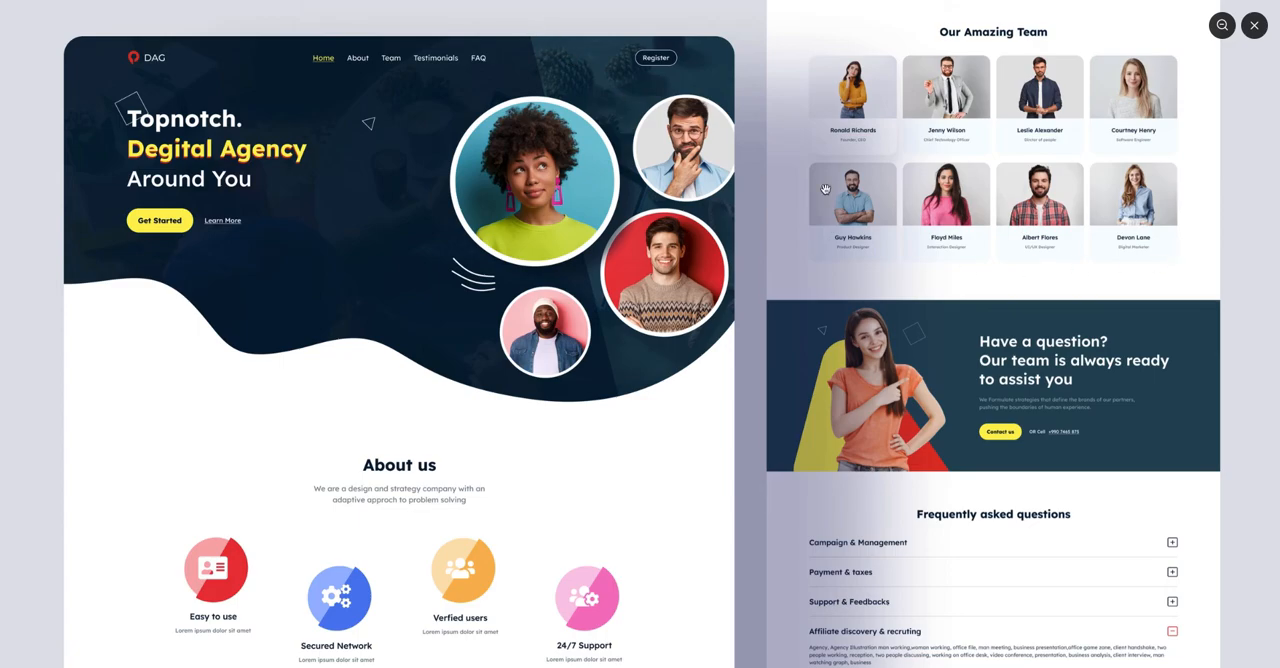
{"action": "mouse_move", "coordinate": [890, 236]}
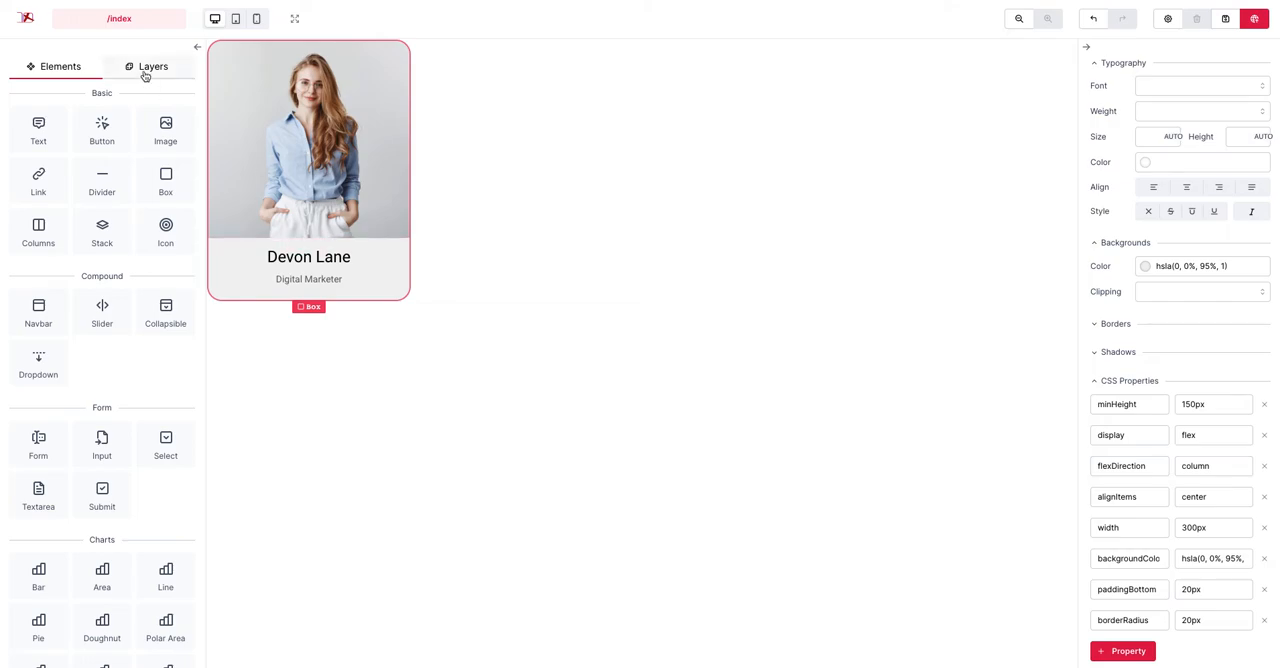
Show the Layers panel with the card Box holding an Image and two Texts.
{"action": "left_click", "coordinate": [152, 66]}
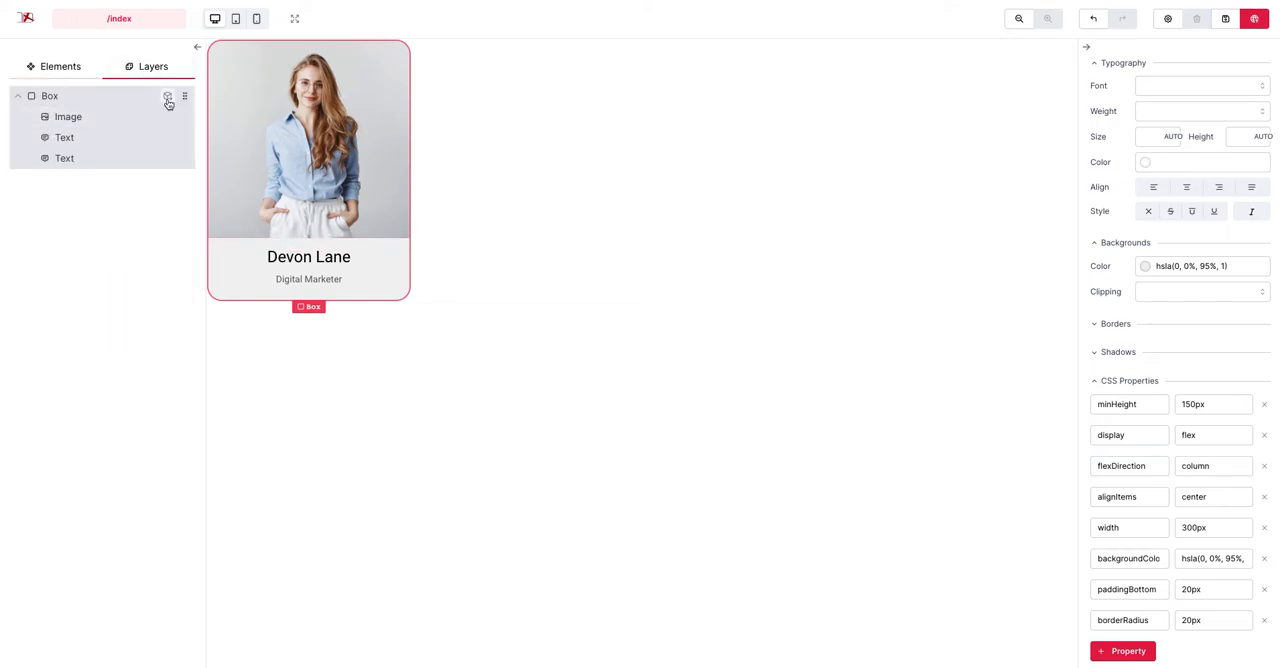
{"action": "mouse_move", "coordinate": [364, 244]}
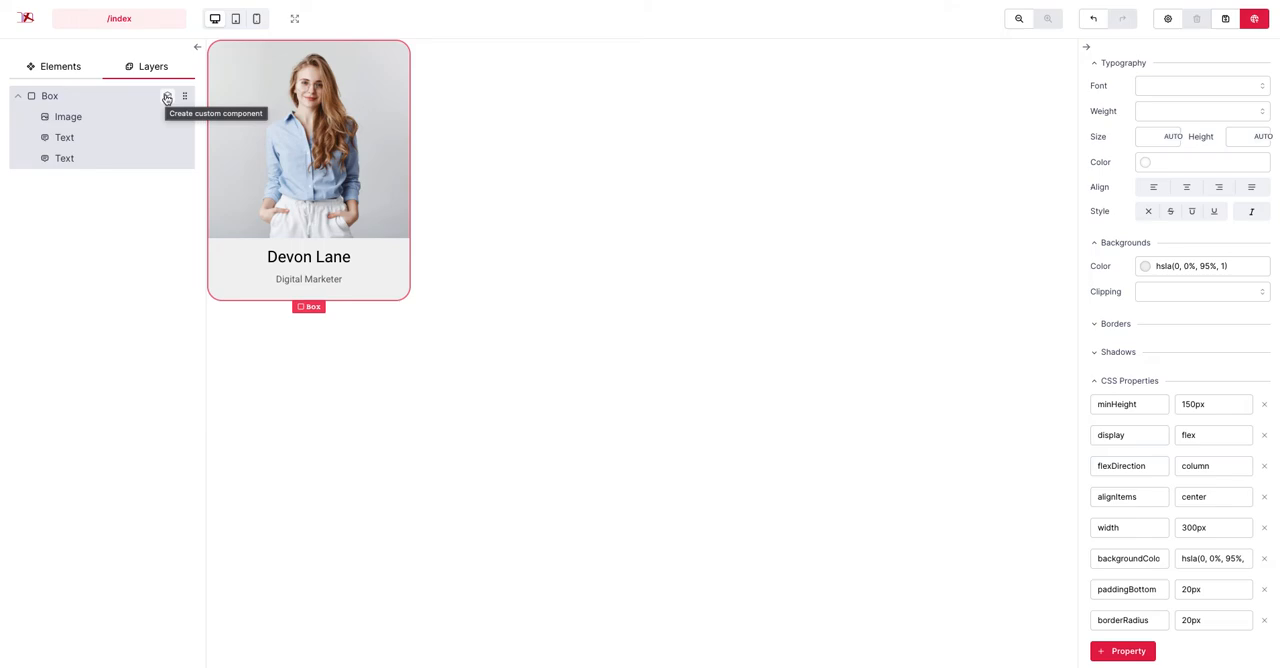
Create a custom component from the card Box named 'vertical-card'.
{"action": "left_click", "coordinate": [168, 96]}
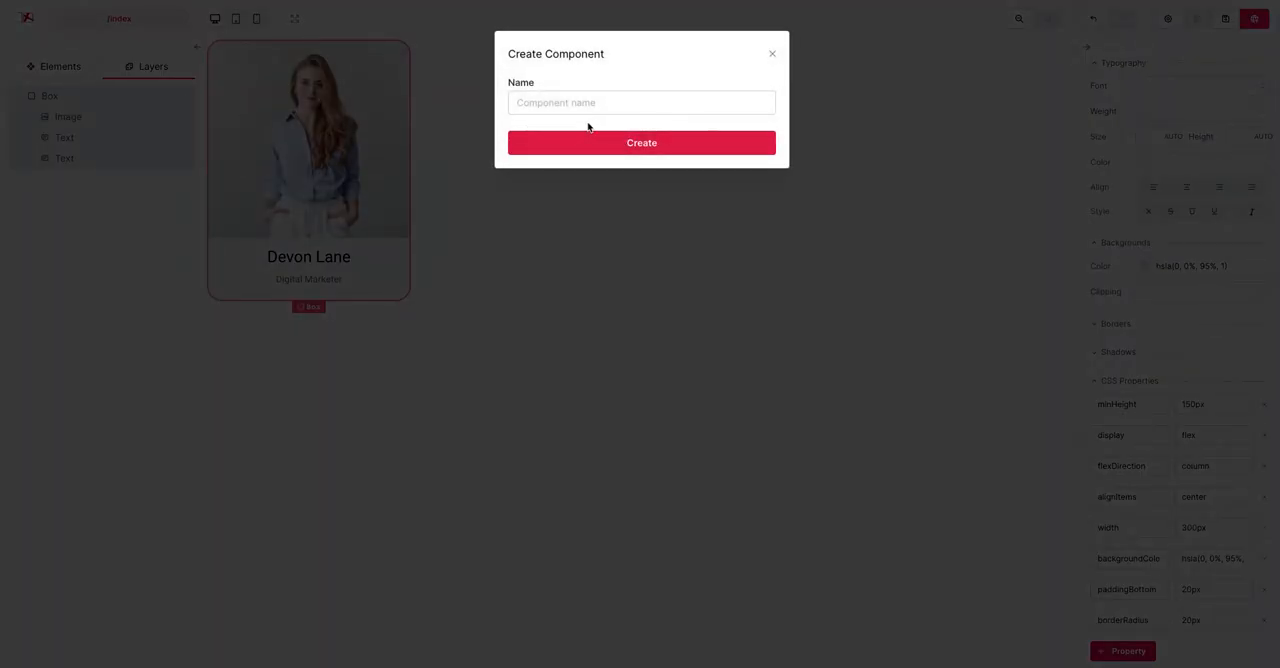
{"action": "left_click", "coordinate": [640, 102]}
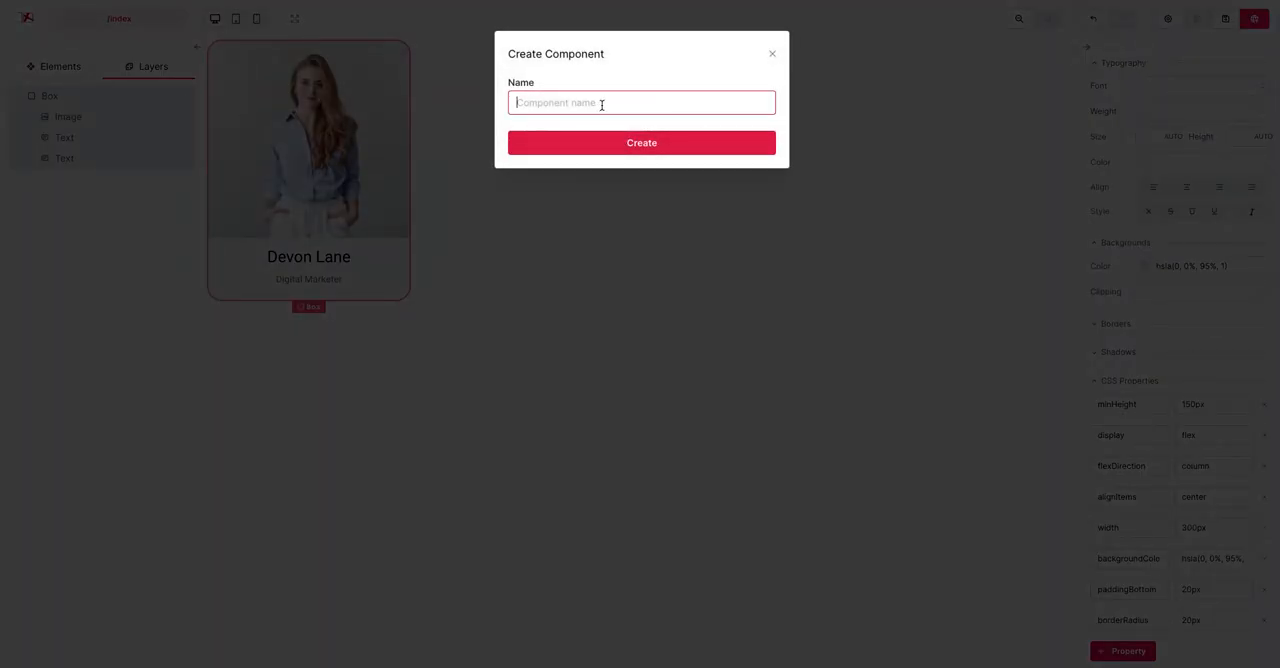
{"action": "type", "text": "verticalc"}
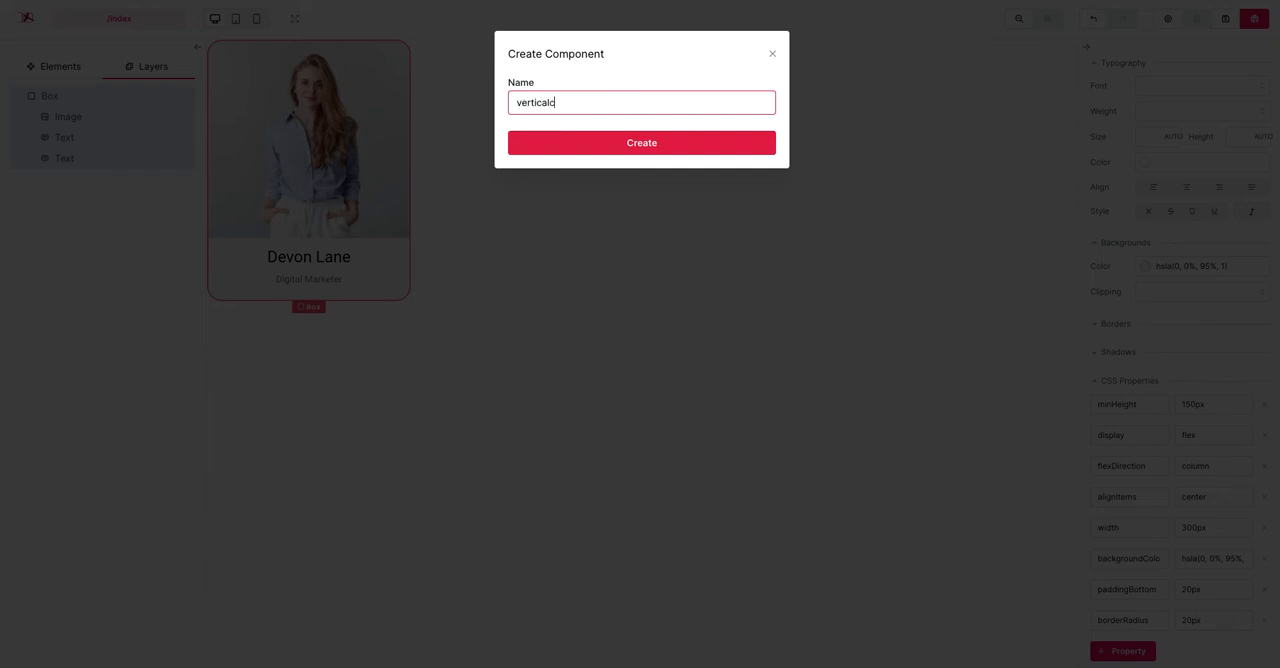
{"action": "type", "text": "ard"}
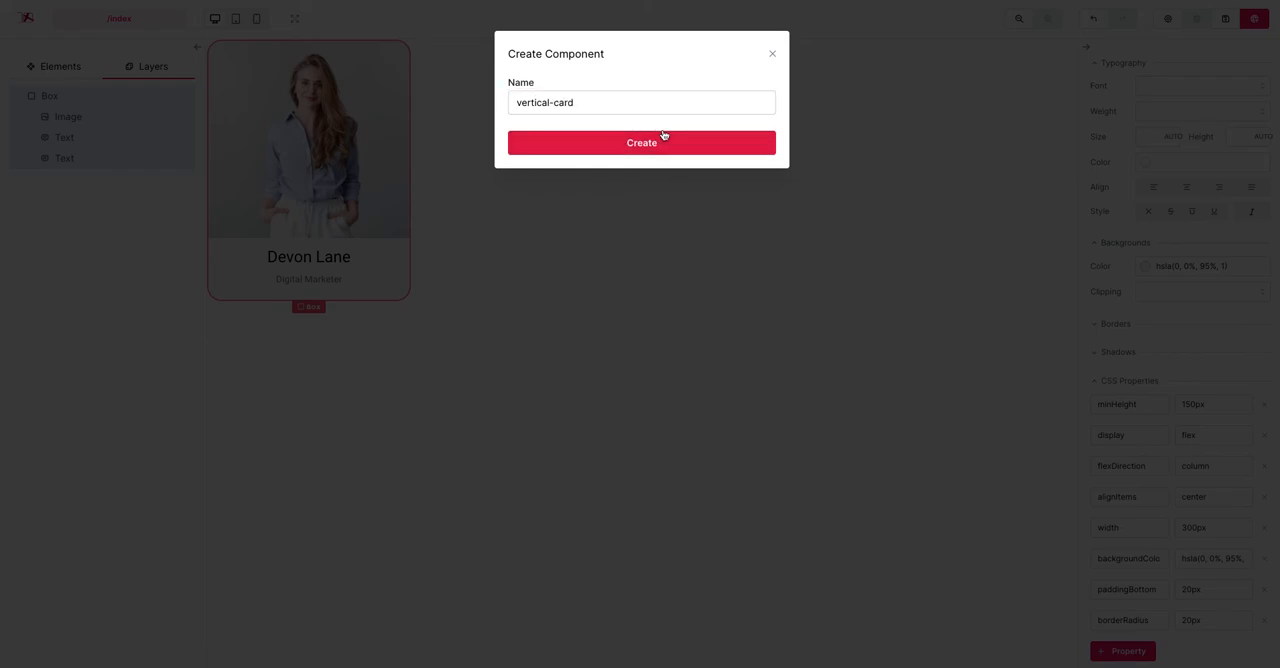
{"action": "left_click", "coordinate": [640, 142]}
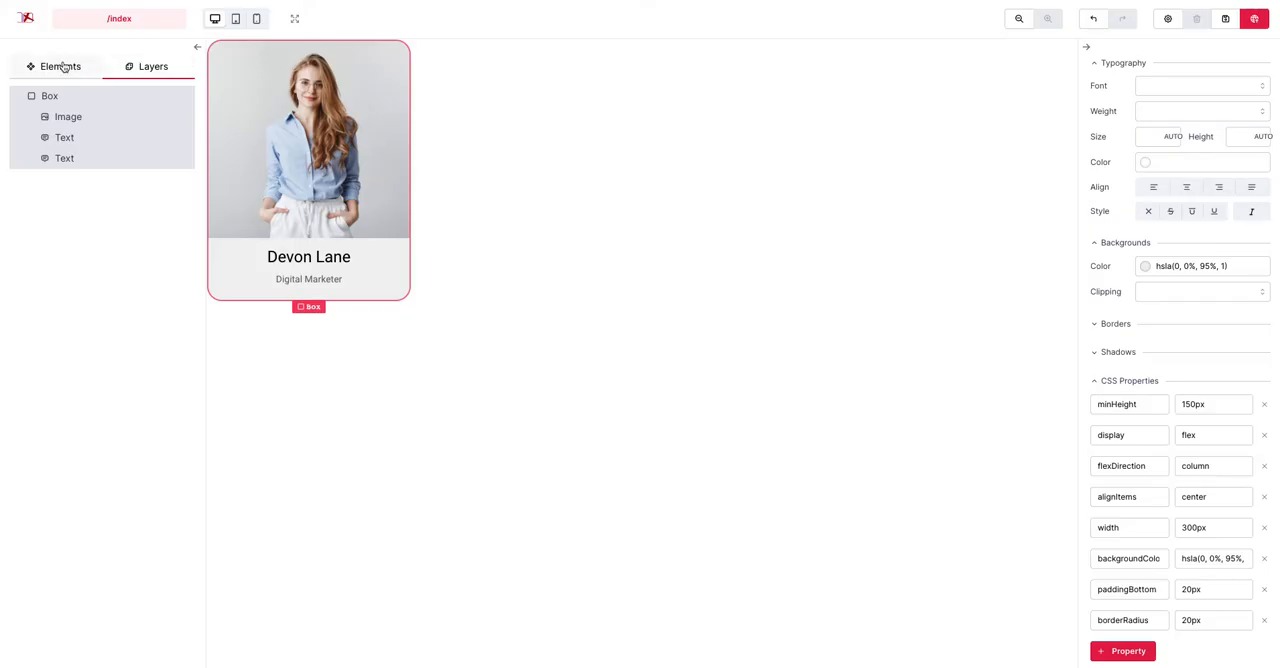
Place a new empty Box and give it display flex and flexDirection row.
{"action": "left_click", "coordinate": [60, 66]}
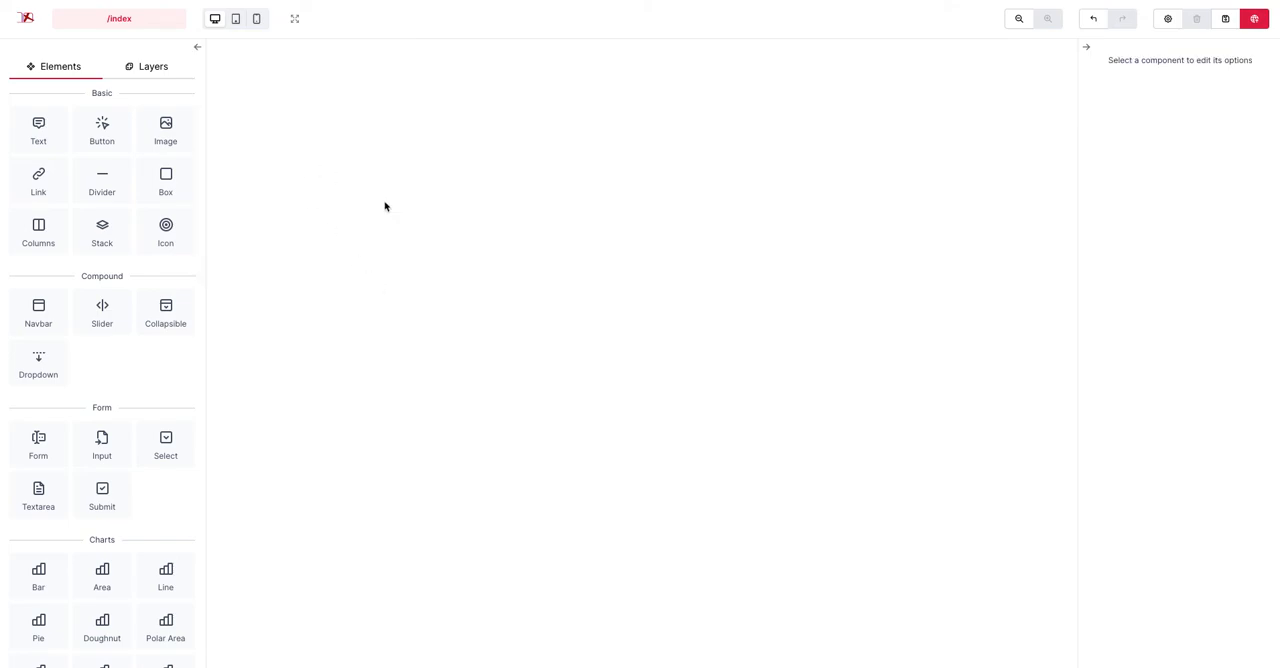
{"action": "left_click_drag", "start_coordinate": [164, 180], "coordinate": [546, 96]}
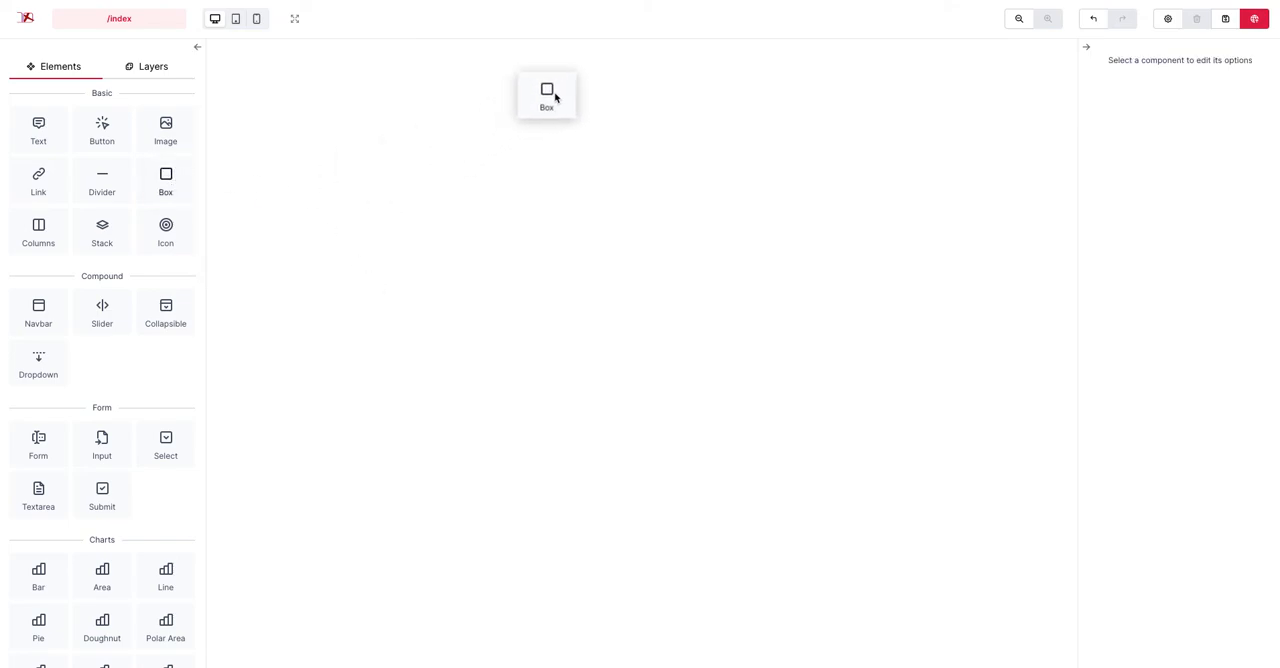
{"action": "left_click", "coordinate": [546, 96]}
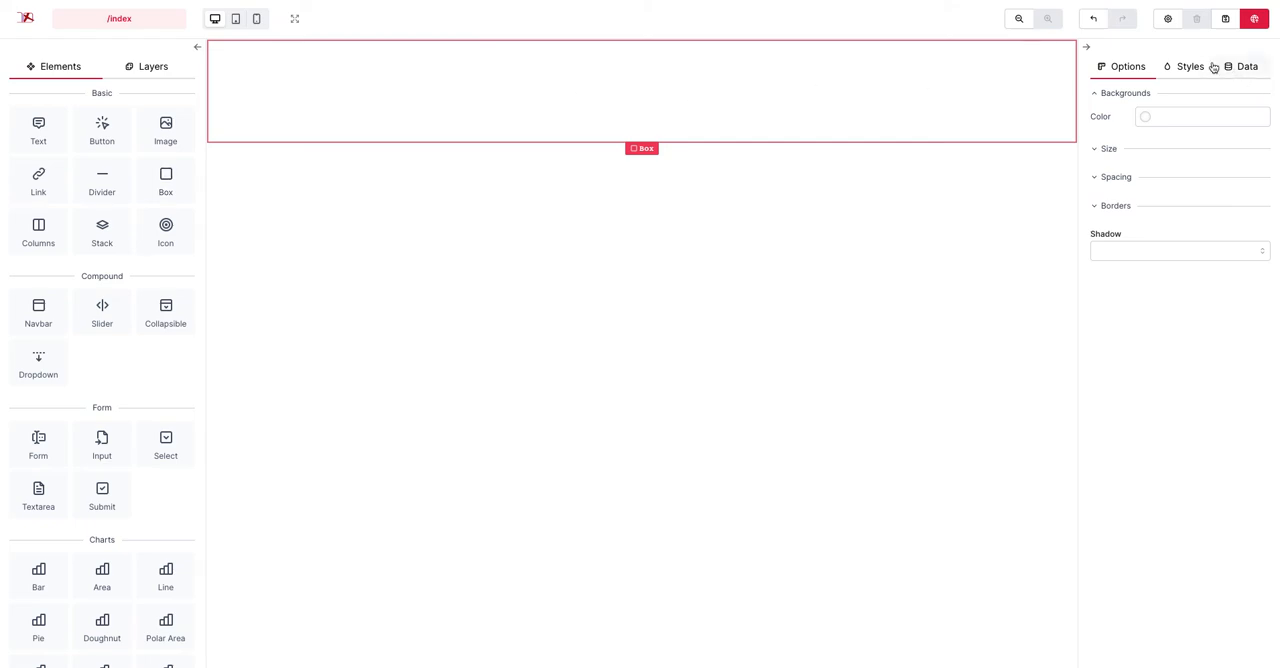
{"action": "left_click", "coordinate": [1188, 56]}
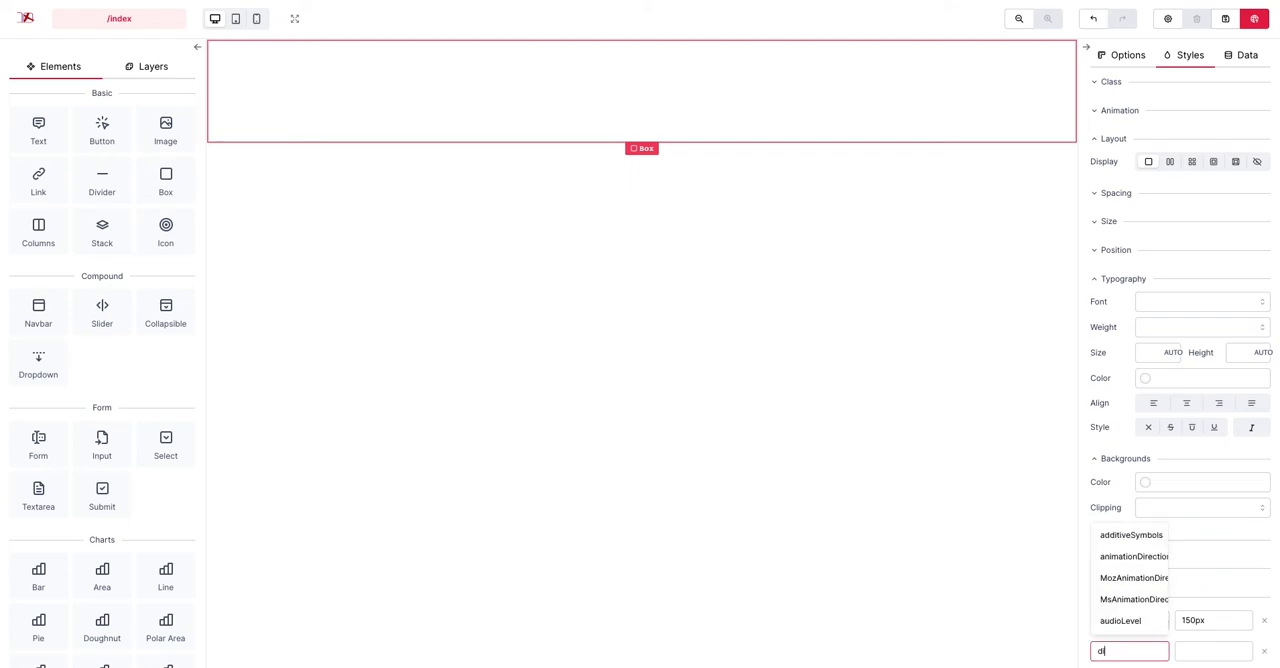
{"action": "type", "text": "display"}
{"action": "left_click", "coordinate": [1214, 650]}
{"action": "type", "text": "flex"}
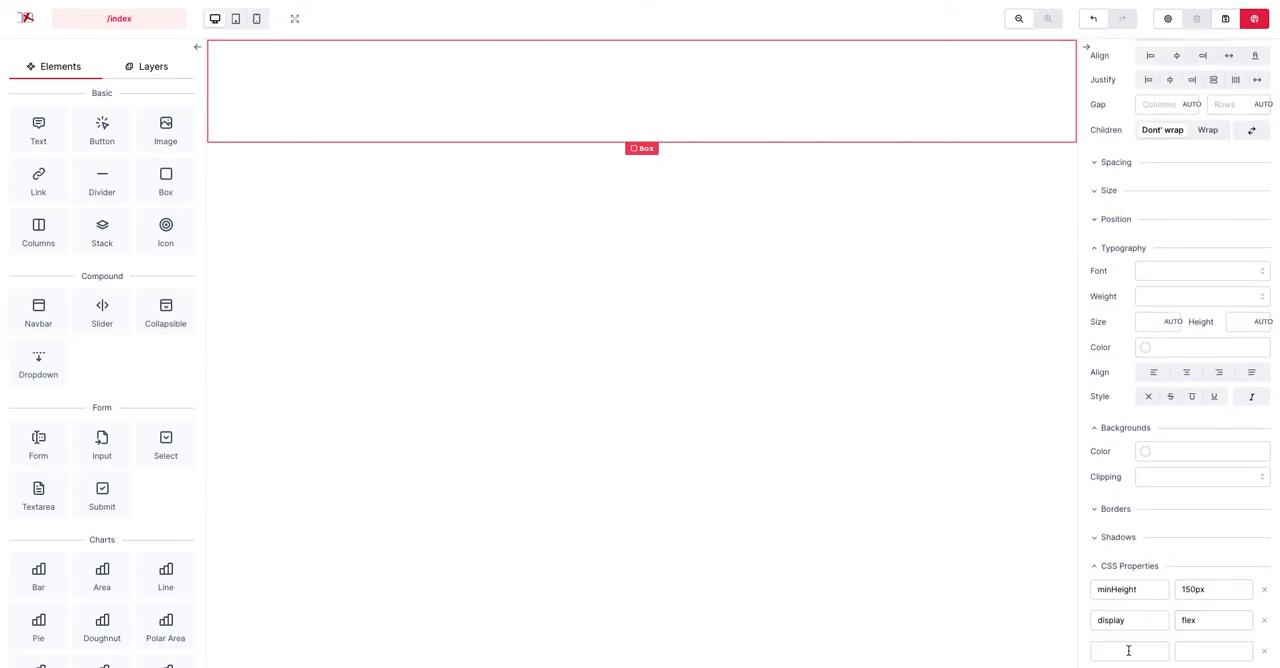
{"action": "left_click", "coordinate": [1128, 652]}
{"action": "type", "text": "flexDirection"}
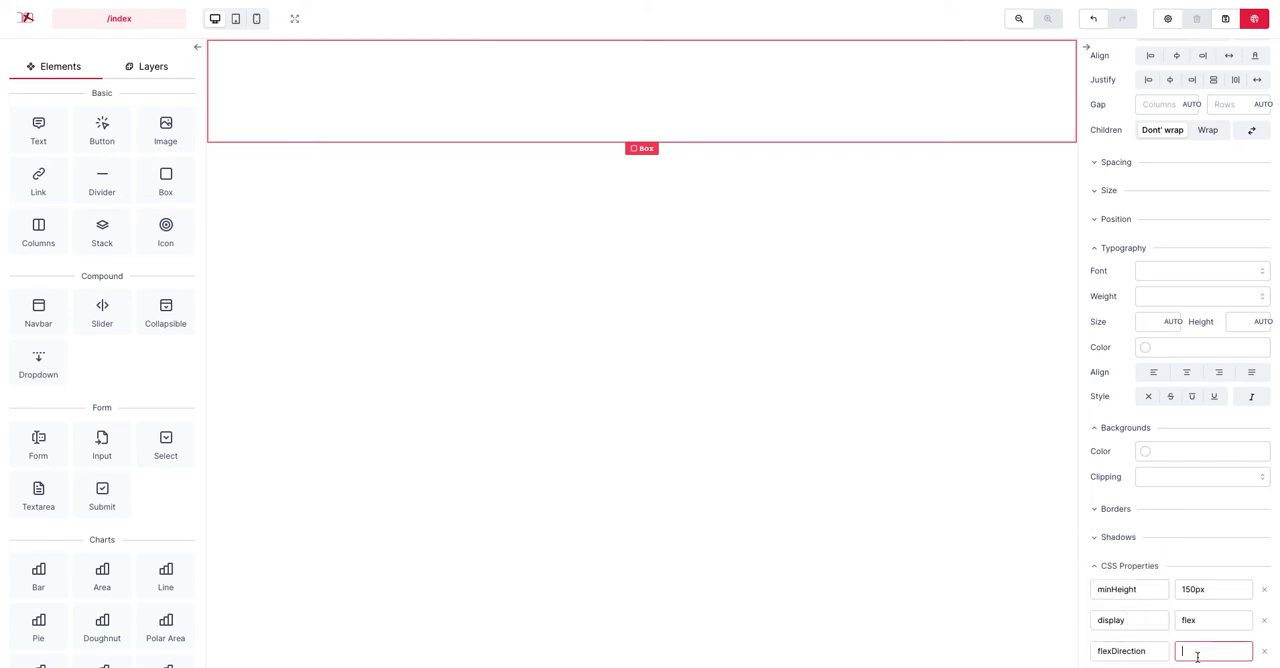
{"action": "type", "text": "row"}
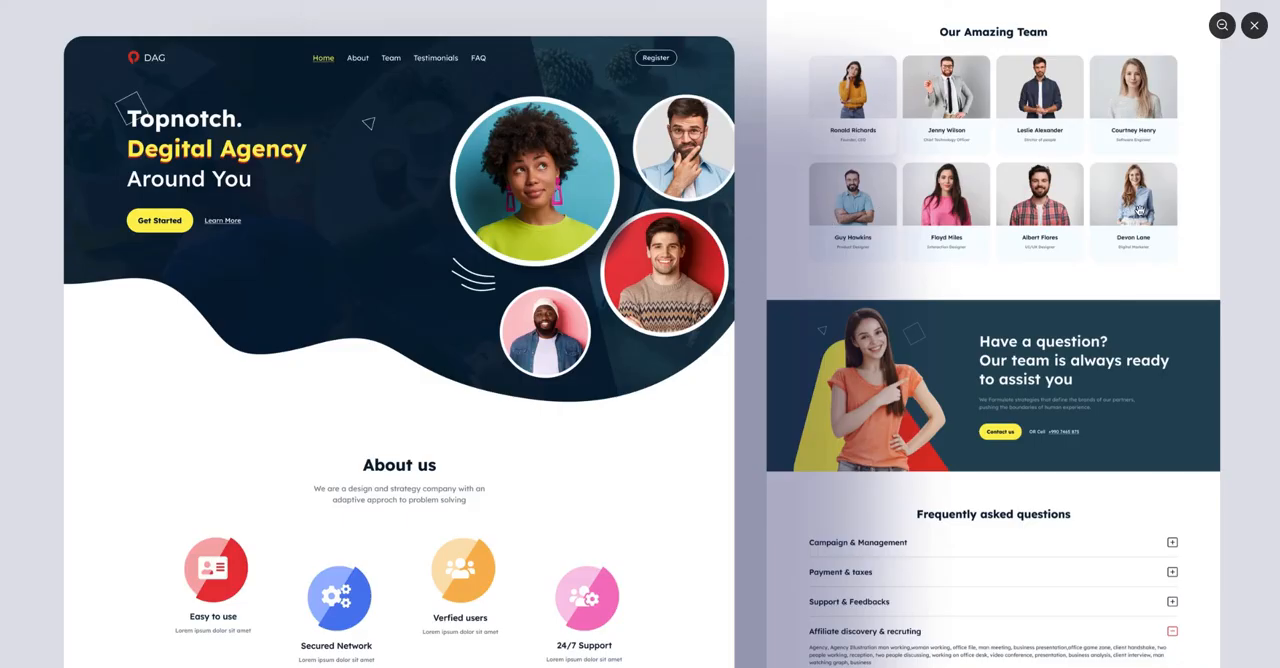
{"action": "mouse_move", "coordinate": [1104, 224]}
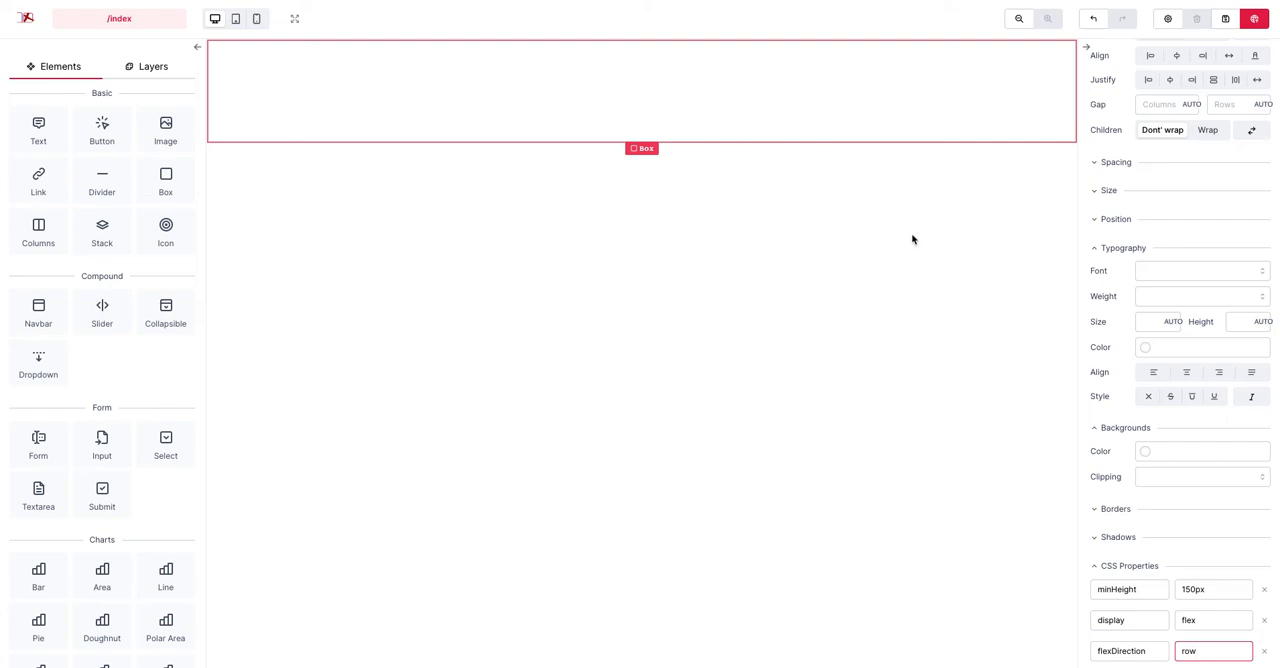
Scroll the Elements panel down to the Components section with vertical-card.
{"action": "scroll", "scroll_direction": "down", "scroll_amount": 3}
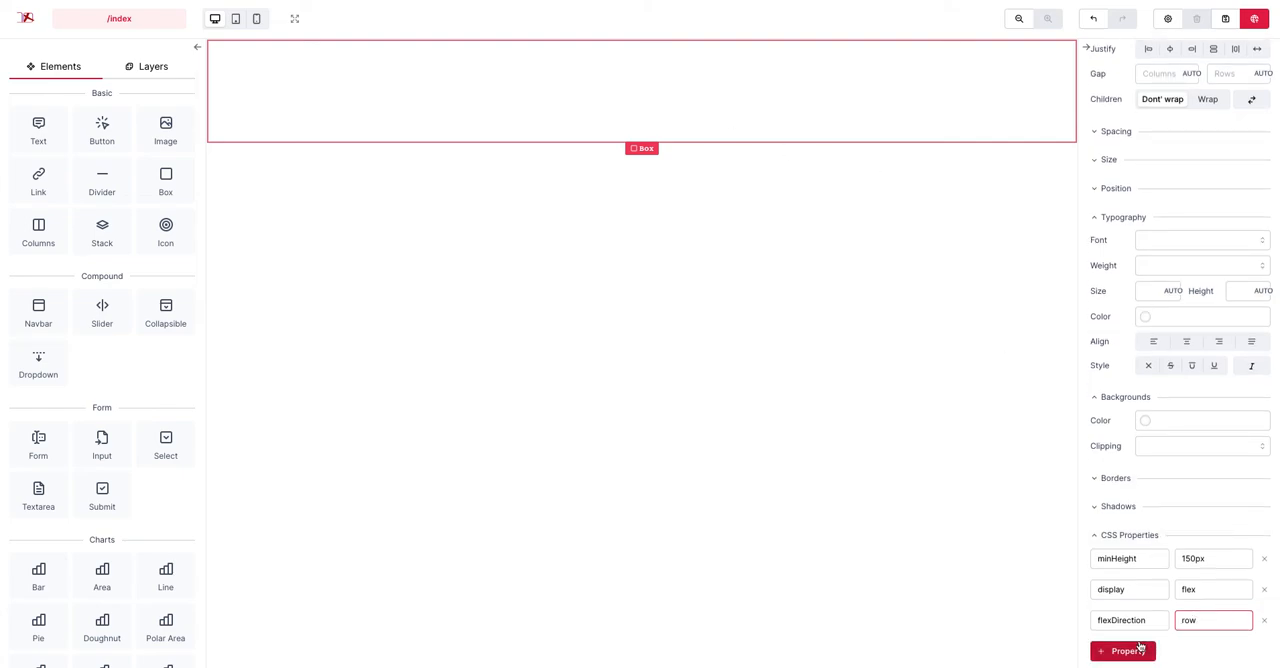
{"action": "mouse_move", "coordinate": [292, 164]}
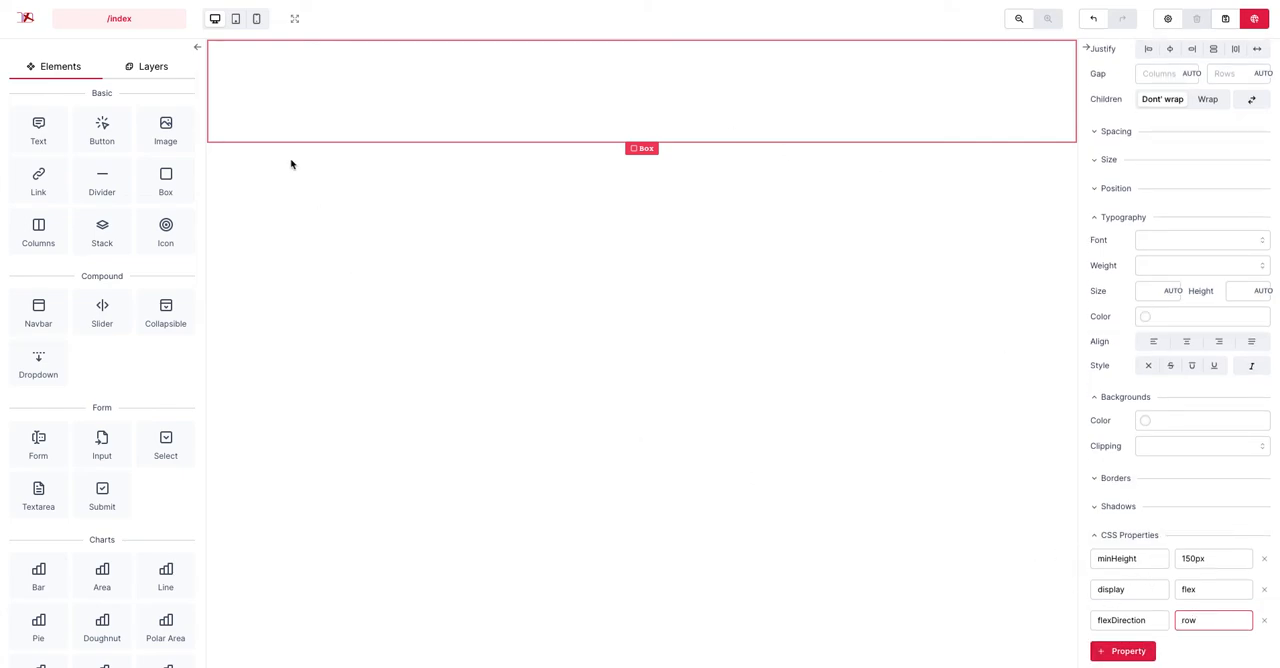
{"action": "mouse_move", "coordinate": [176, 556]}
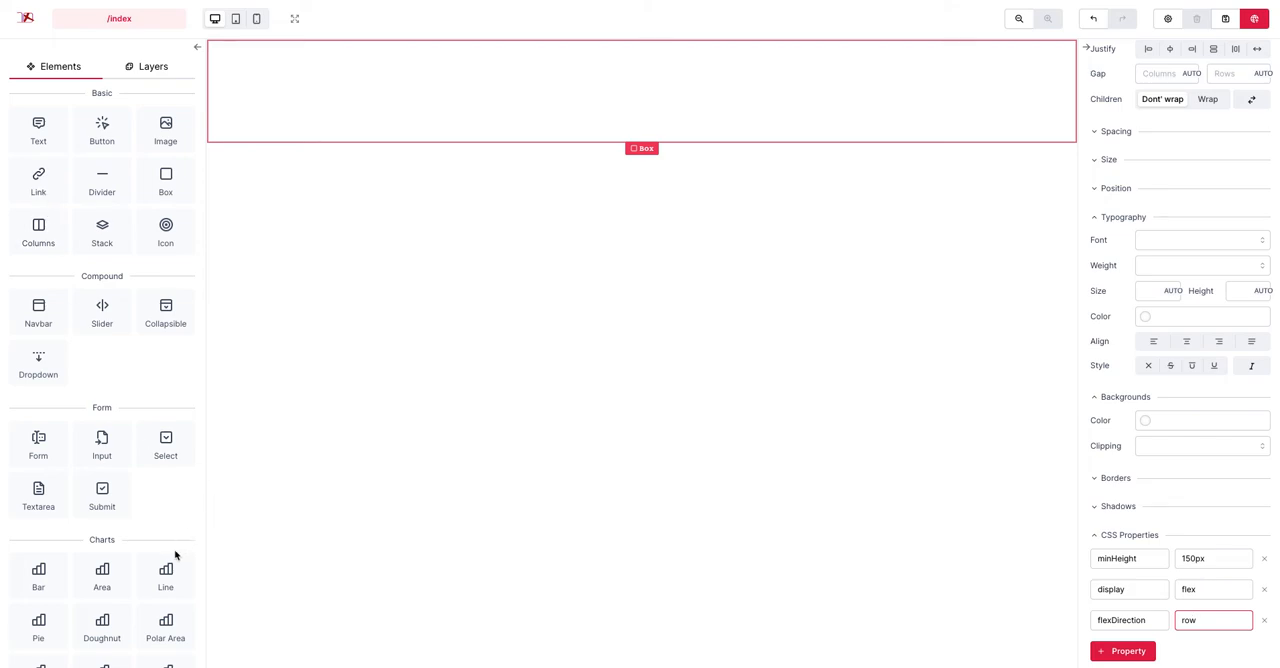
{"action": "scroll", "scroll_direction": "down", "scroll_amount": 3}
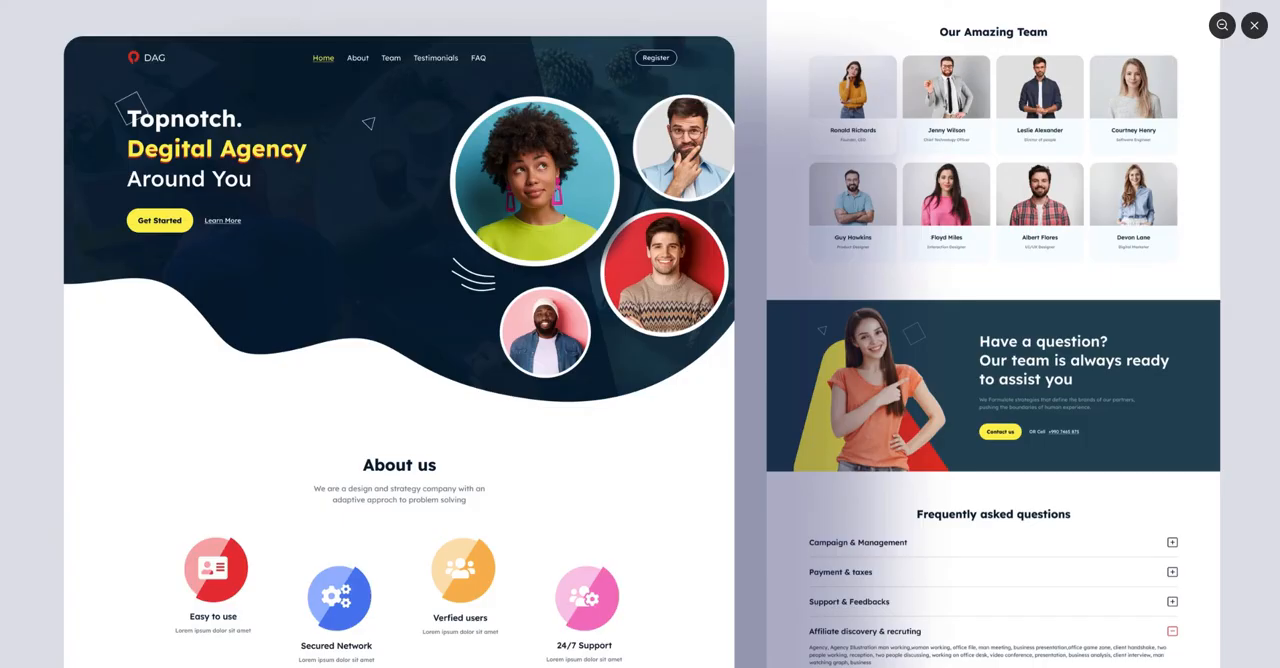
{"action": "mouse_move", "coordinate": [948, 266]}
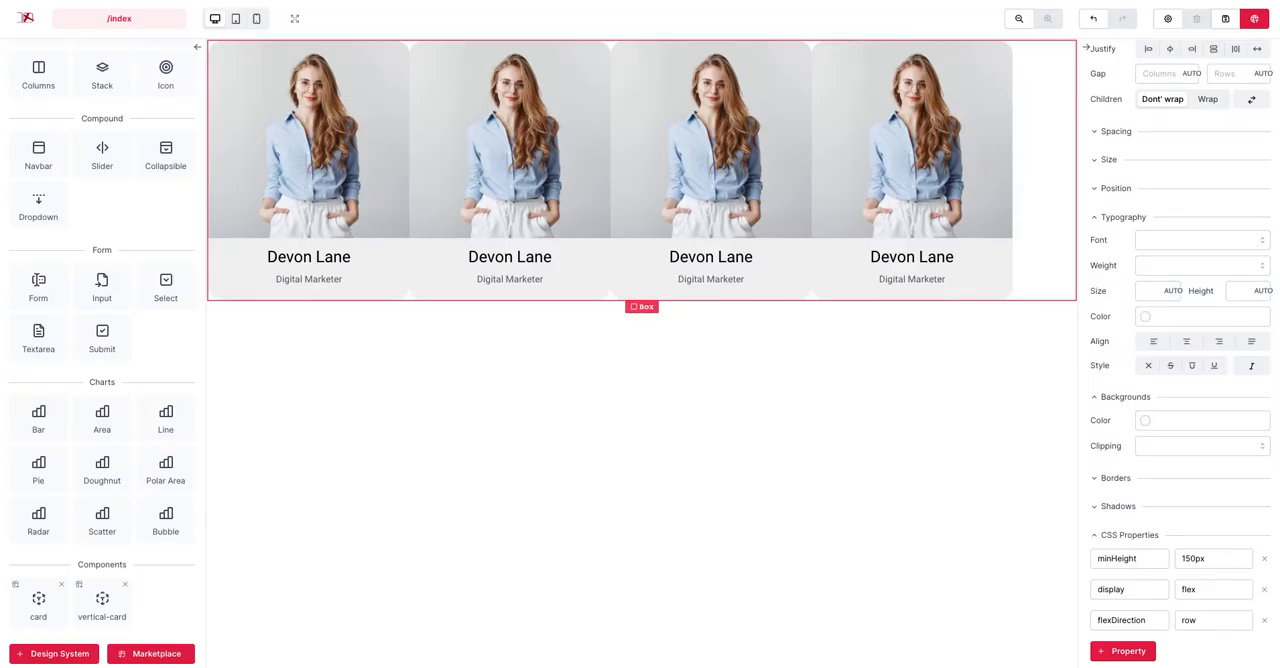
{"action": "mouse_move", "coordinate": [1032, 246]}
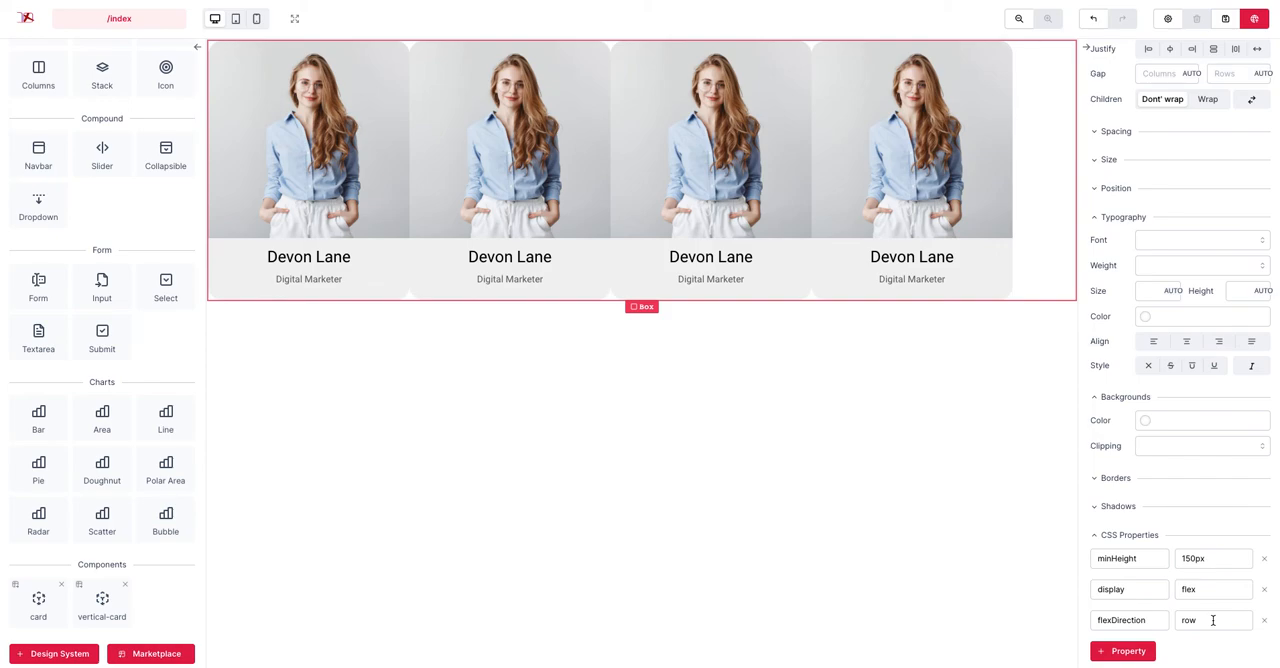
{"action": "mouse_move", "coordinate": [1088, 346]}
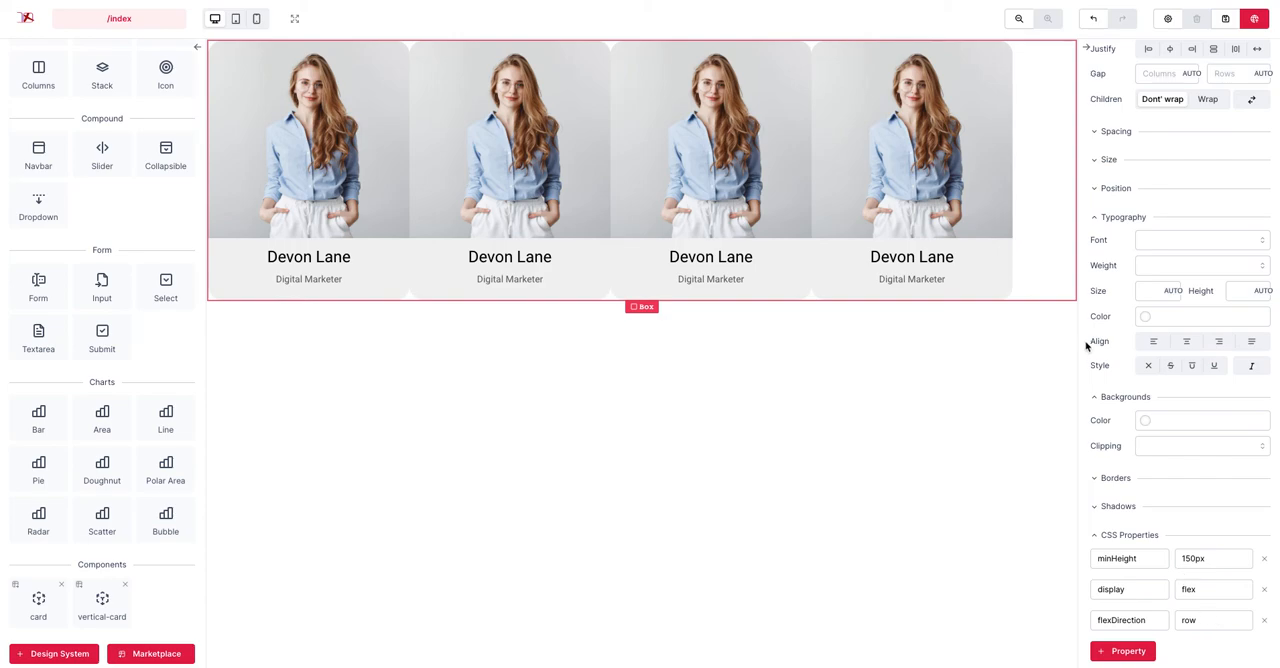
{"action": "mouse_move", "coordinate": [1044, 230]}
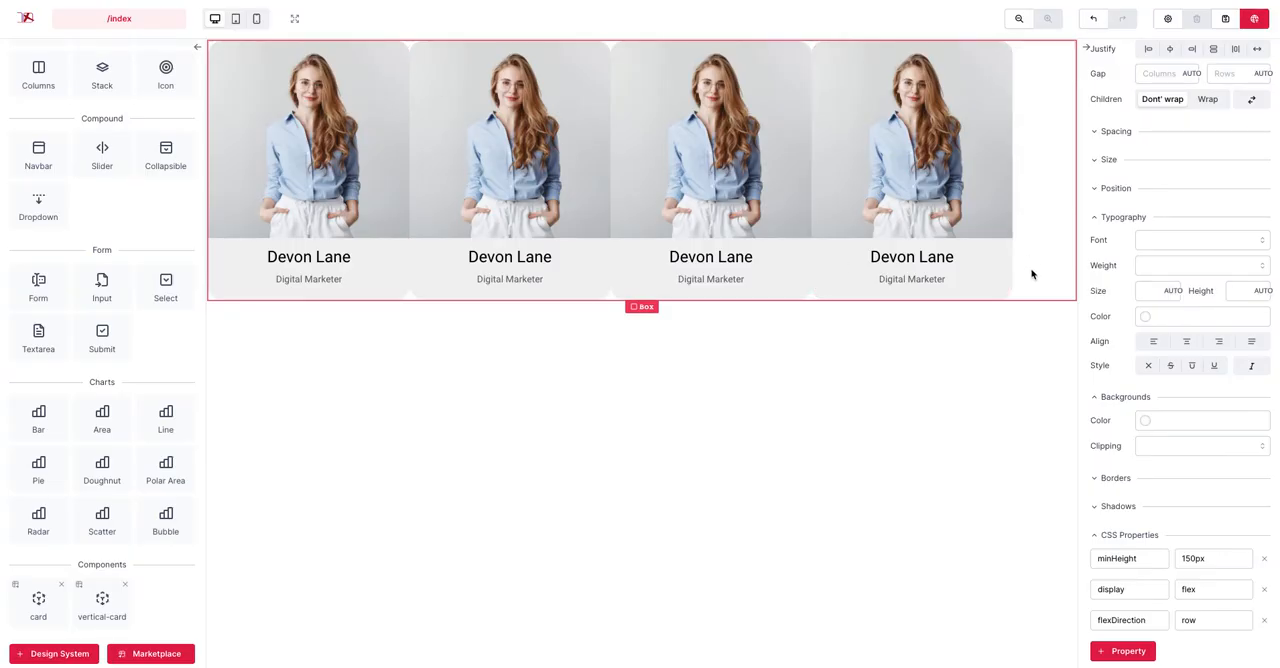
Add a justifyContent property to the row box holding the four vertical-cards.
{"action": "left_click", "coordinate": [1122, 652]}
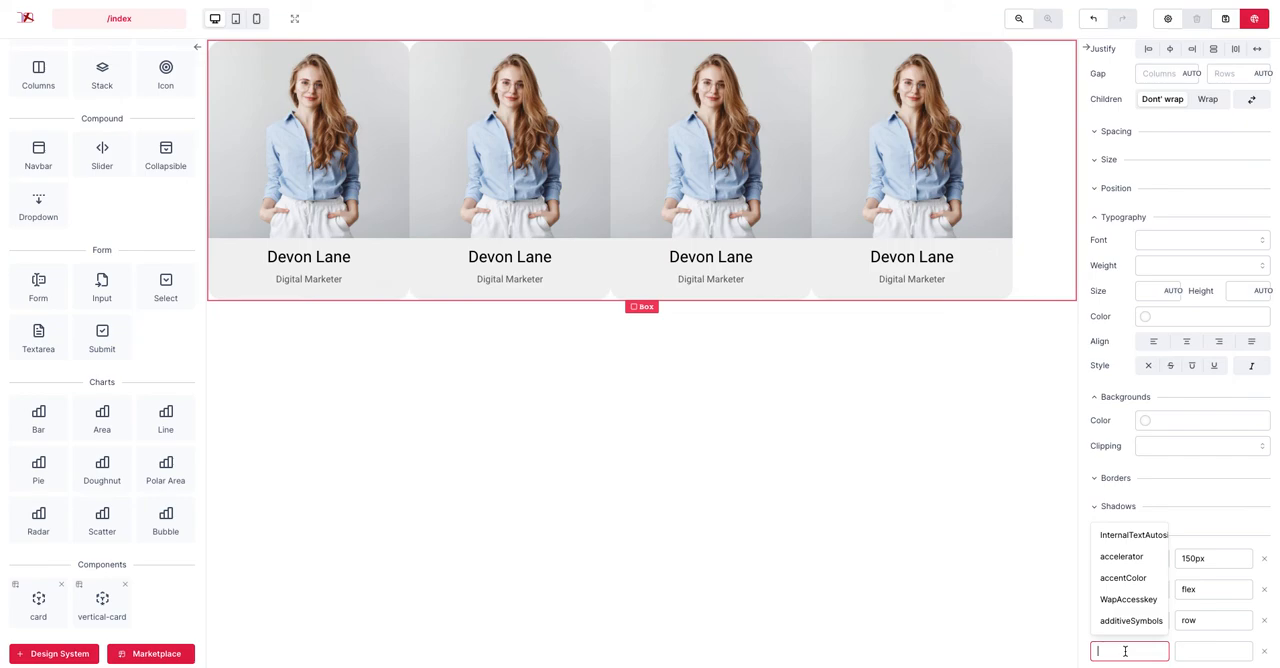
{"action": "type", "text": "a"}
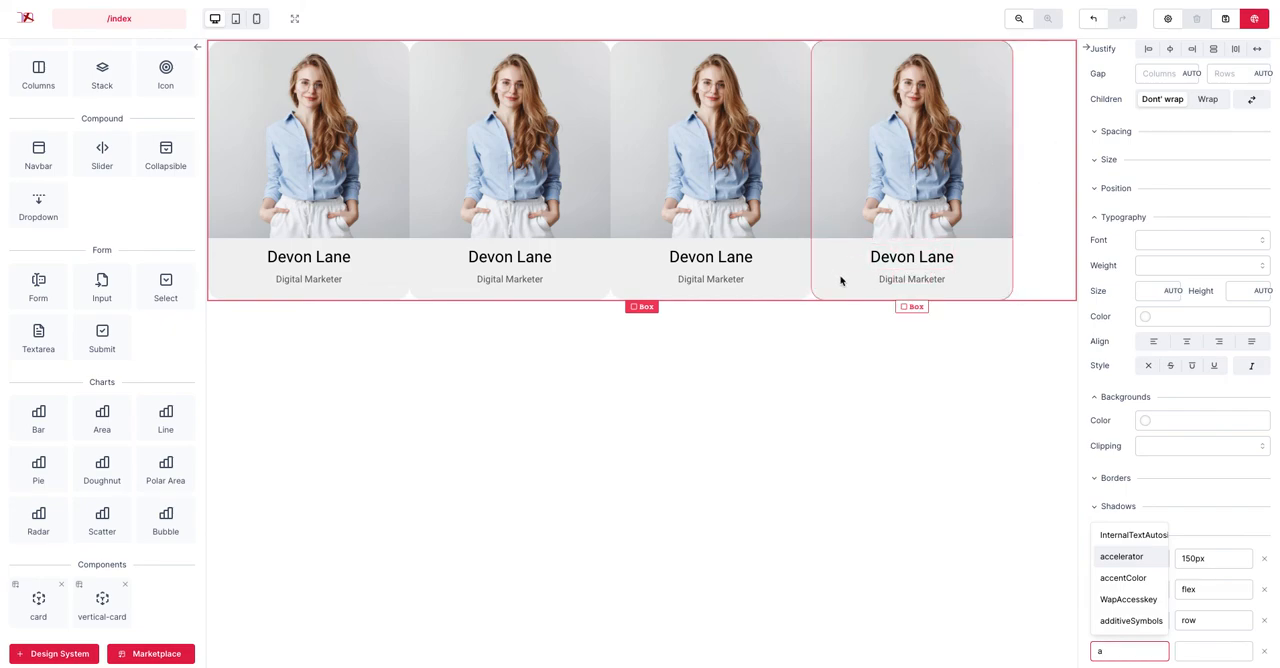
{"action": "left_click", "coordinate": [308, 270]}
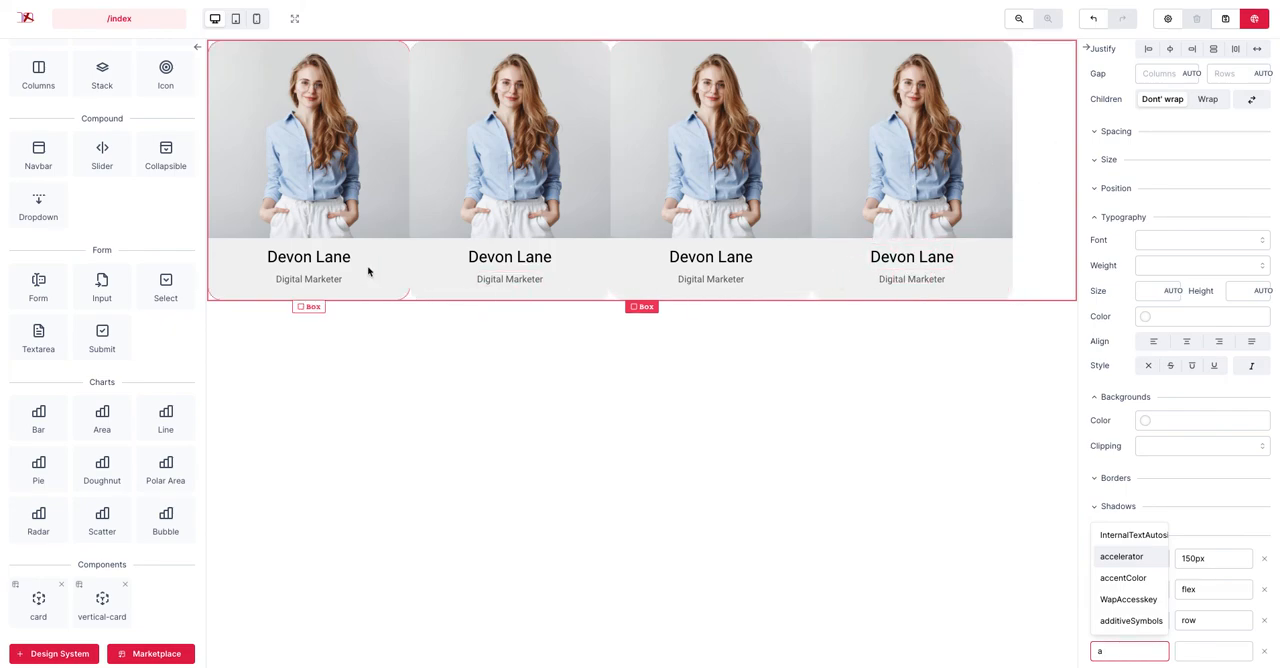
{"action": "left_click", "coordinate": [710, 280]}
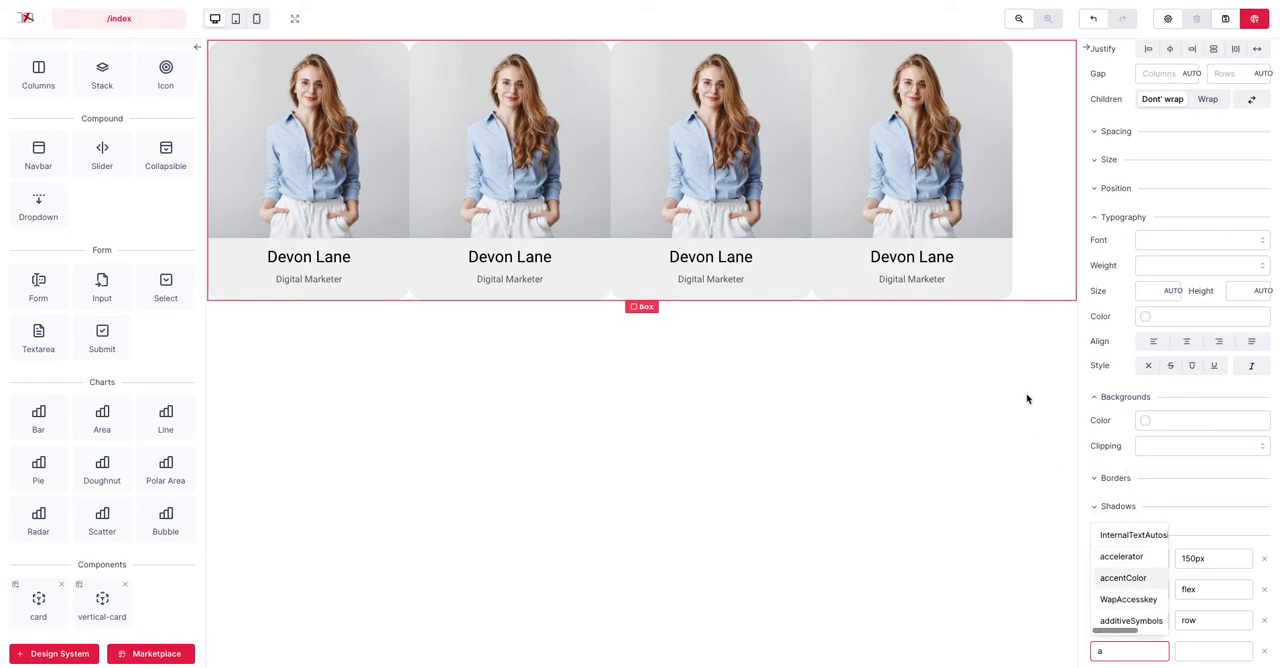
{"action": "mouse_move", "coordinate": [1046, 260]}
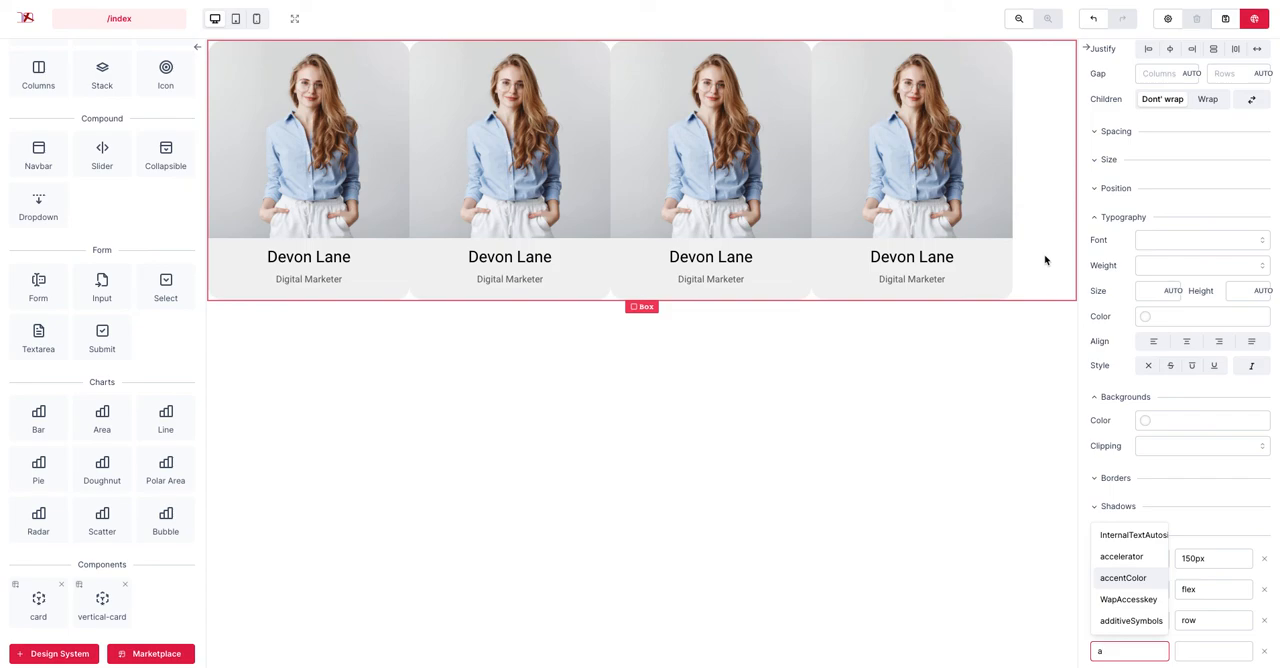
{"action": "mouse_move", "coordinate": [1032, 272]}
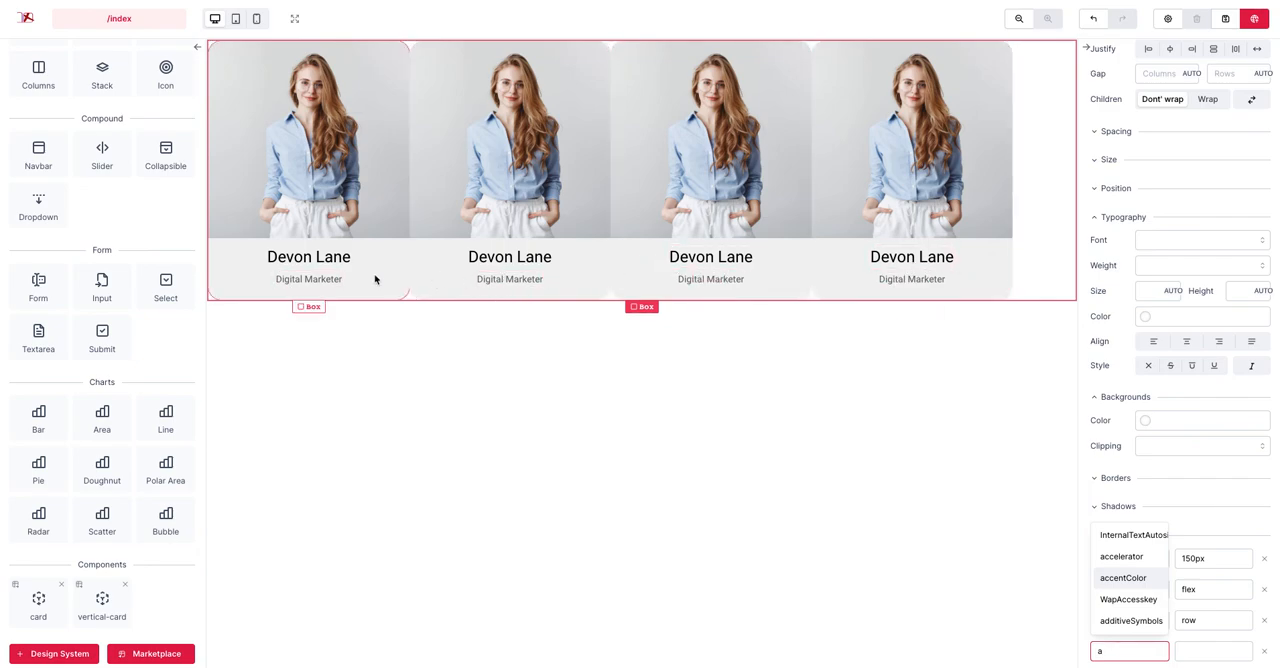
{"action": "left_click", "coordinate": [912, 170]}
{"action": "type", "text": "justifyContent"}
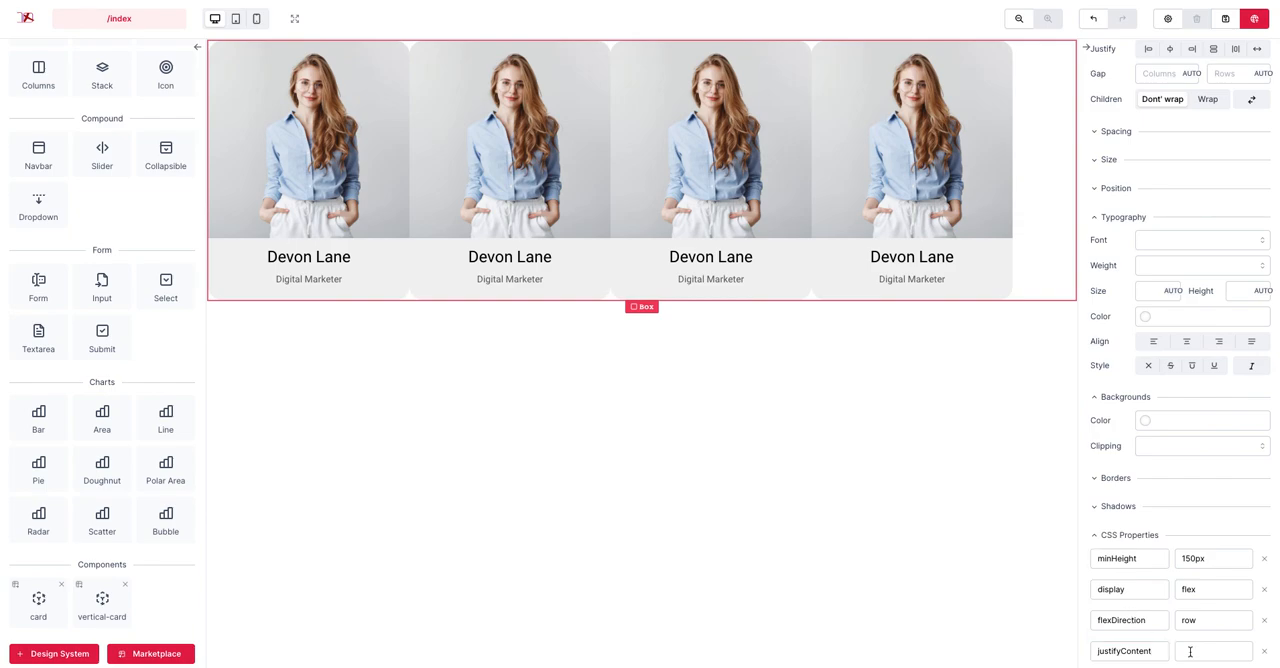
Give the flex row justifyContent spacing for the four cards and preview the page without the editor.
{"action": "type", "text": "space"}
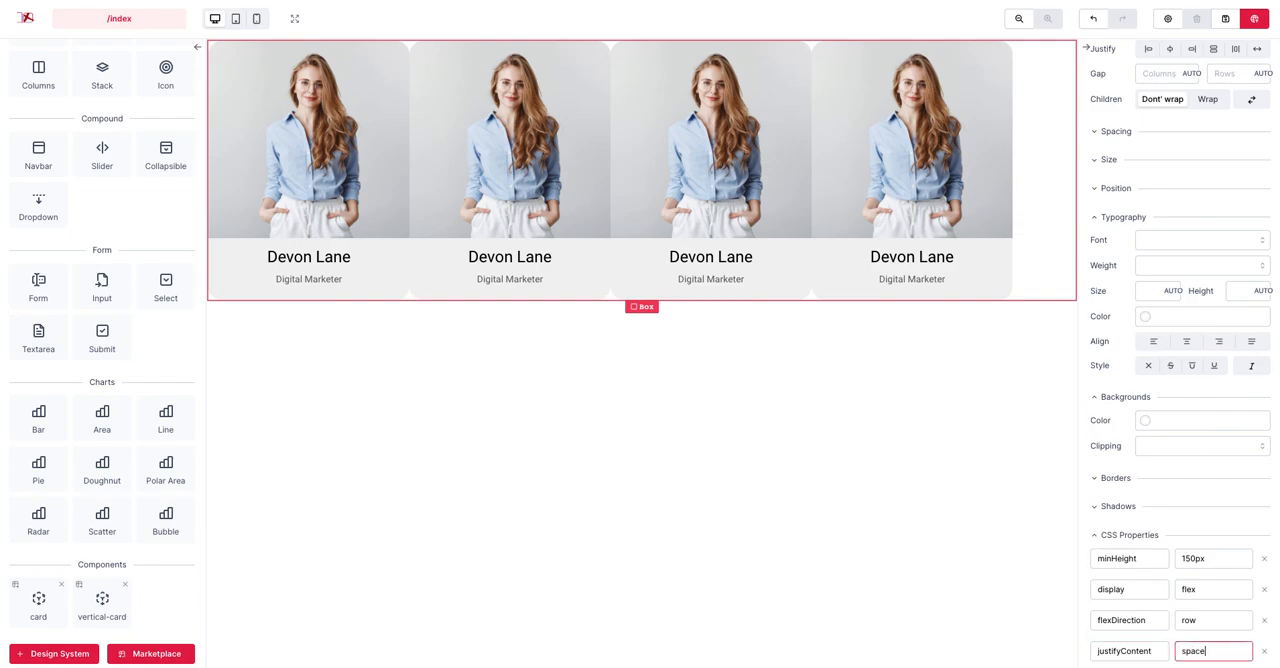
{"action": "type", "text": "space-between"}
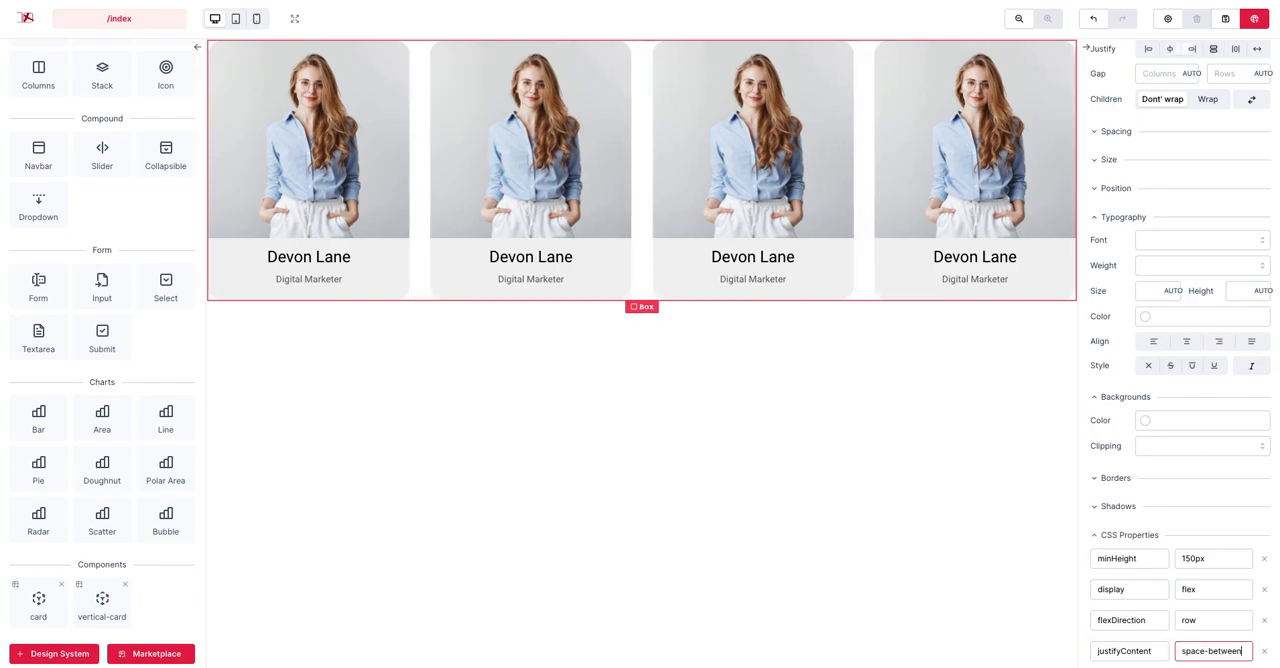
{"action": "left_click", "coordinate": [972, 170]}
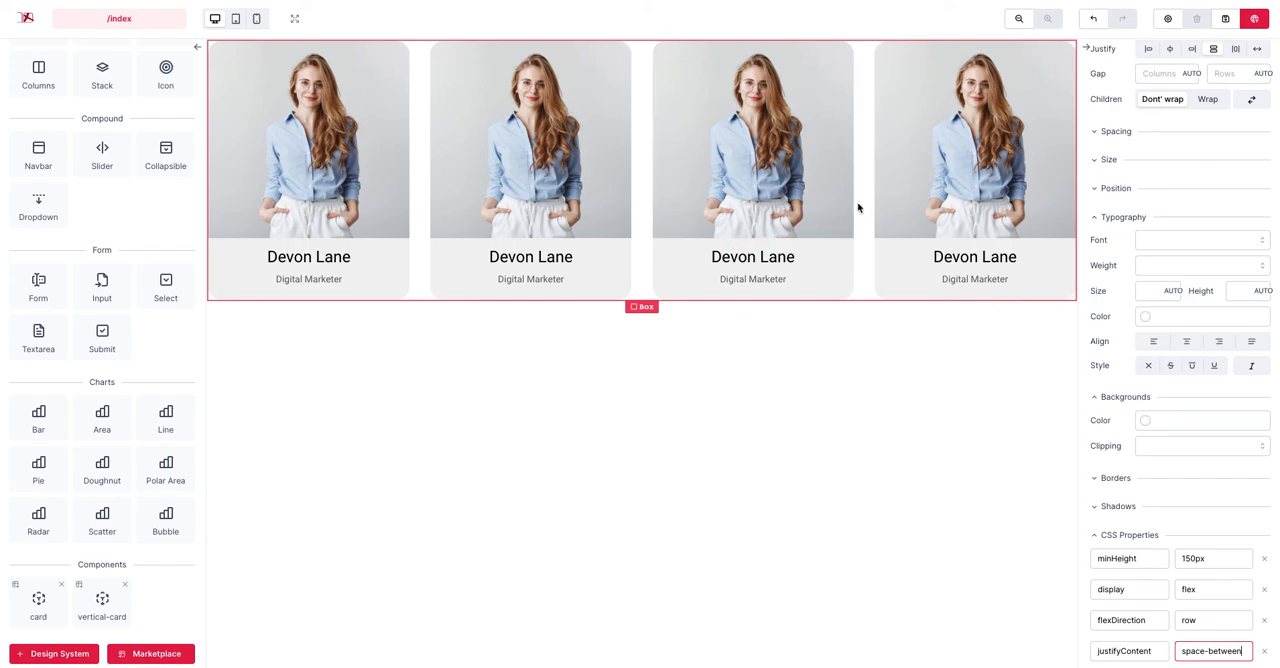
{"action": "mouse_move", "coordinate": [636, 248]}
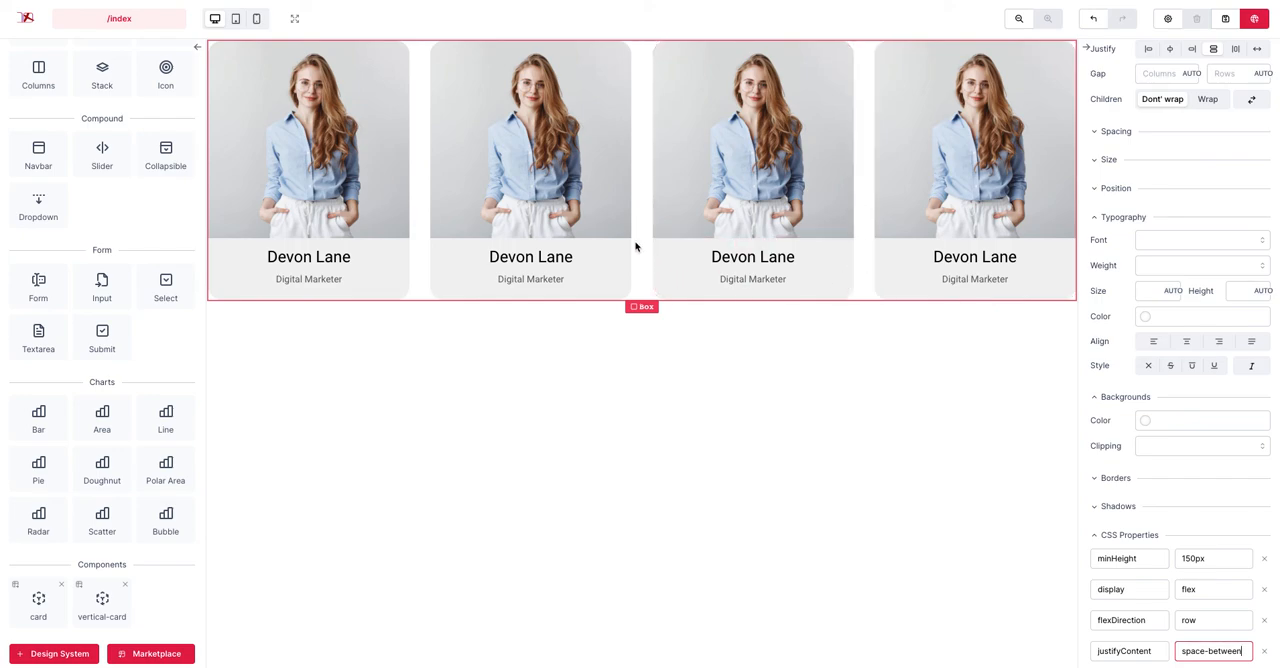
{"action": "mouse_move", "coordinate": [1120, 540]}
{"action": "type", "text": "around"}
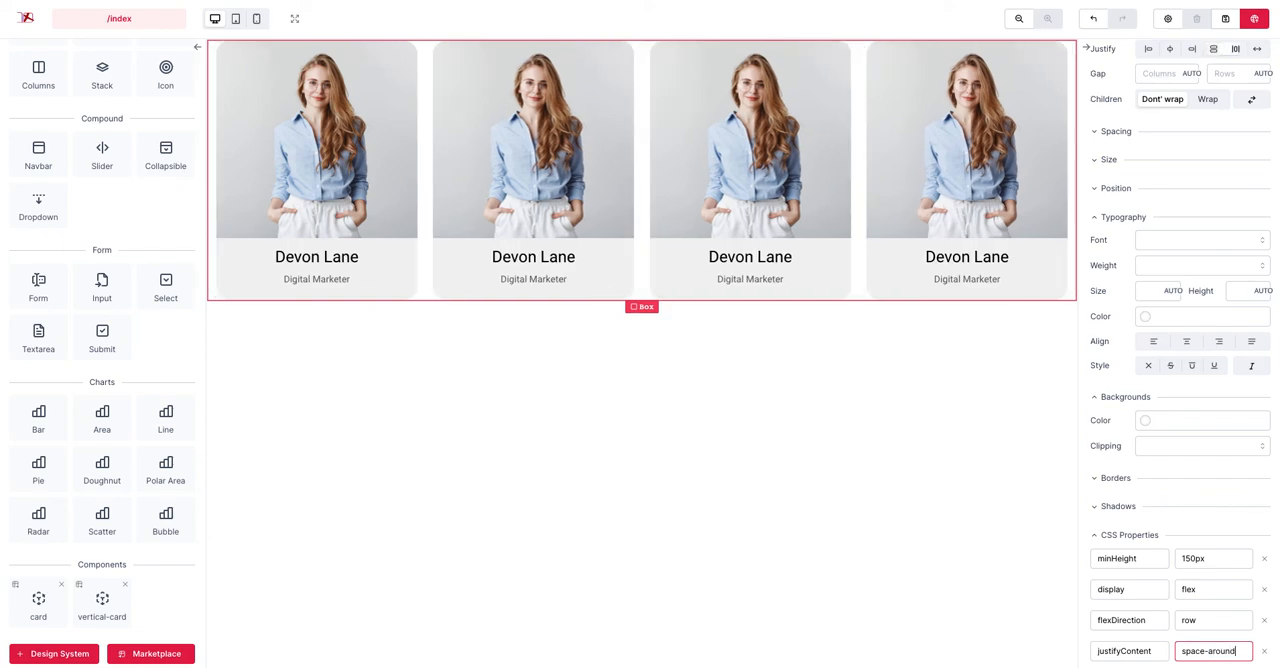
{"action": "left_click", "coordinate": [316, 140]}
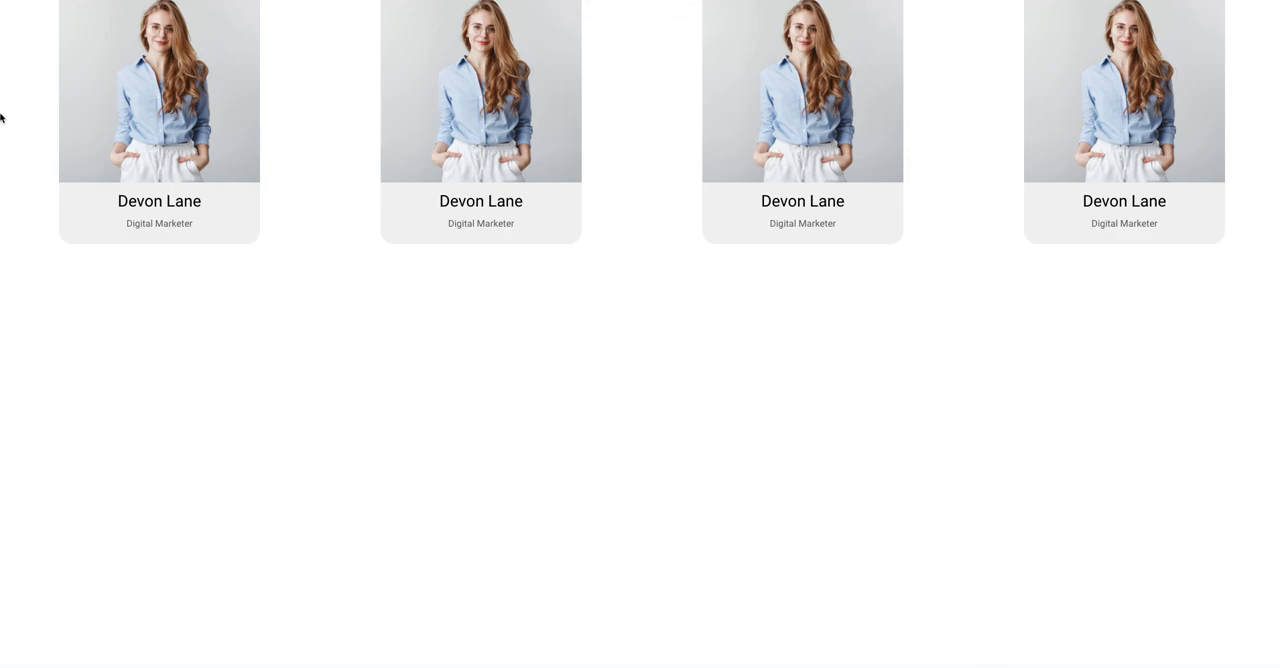
{"action": "mouse_move", "coordinate": [898, 196]}
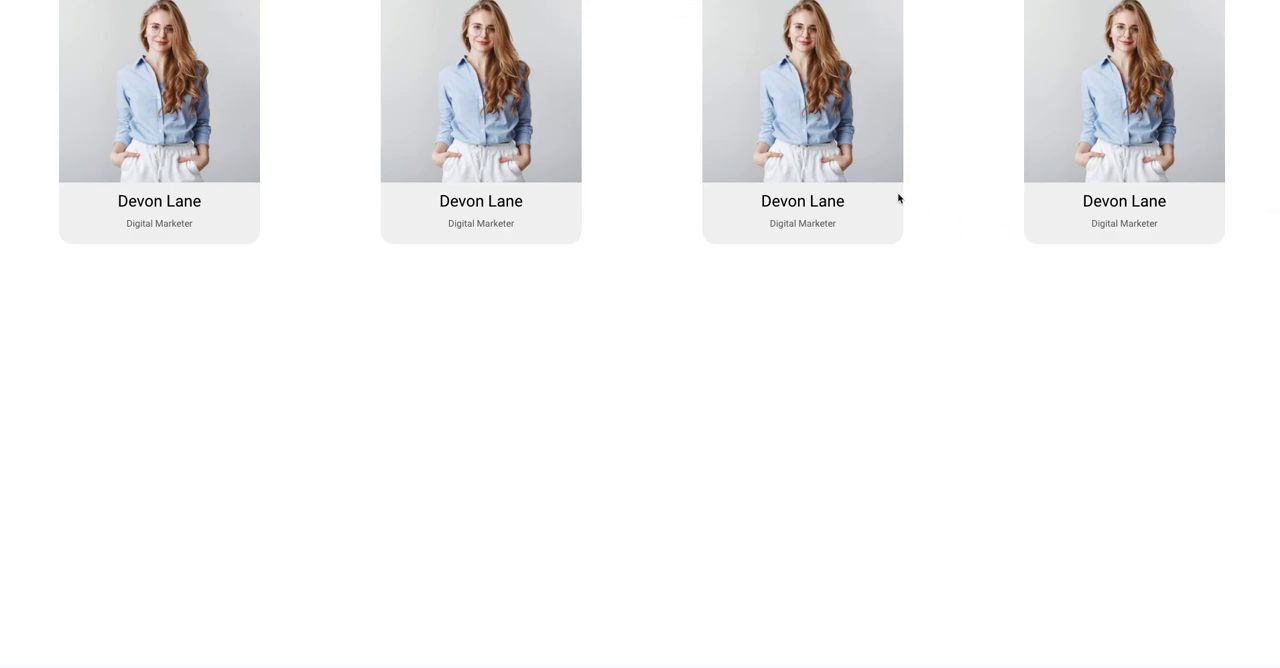
{"action": "mouse_move", "coordinate": [784, 172]}
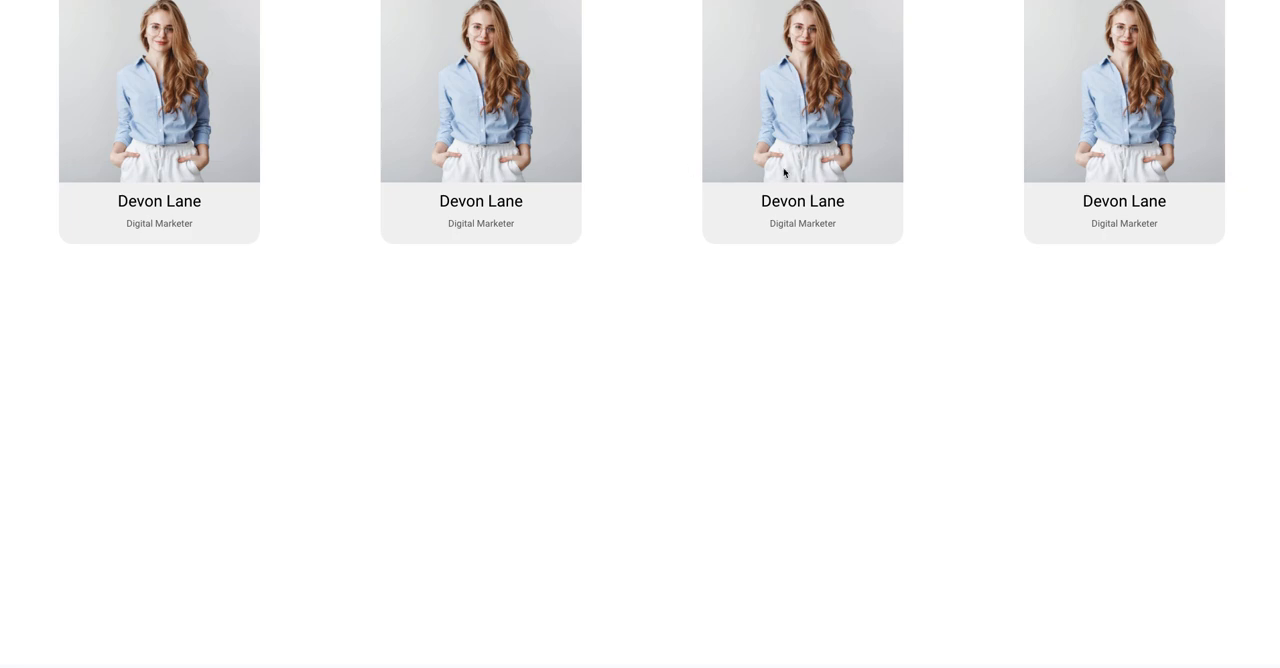
{"action": "mouse_move", "coordinate": [610, 168]}
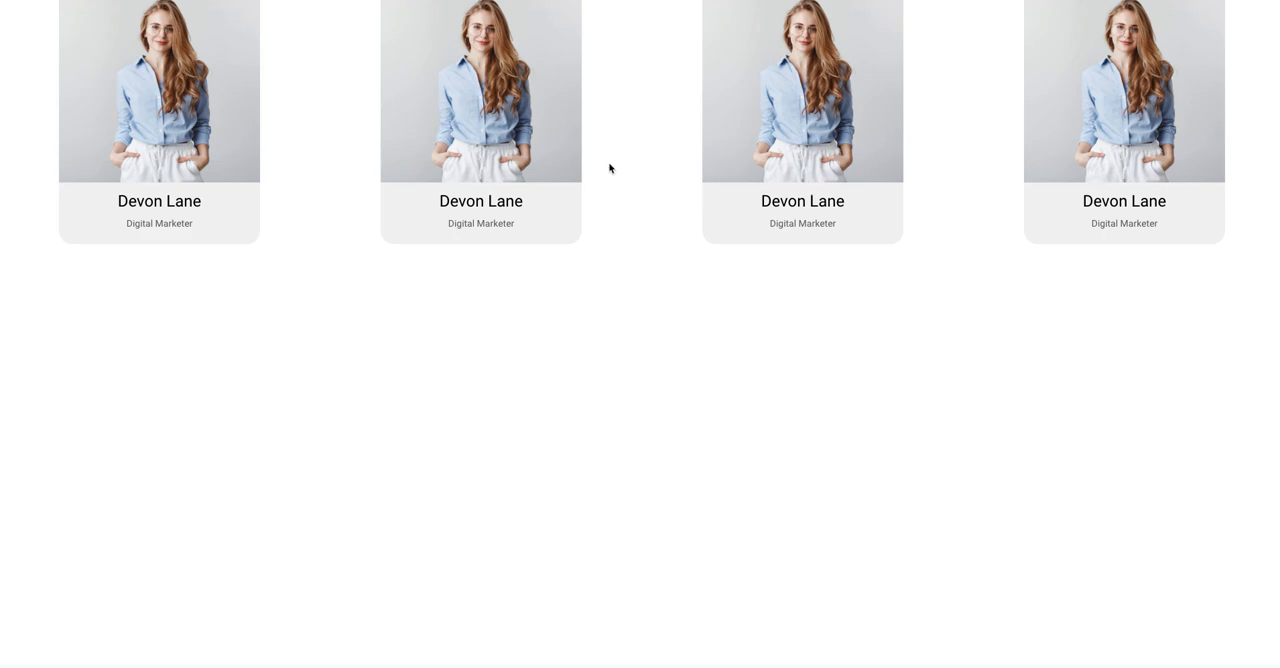
{"action": "mouse_move", "coordinate": [302, 136]}
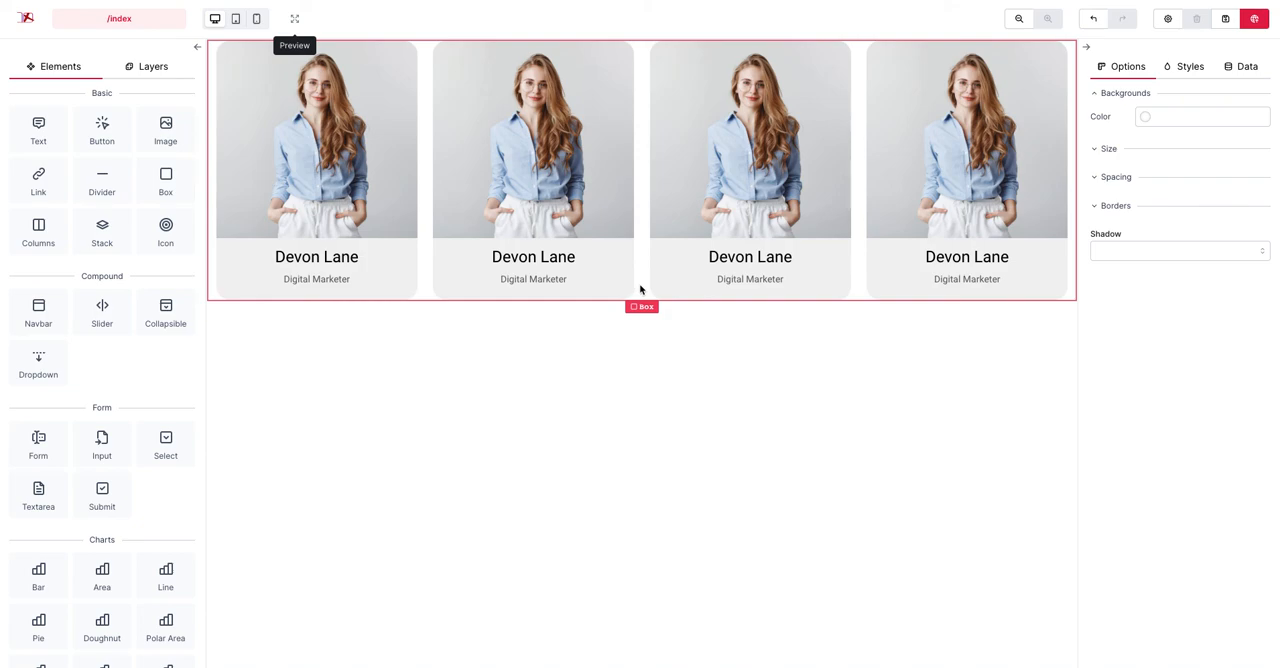
{"action": "mouse_move", "coordinate": [806, 390]}
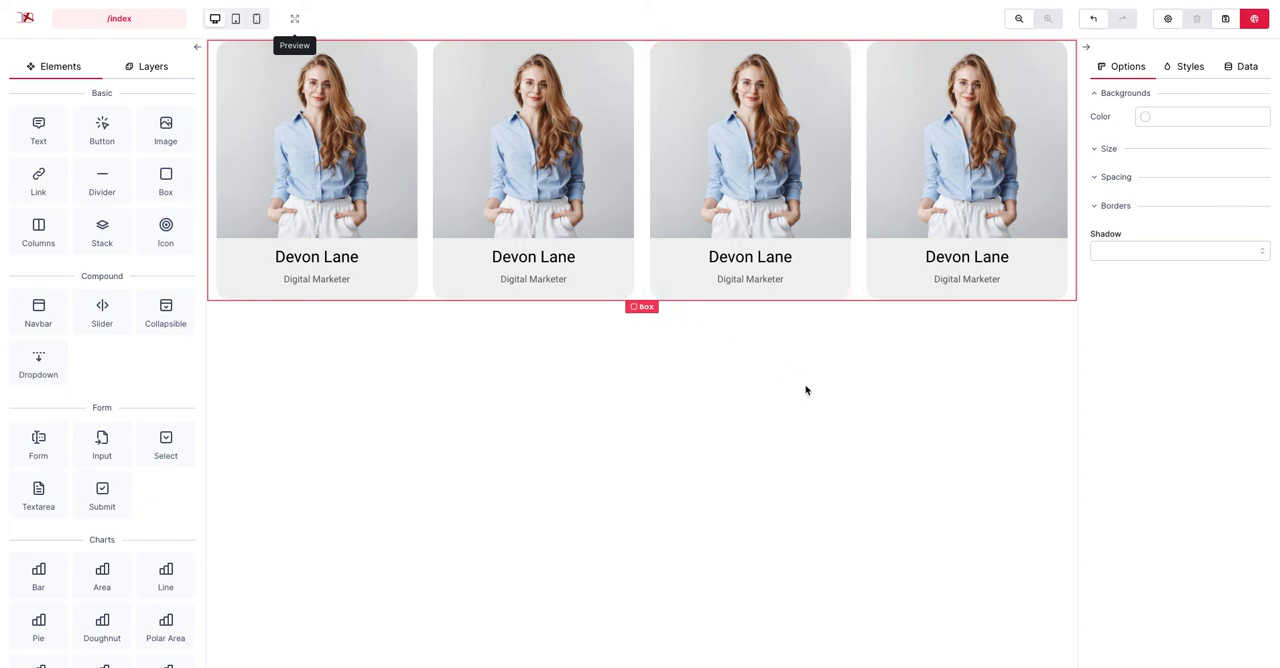